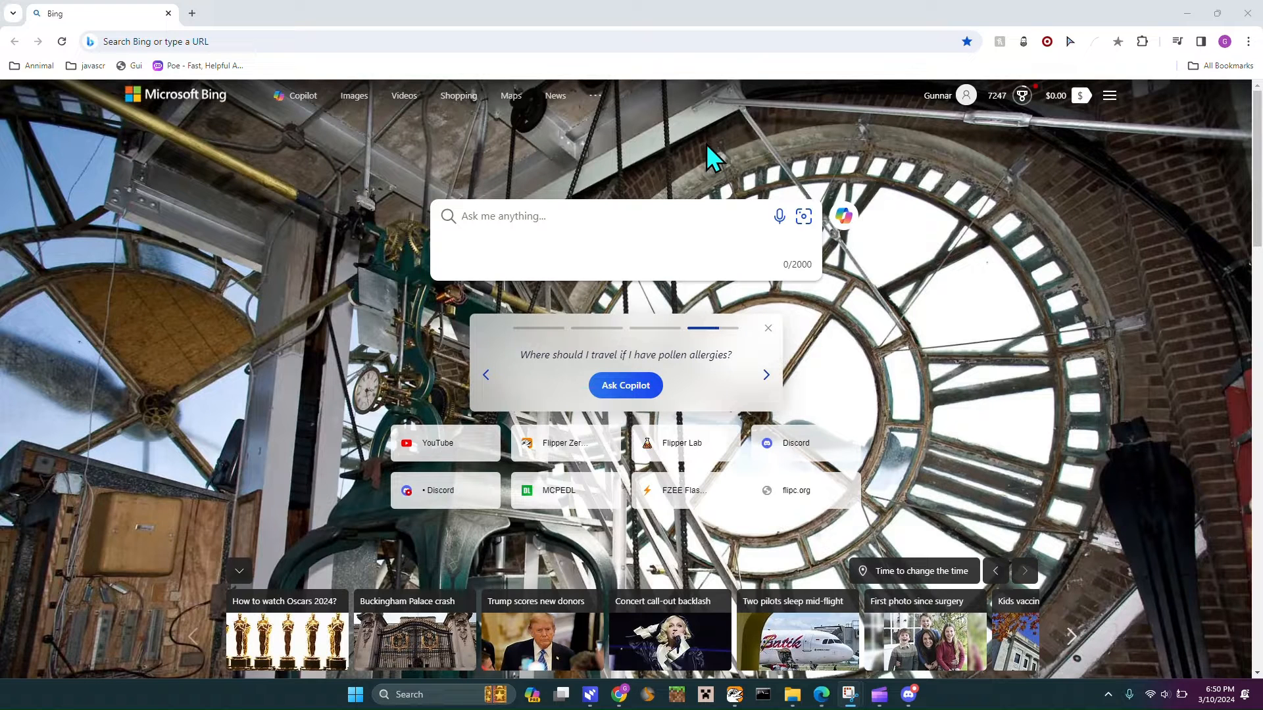
# - Download the evil_portal.fap attachment from #flipper-zero-links-and-downloads into the Downloads folder
pyautogui.click(765, 374)
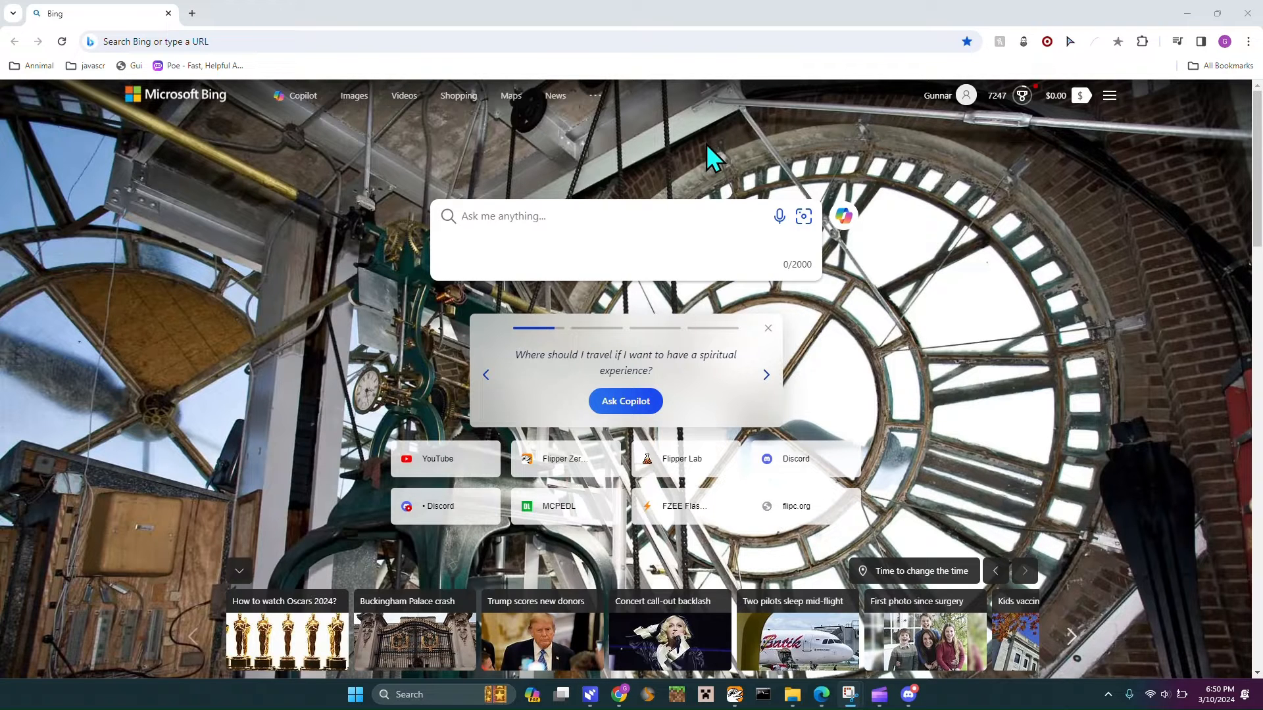
pyautogui.click(764, 375)
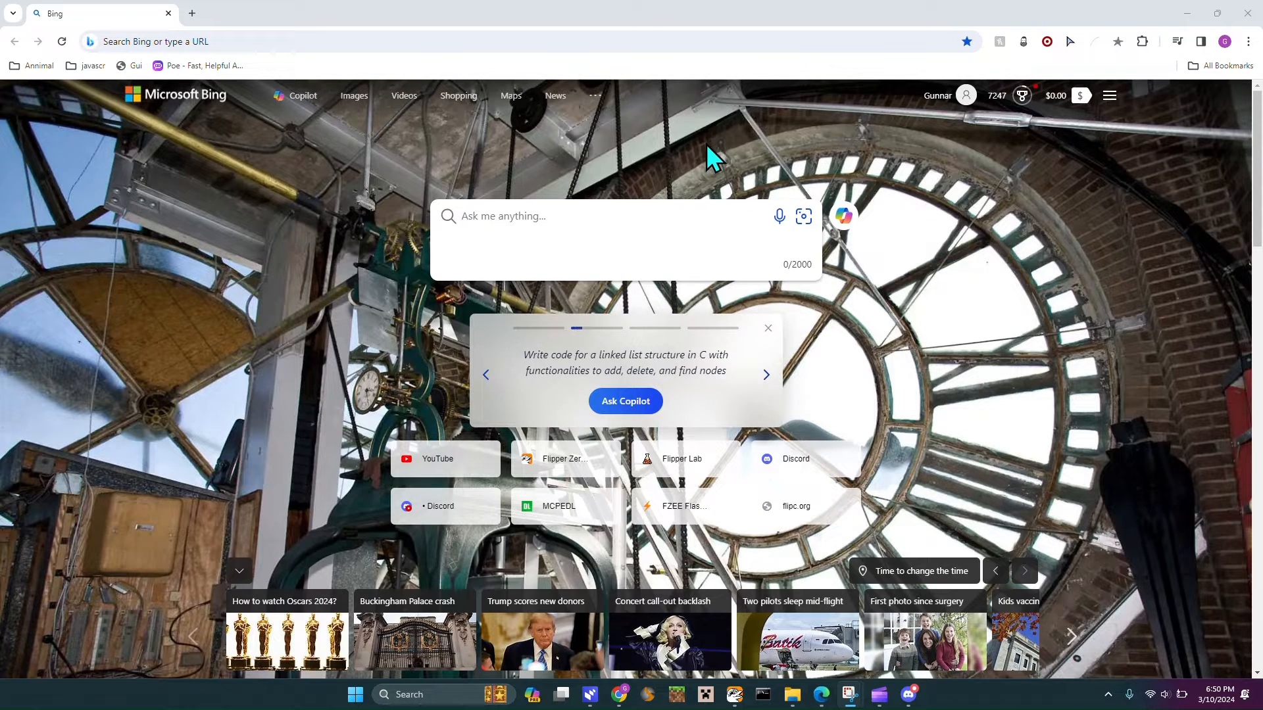
pyautogui.moveTo(596, 45)
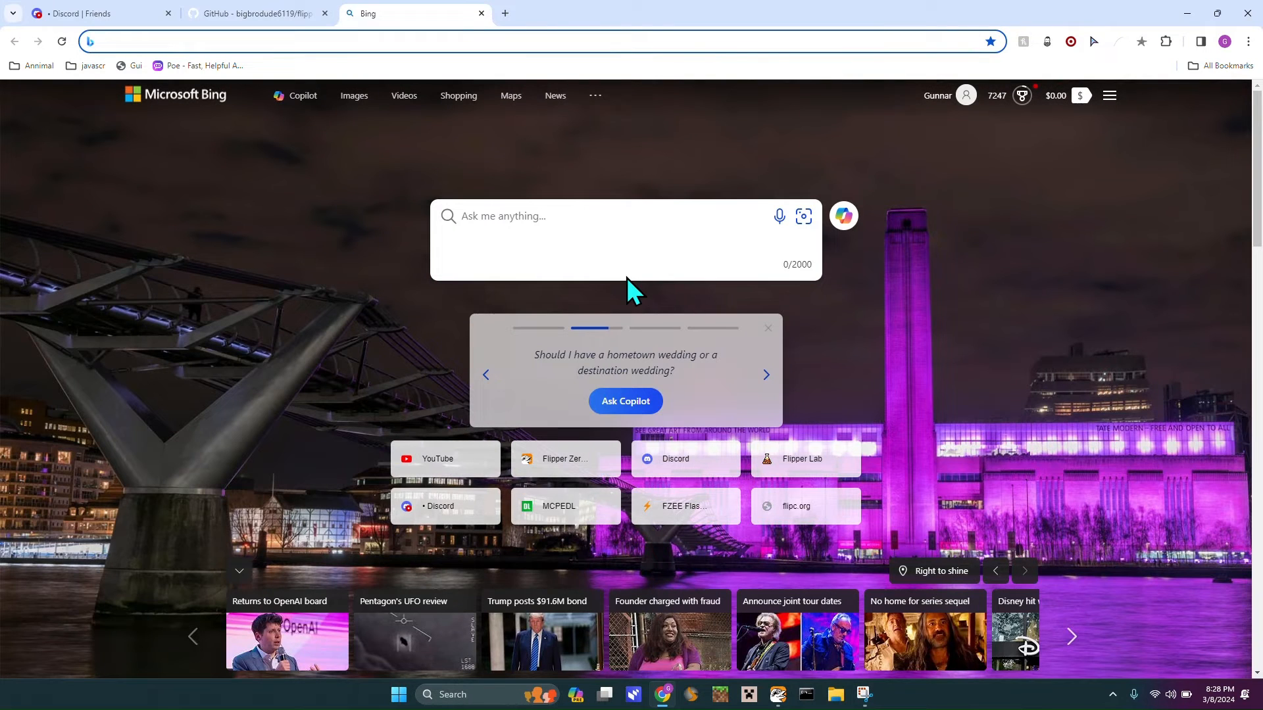
pyautogui.click(764, 375)
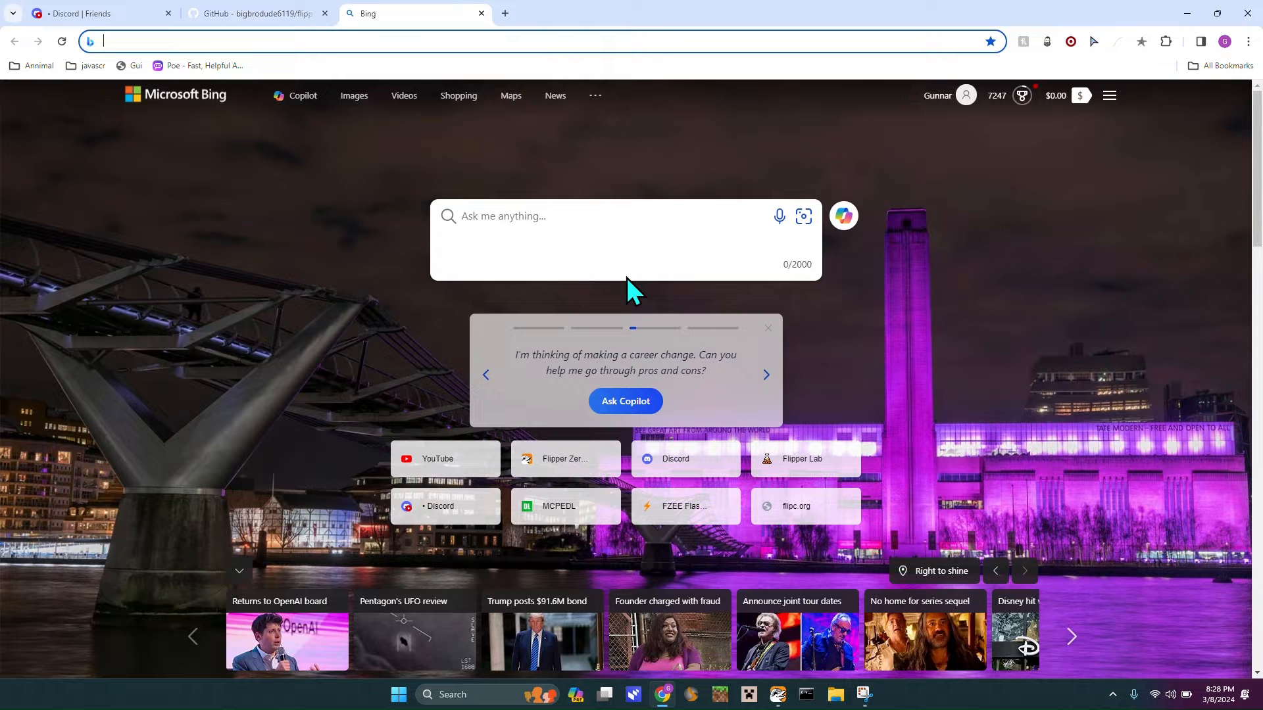
pyautogui.moveTo(592, 196)
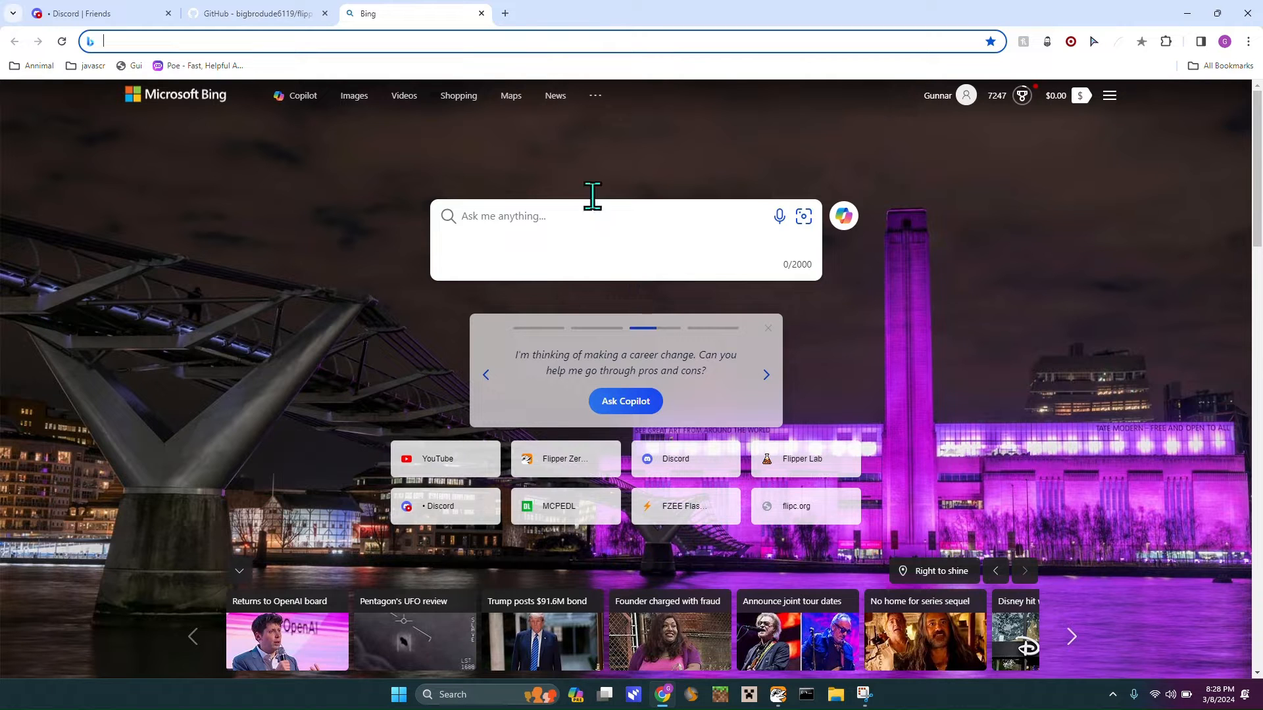
pyautogui.moveTo(258, 13)
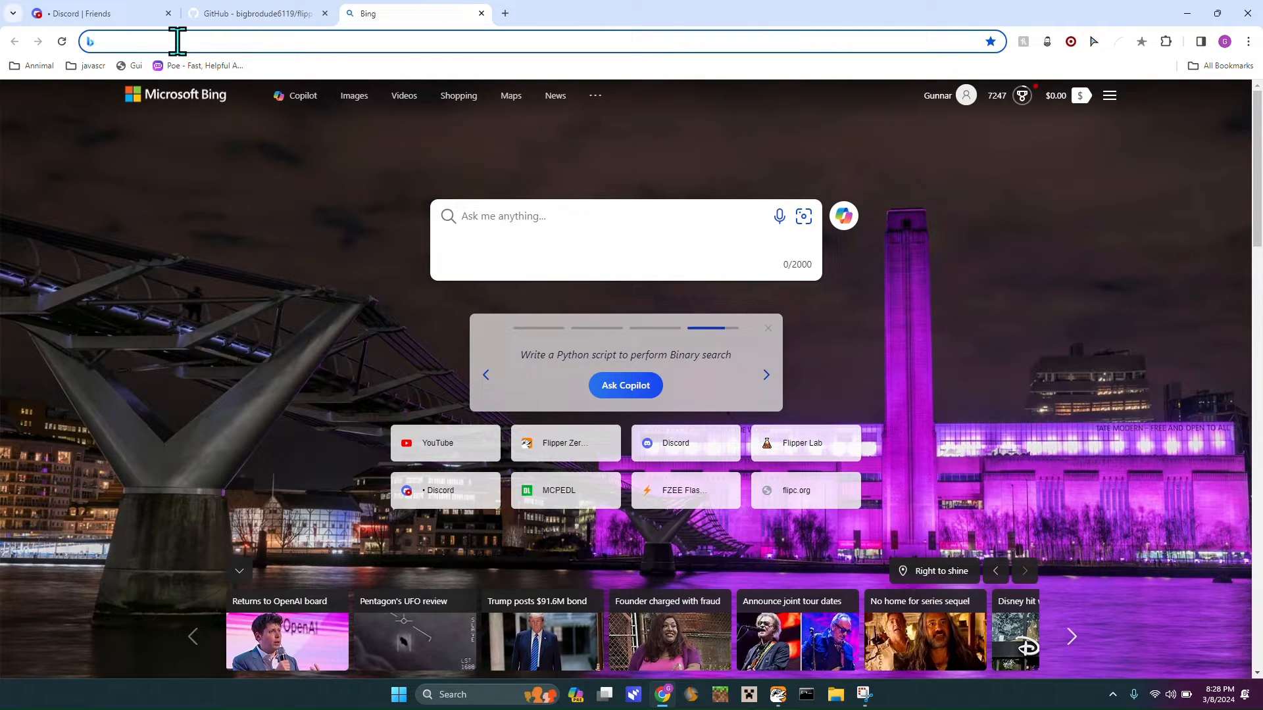
pyautogui.click(88, 13)
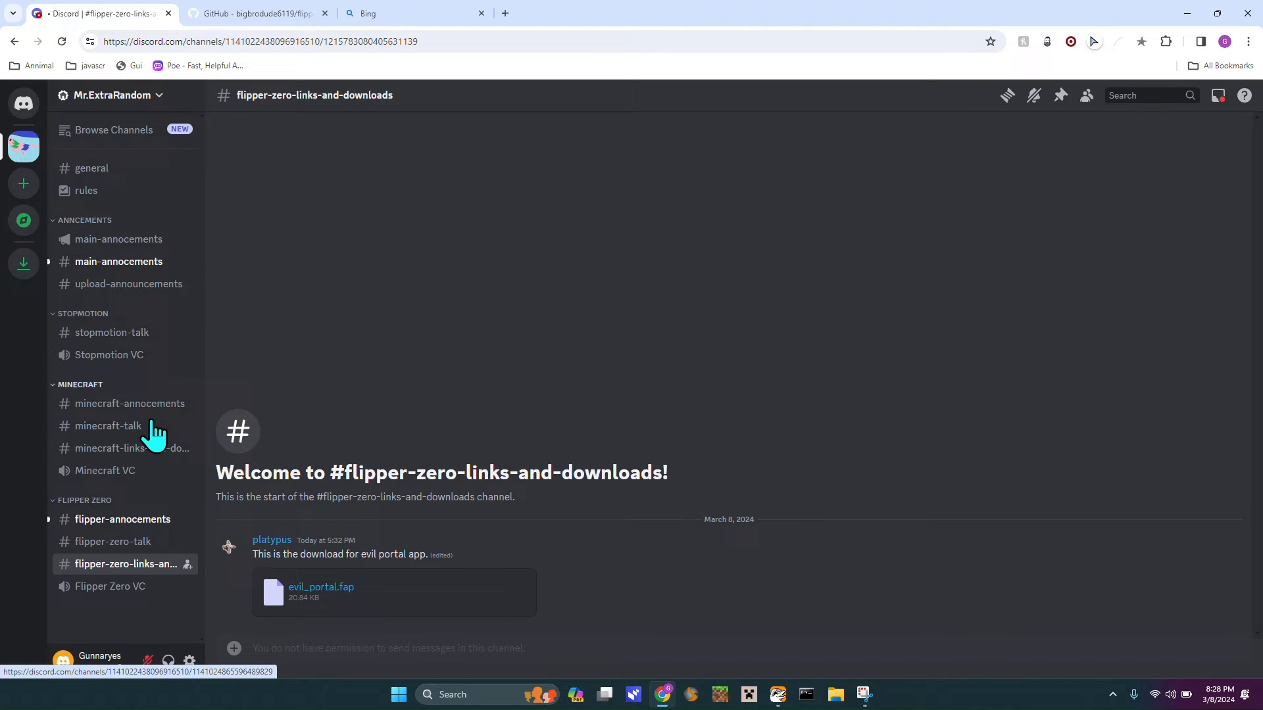
pyautogui.moveTo(473, 574)
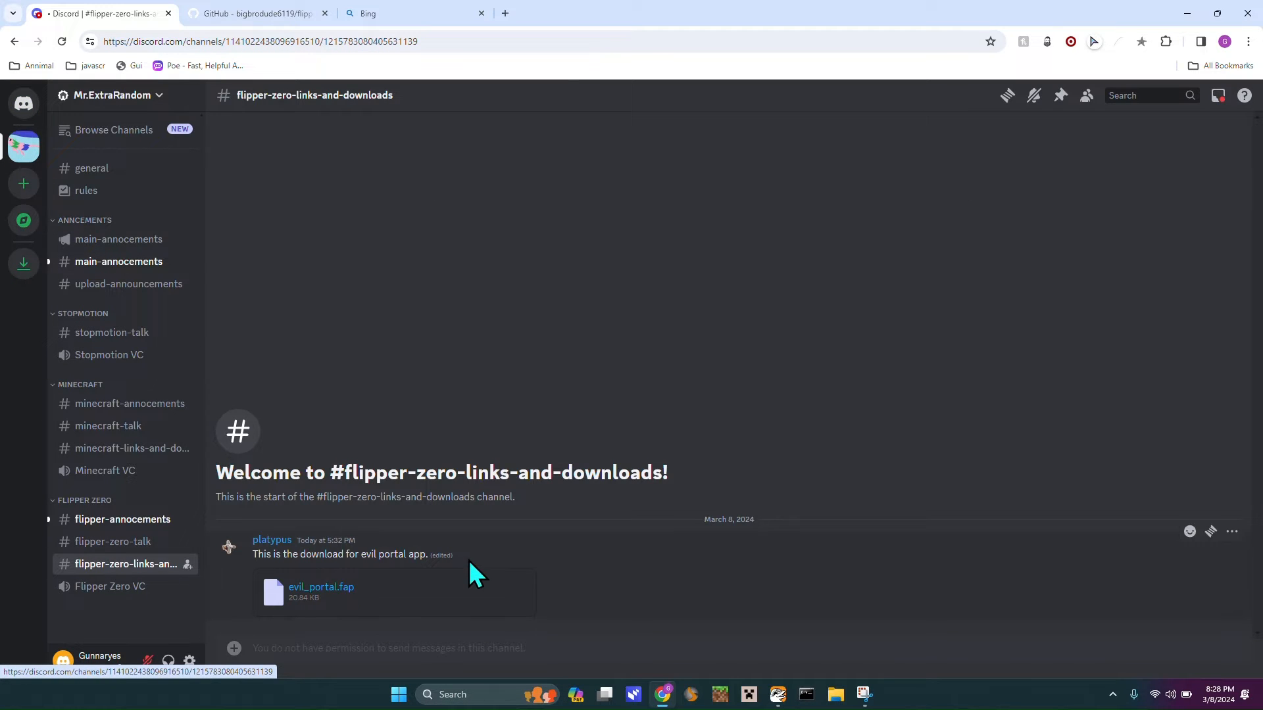
pyautogui.click(321, 587)
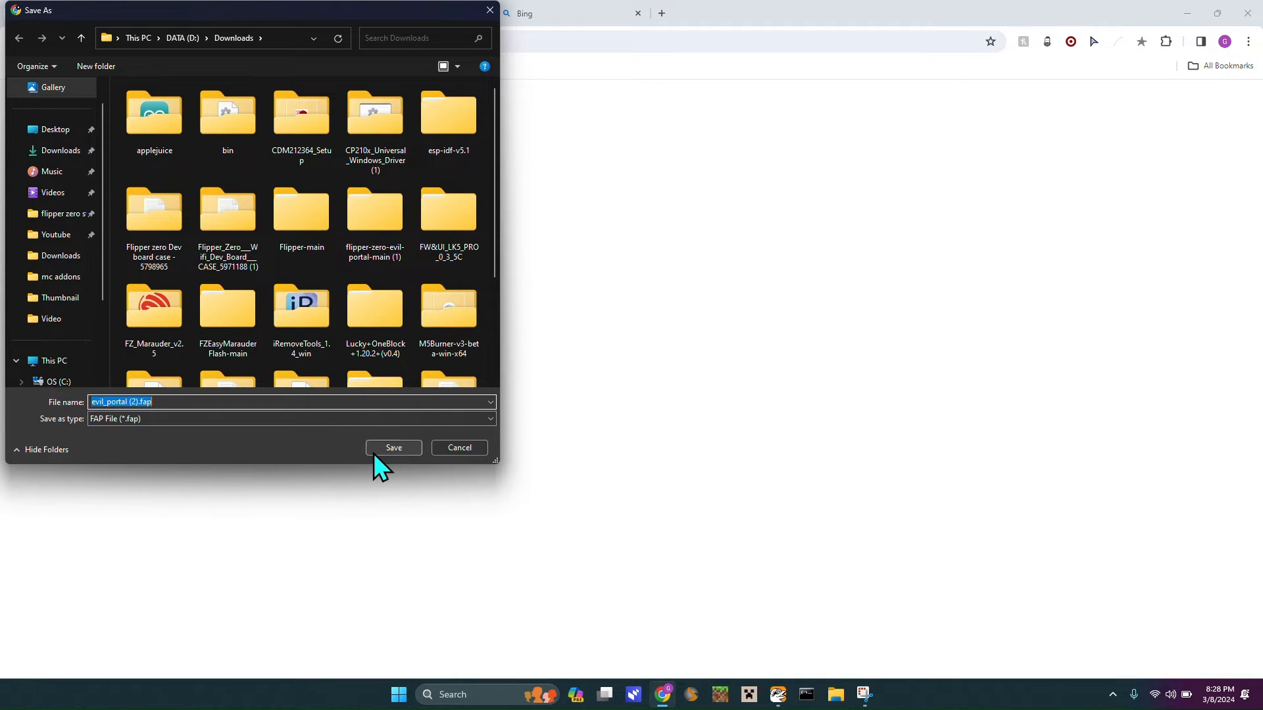
pyautogui.click(392, 448)
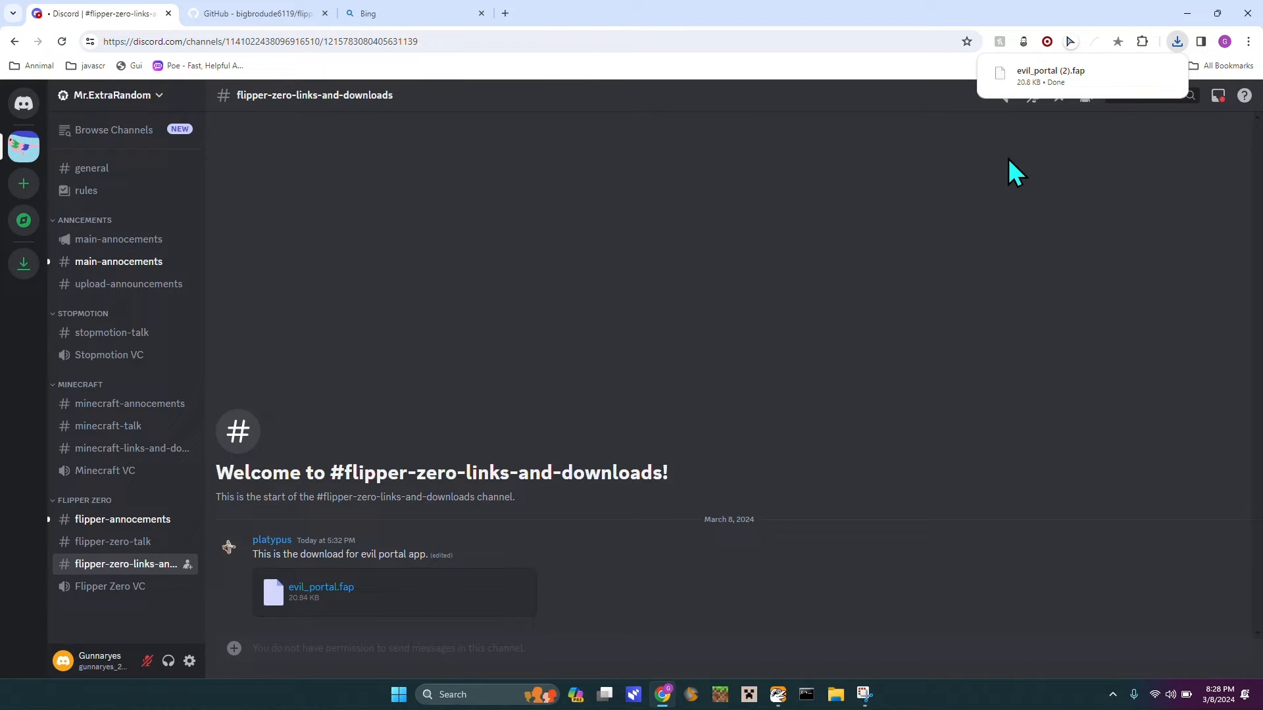
# - In qFlipper's file manager, browse to SD Card > apps > WiFi on the Flipper
pyautogui.click(777, 695)
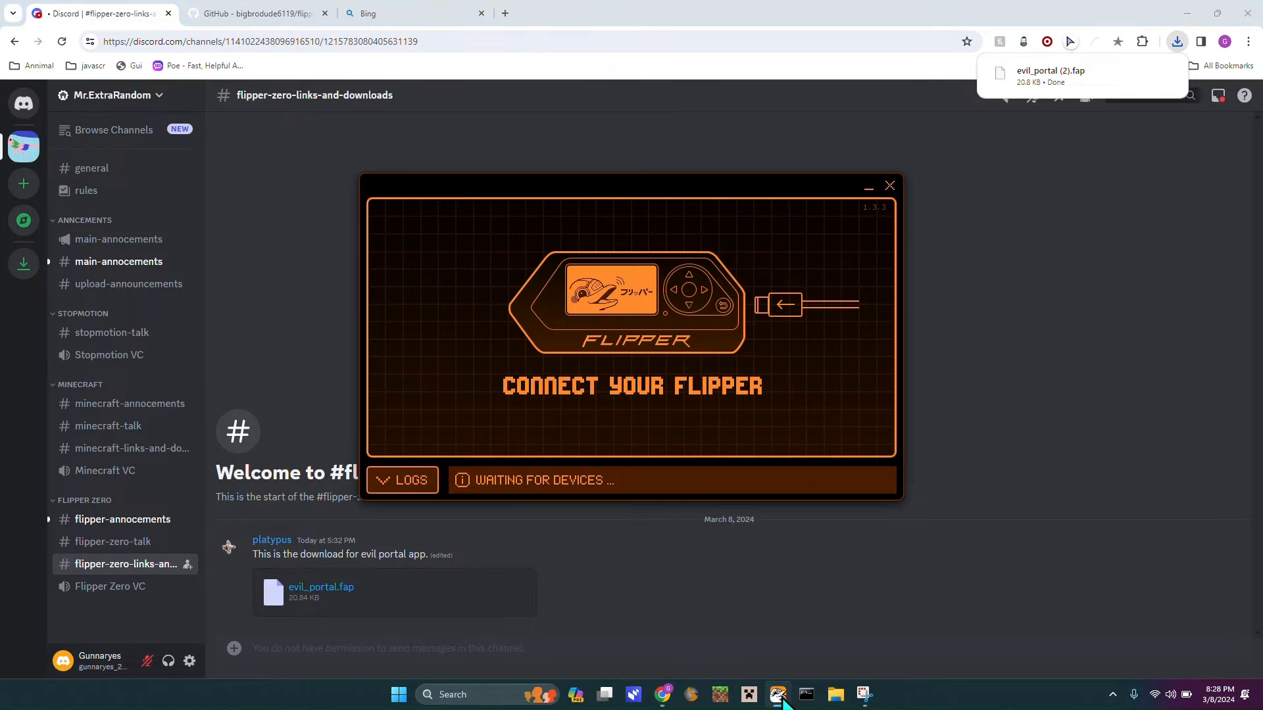
pyautogui.moveTo(645, 375)
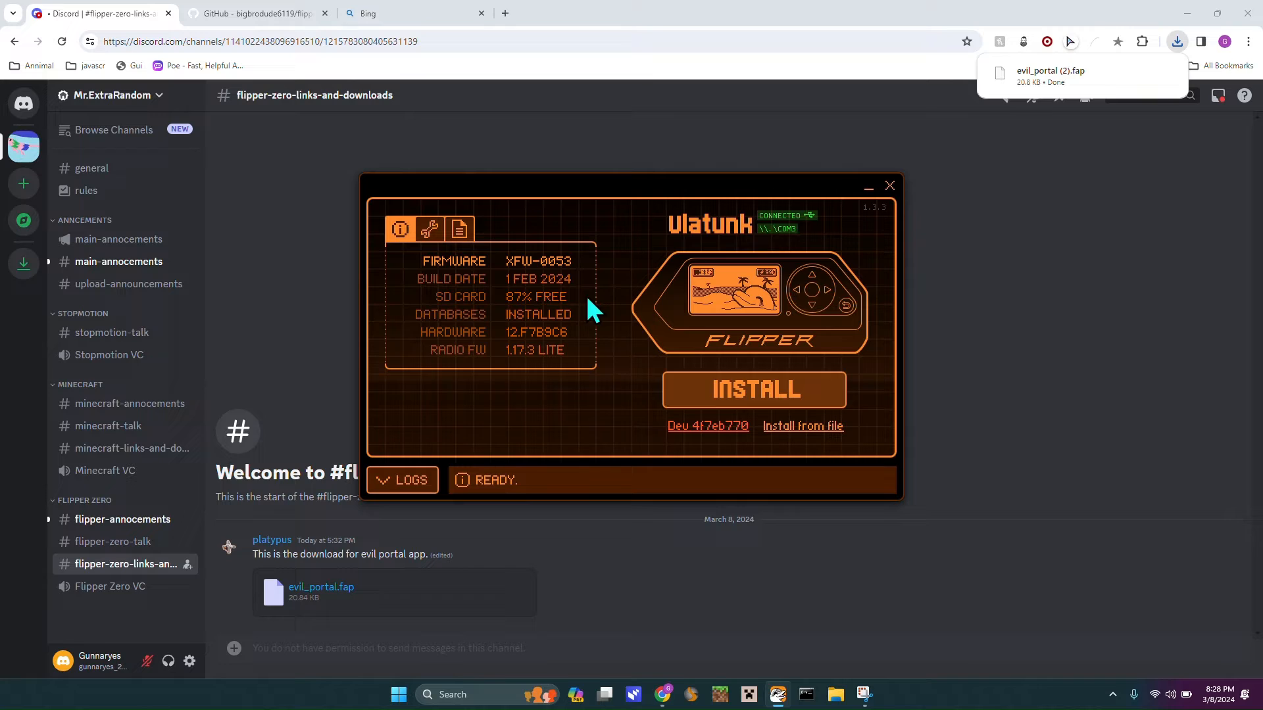
pyautogui.click(458, 229)
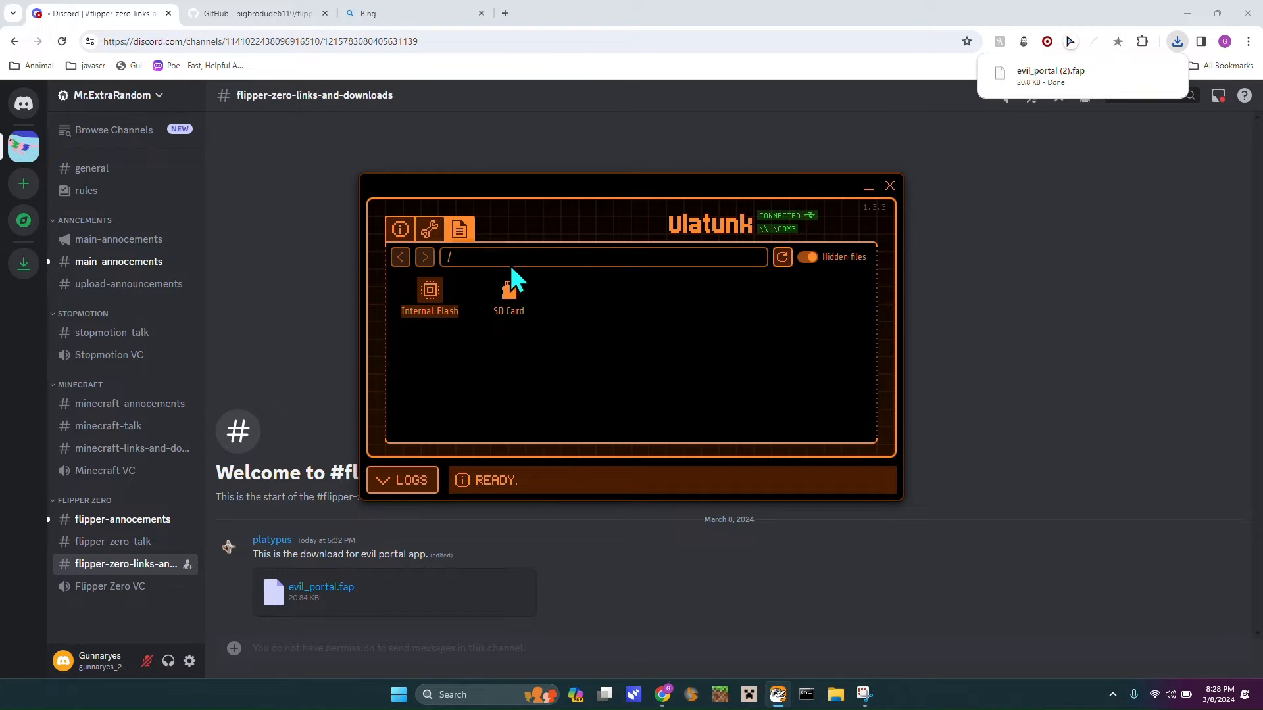
pyautogui.doubleClick(507, 296)
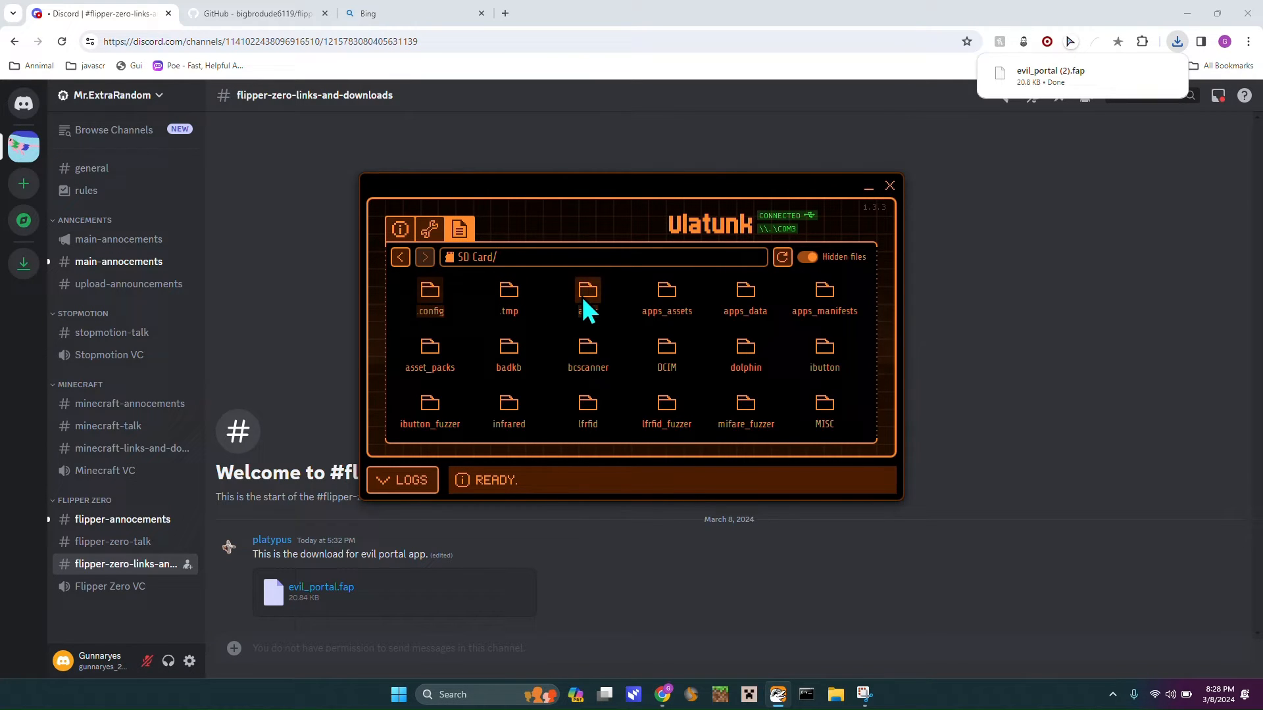
pyautogui.doubleClick(588, 292)
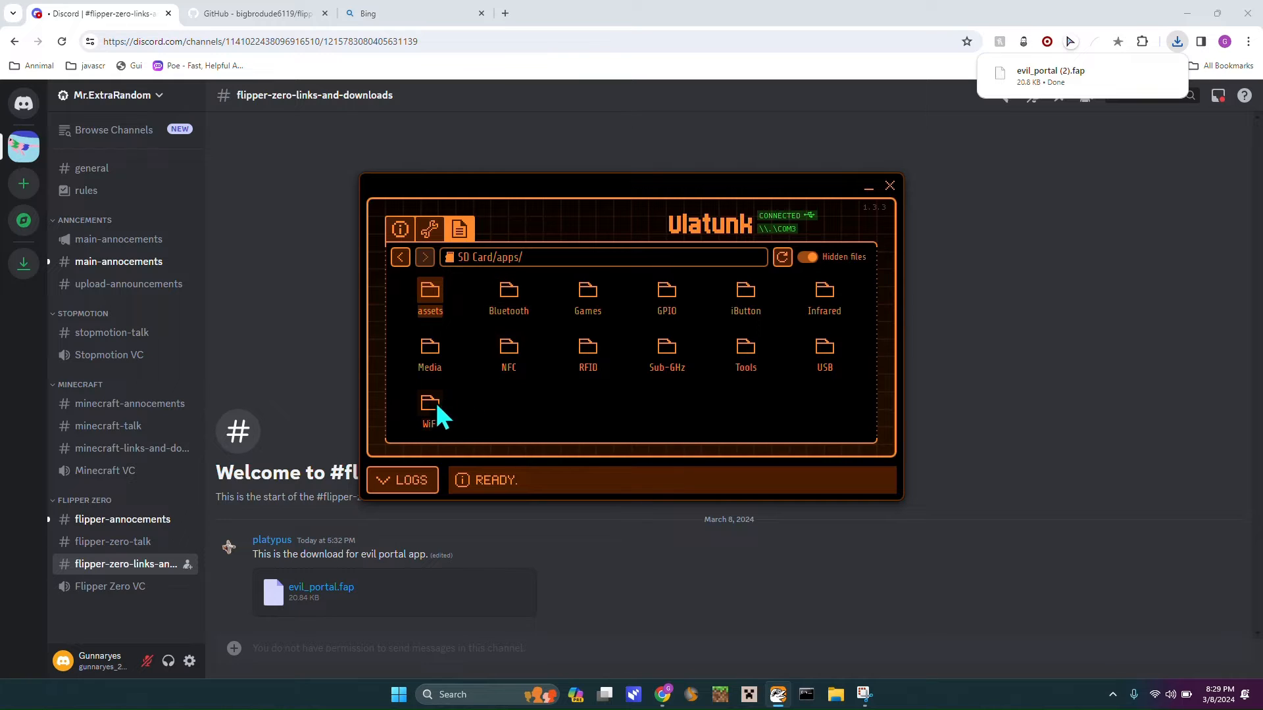
pyautogui.doubleClick(428, 410)
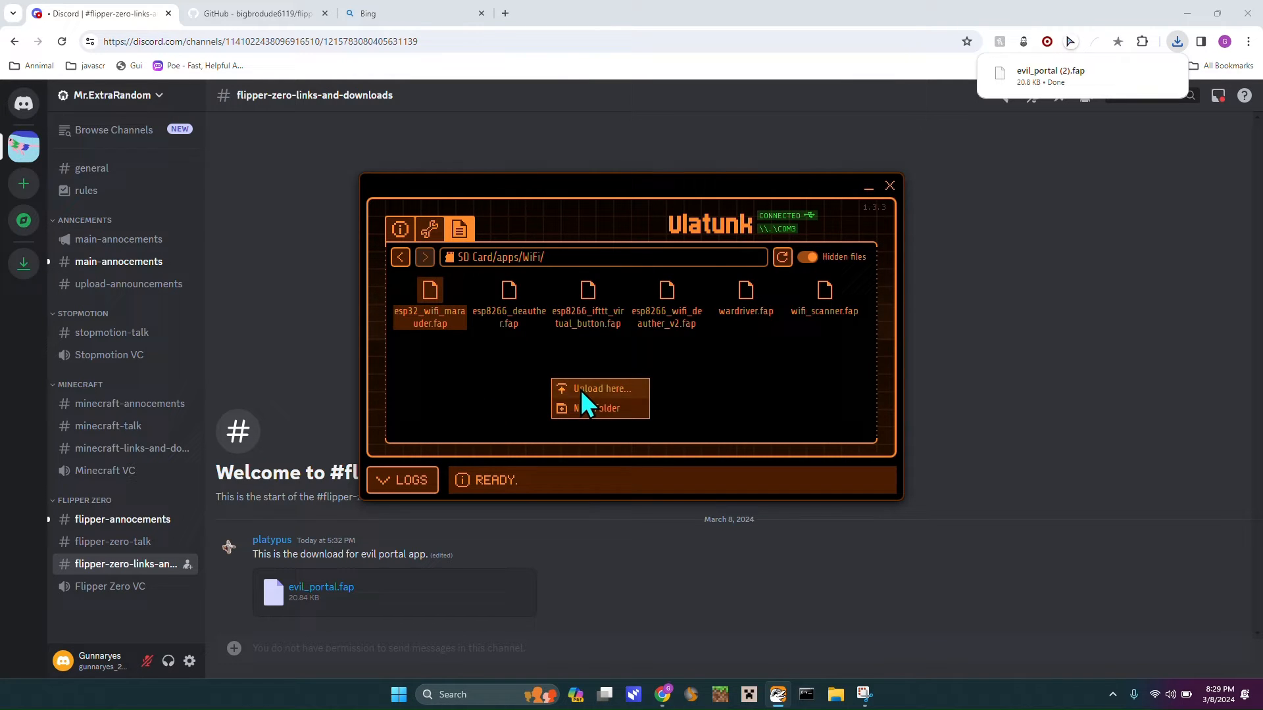
# - Upload evil_portal.fap from Downloads into the WiFi apps folder
pyautogui.click(600, 389)
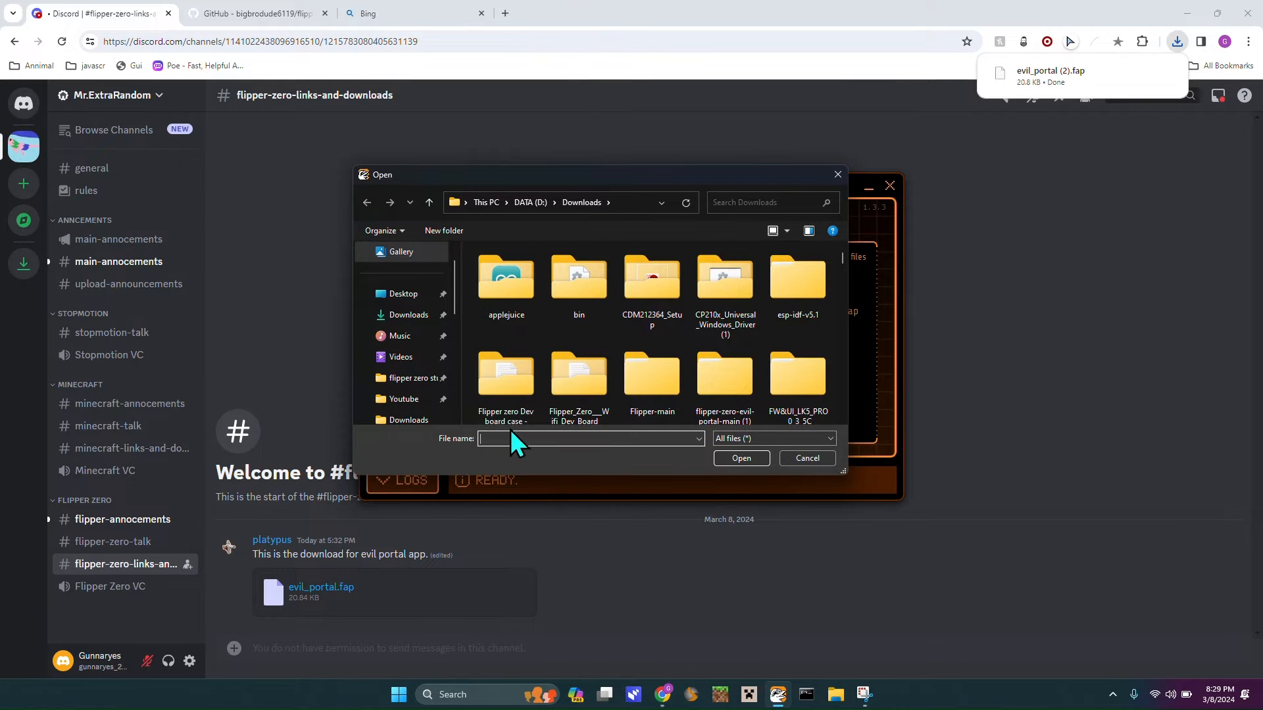
pyautogui.moveTo(514, 450)
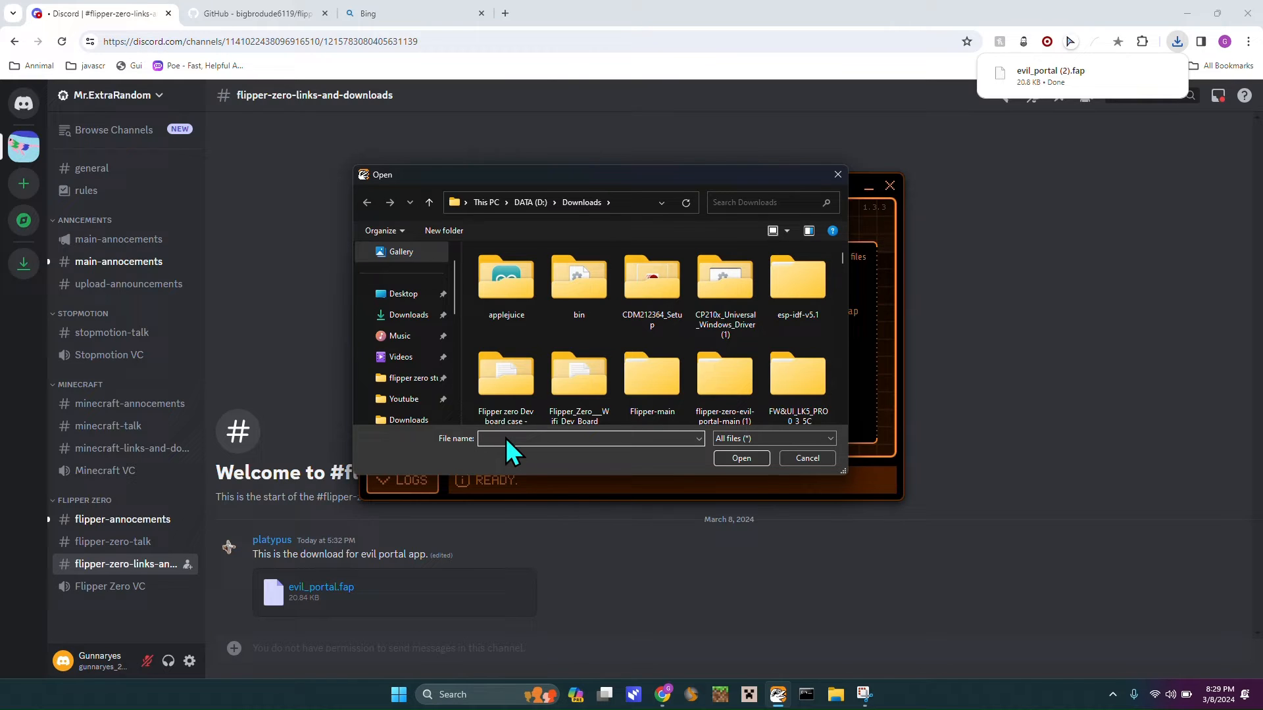
pyautogui.write('evi')
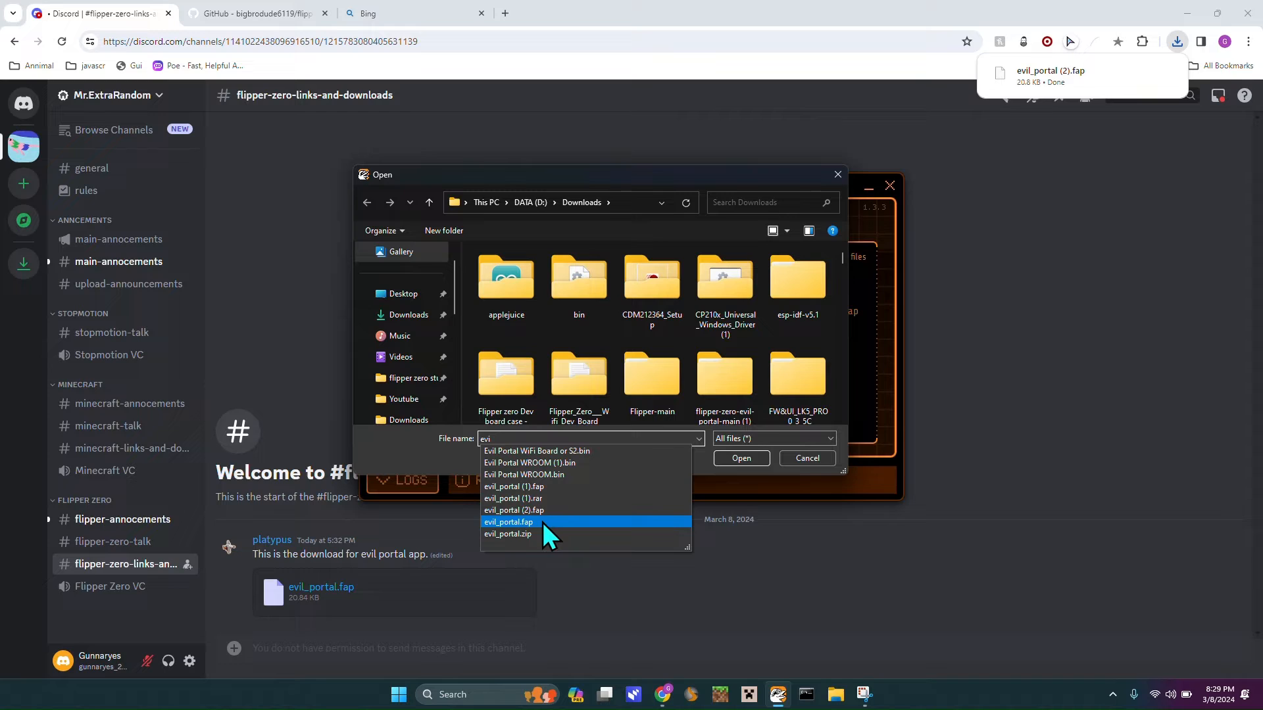
pyautogui.click(508, 522)
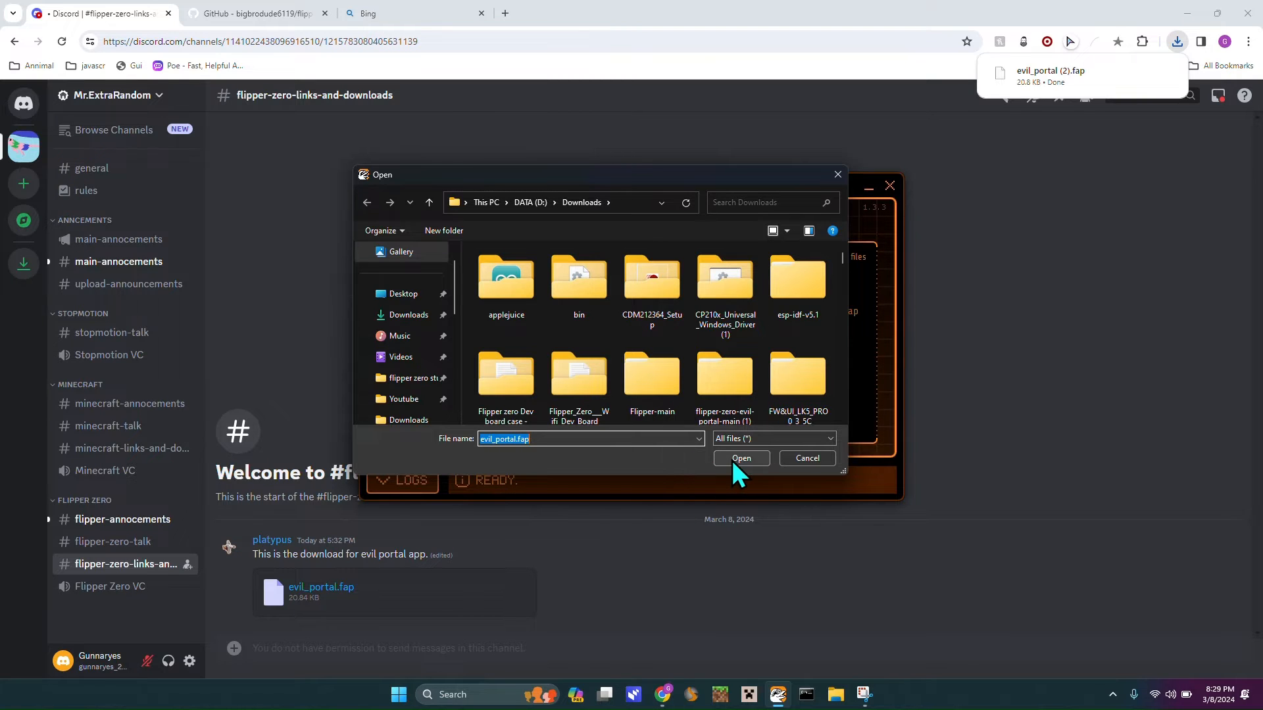
pyautogui.click(741, 458)
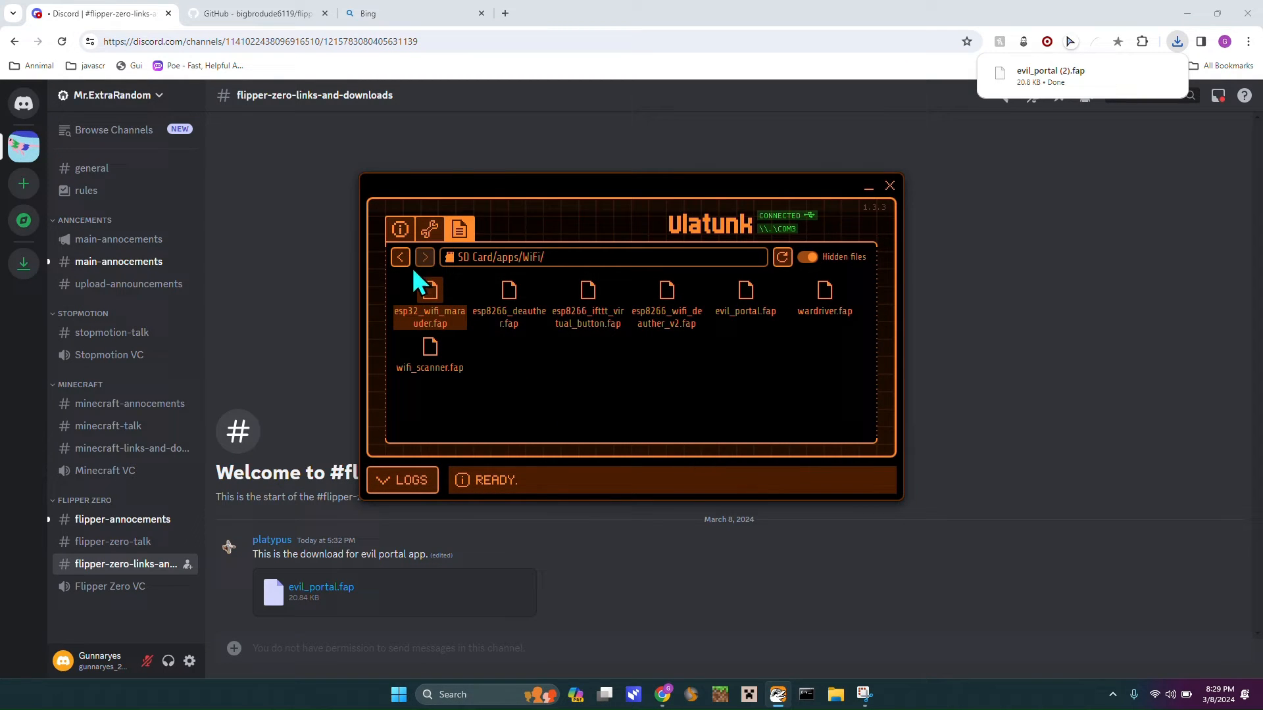
# - Download the flipper-zero-evil-portal GitHub repository as a ZIP via the Code button
pyautogui.click(254, 13)
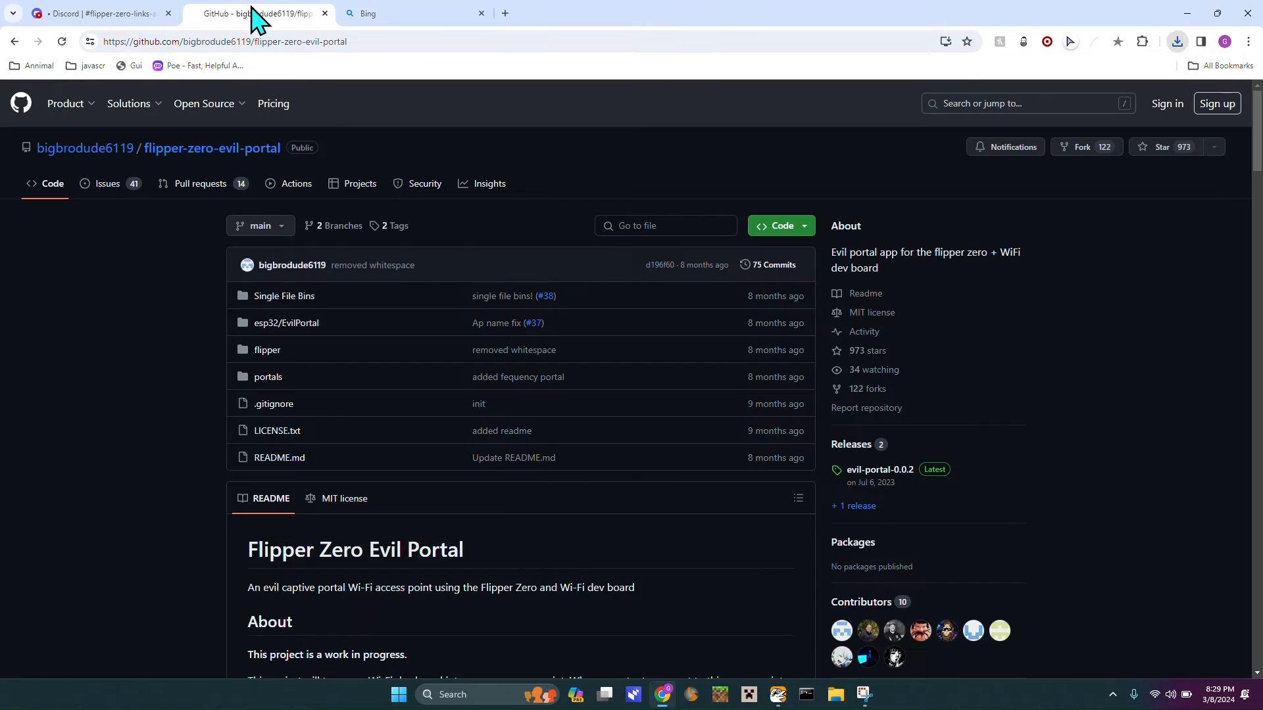
pyautogui.moveTo(383, 357)
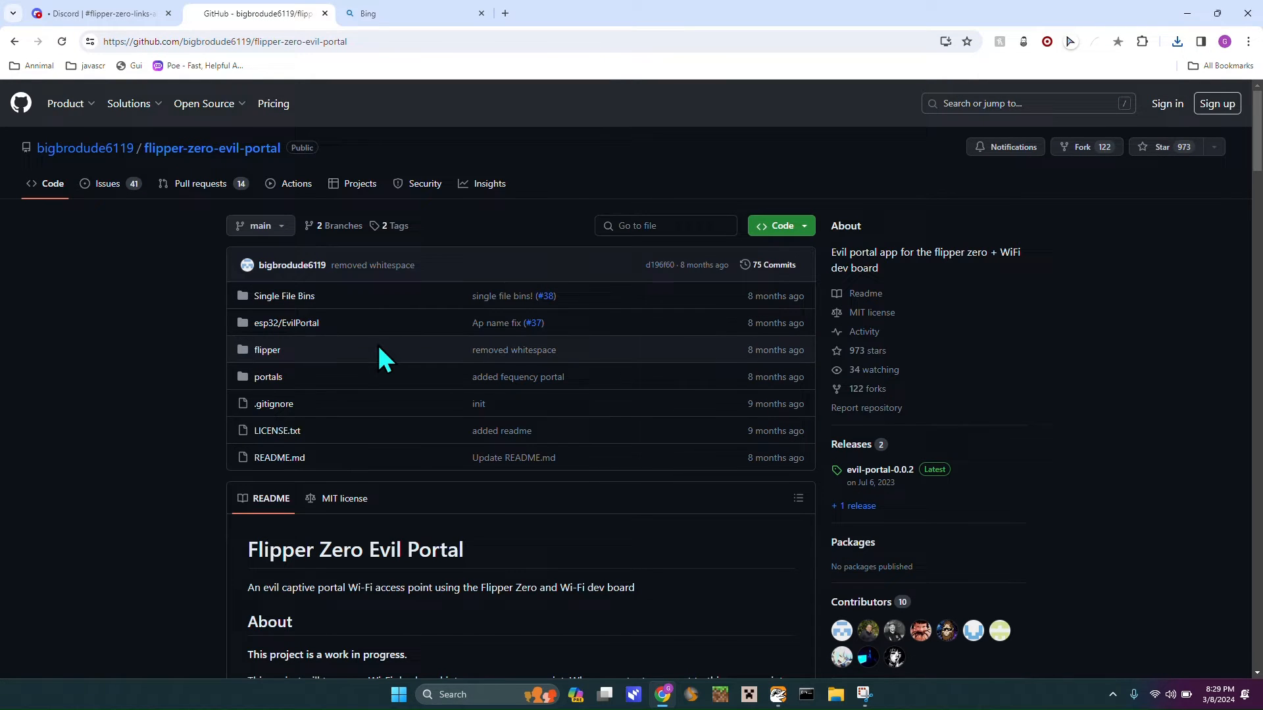
pyautogui.moveTo(761, 264)
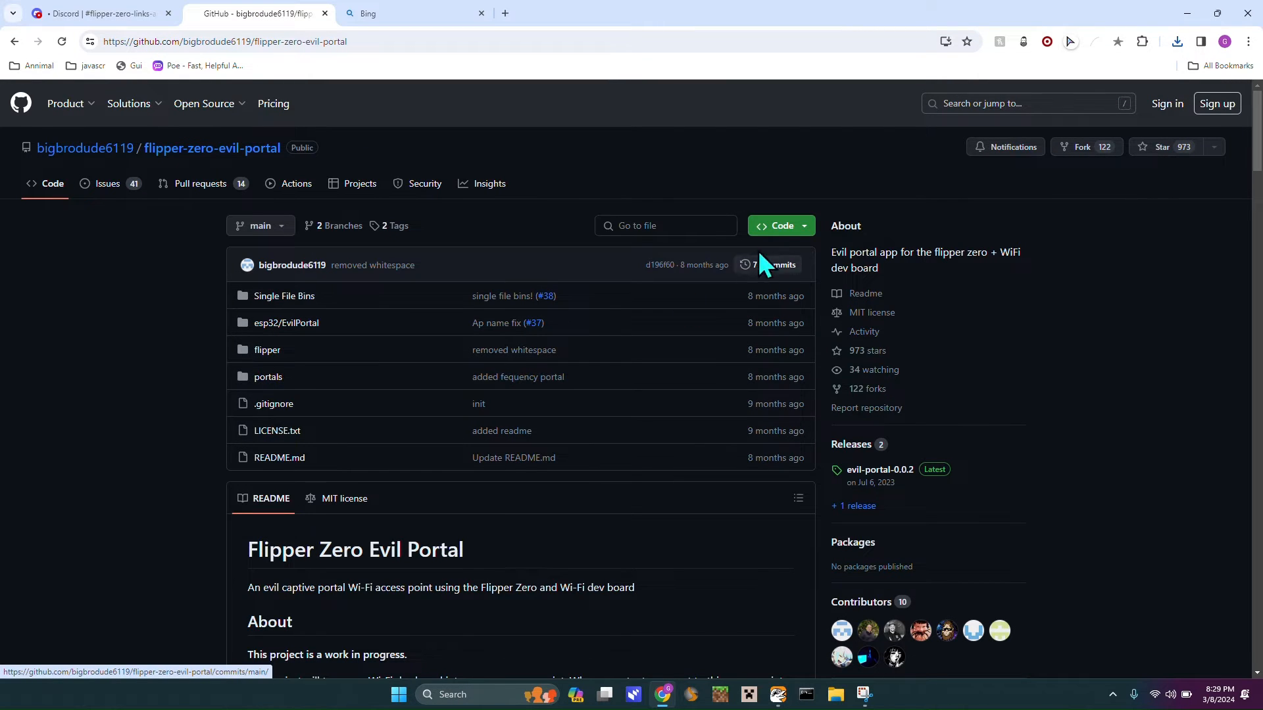
pyautogui.click(778, 228)
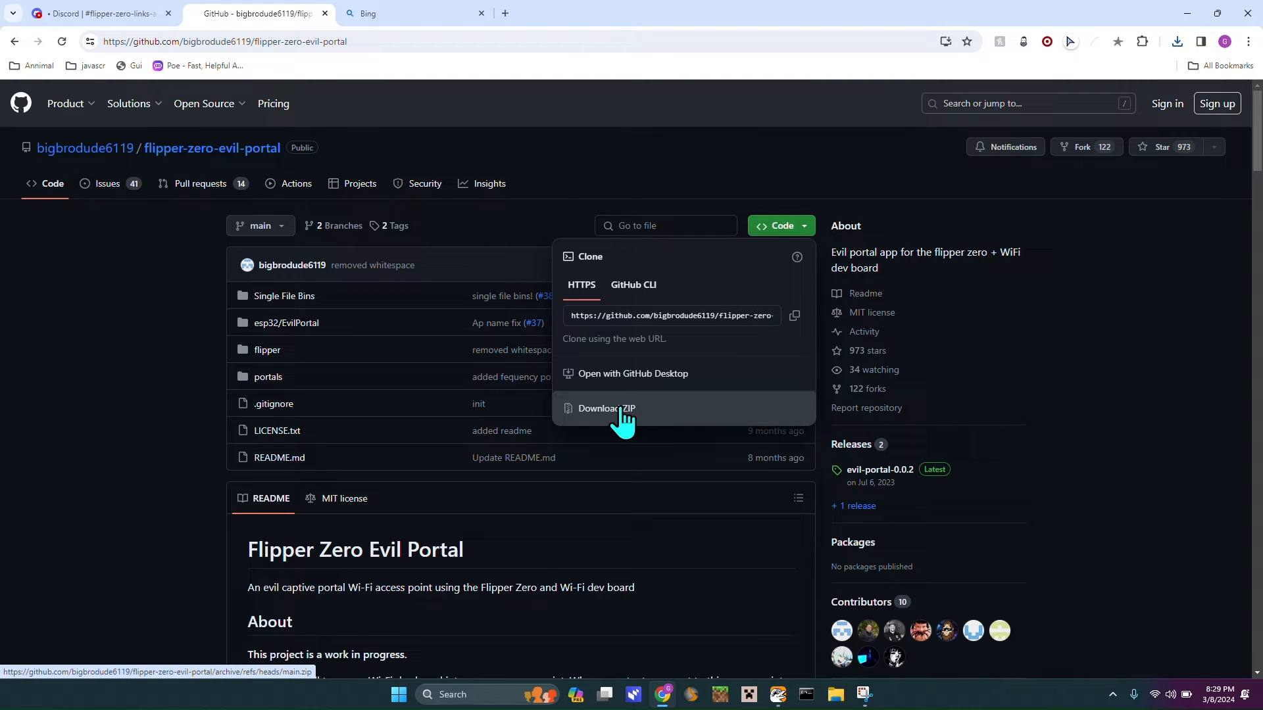
pyautogui.click(605, 409)
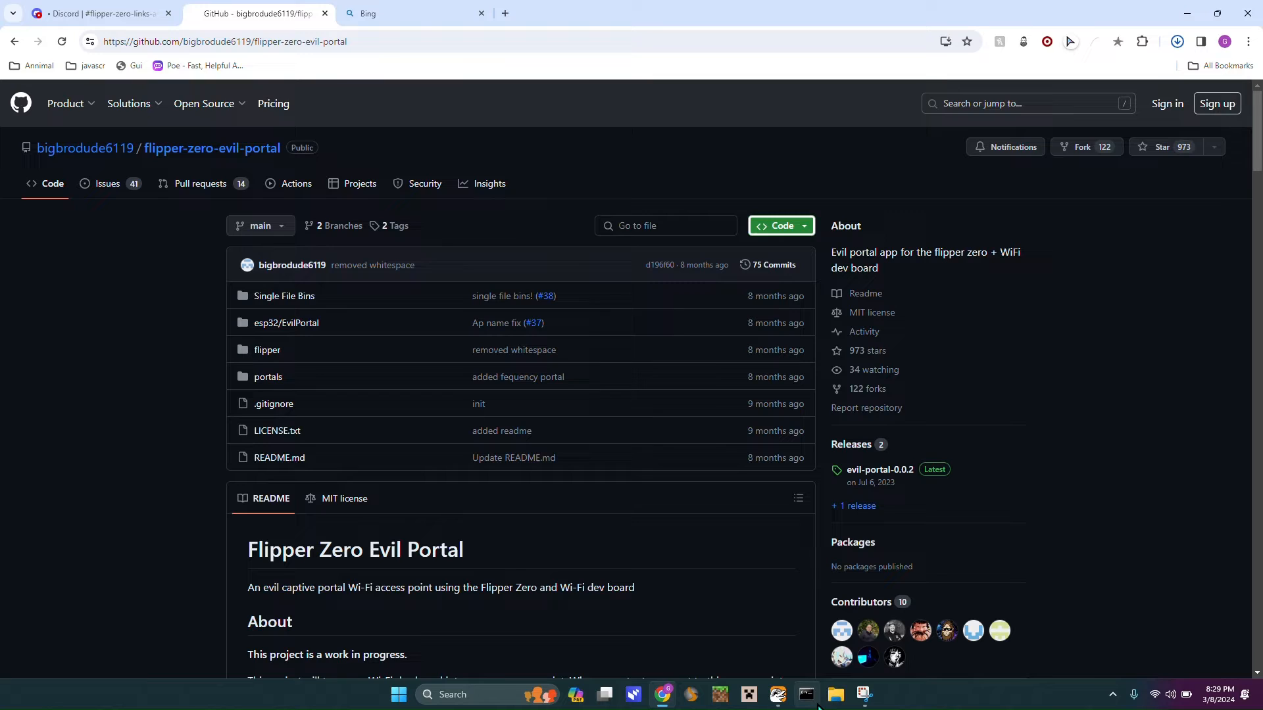
# - Extract the flipper-zero-evil-portal-main ZIP into its own folder in Downloads
pyautogui.click(835, 695)
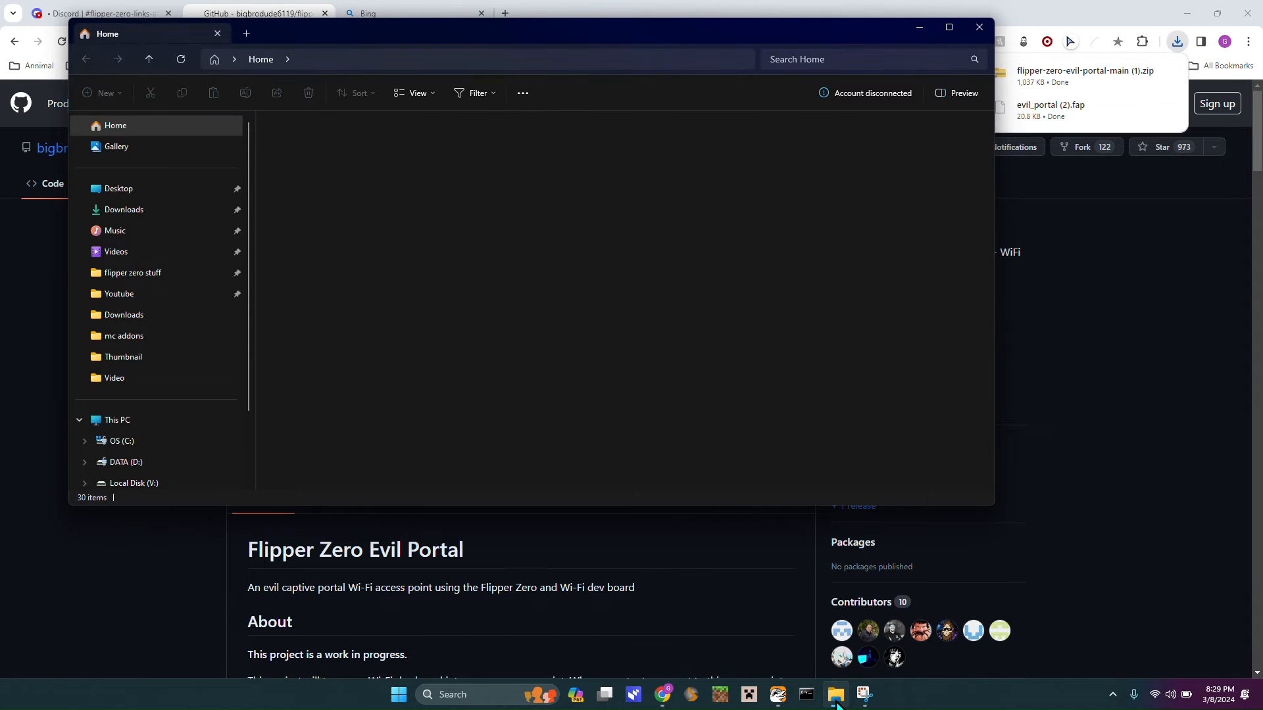
pyautogui.moveTo(125, 212)
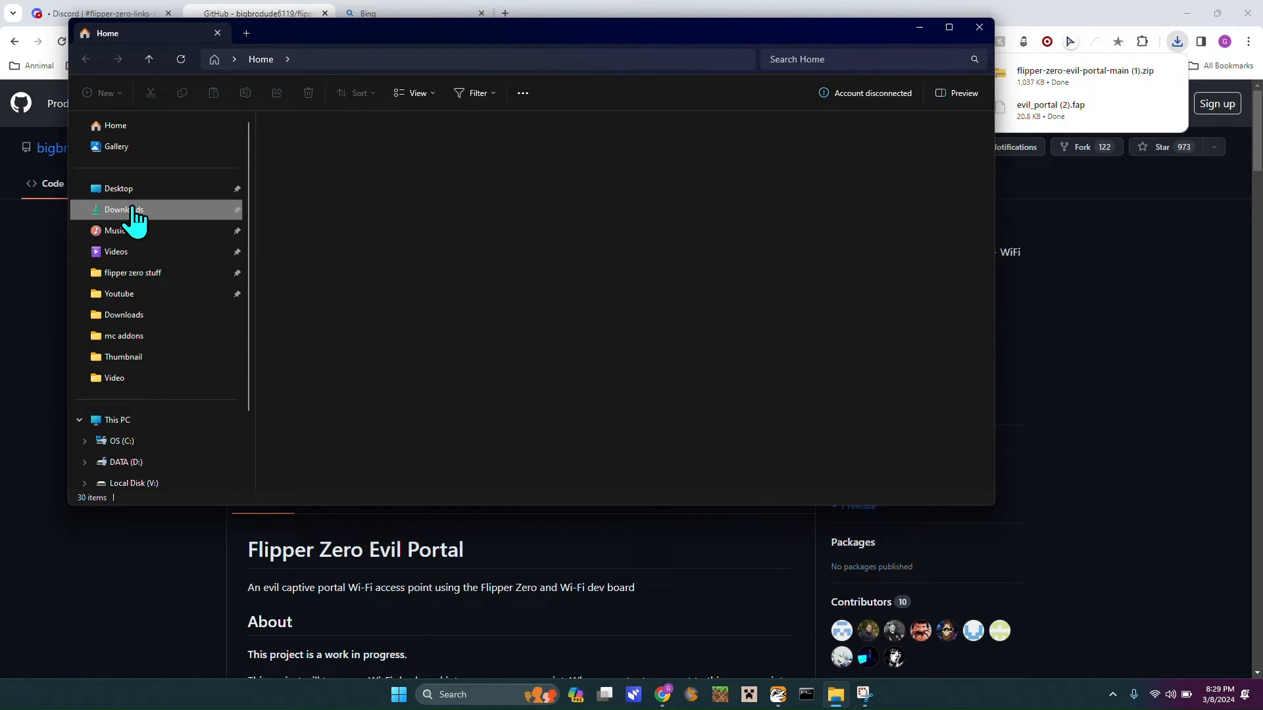
pyautogui.click(125, 209)
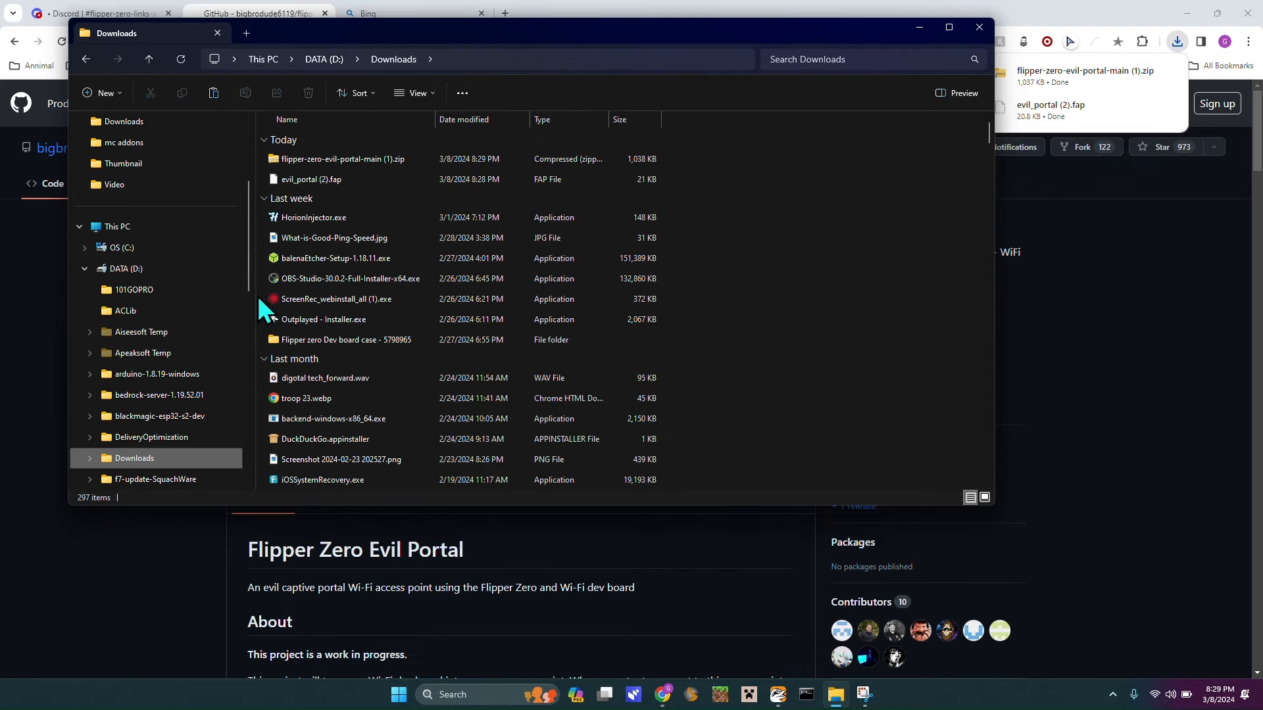
pyautogui.click(342, 159)
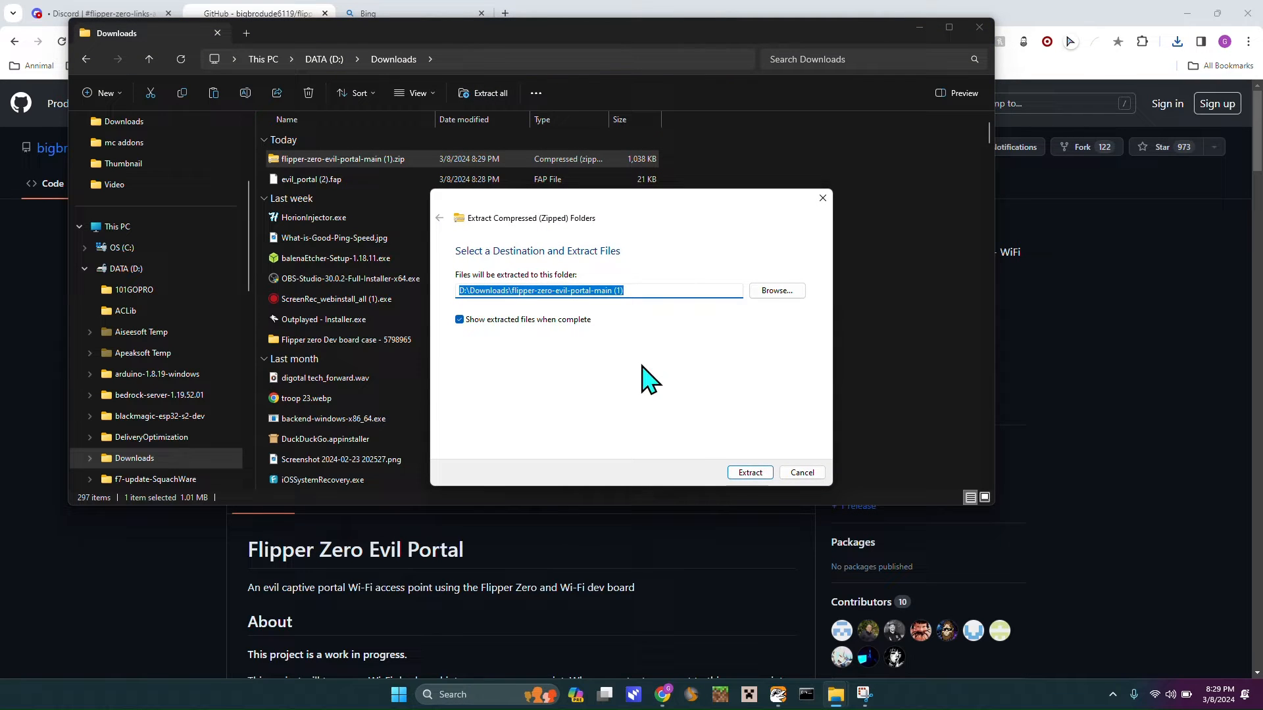
pyautogui.click(748, 472)
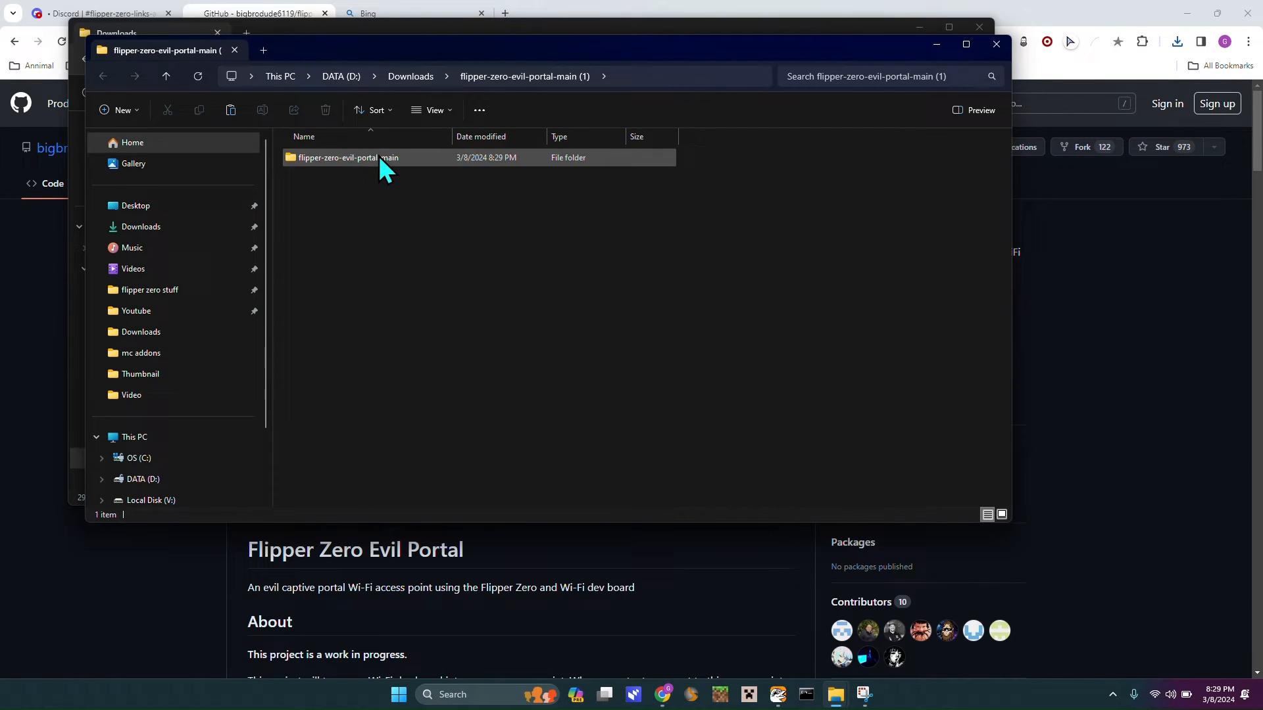
# - Drag the evil_portal project folder into SD Card/apps_data on the Flipper
pyautogui.doubleClick(347, 157)
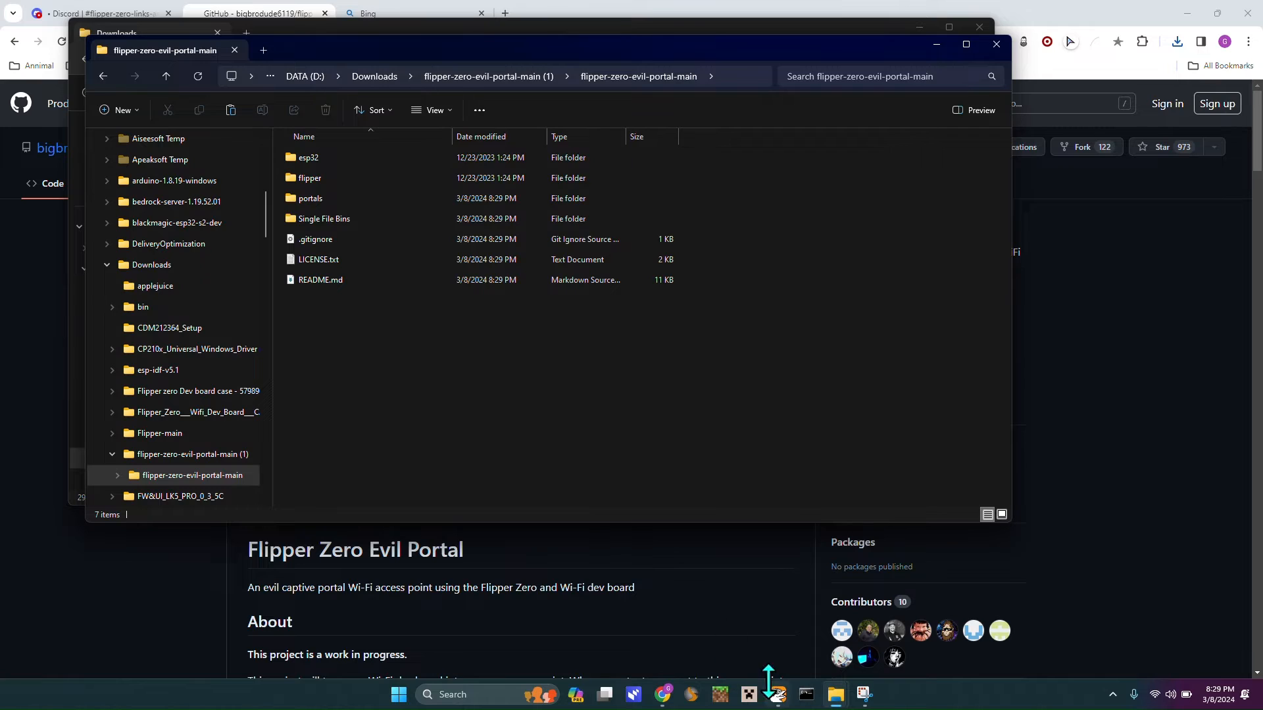
pyautogui.click(310, 182)
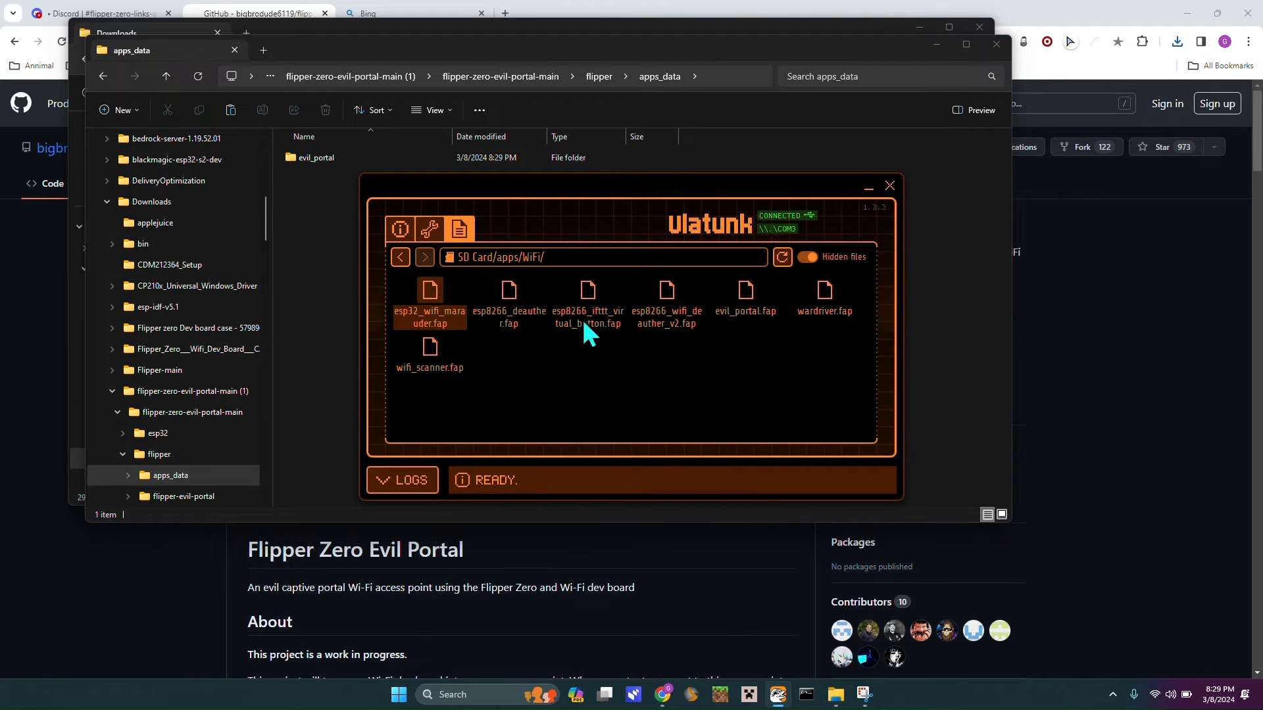
pyautogui.click(400, 257)
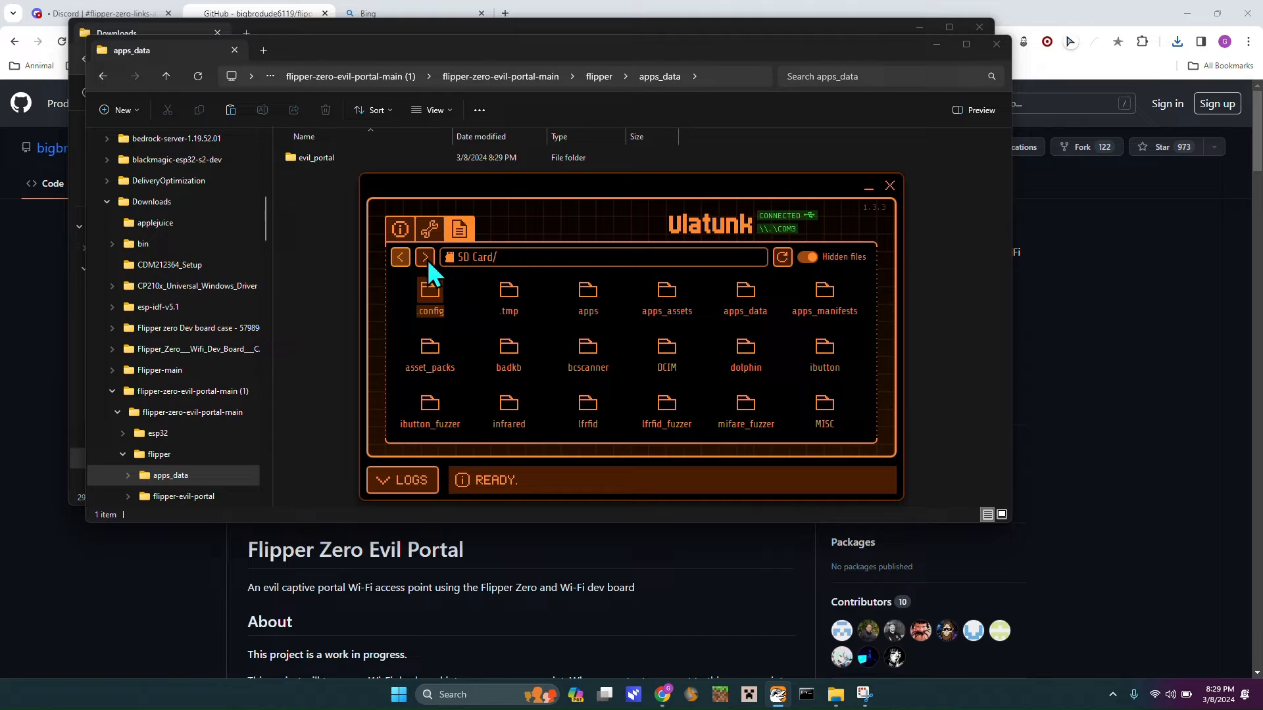
pyautogui.moveTo(744, 293)
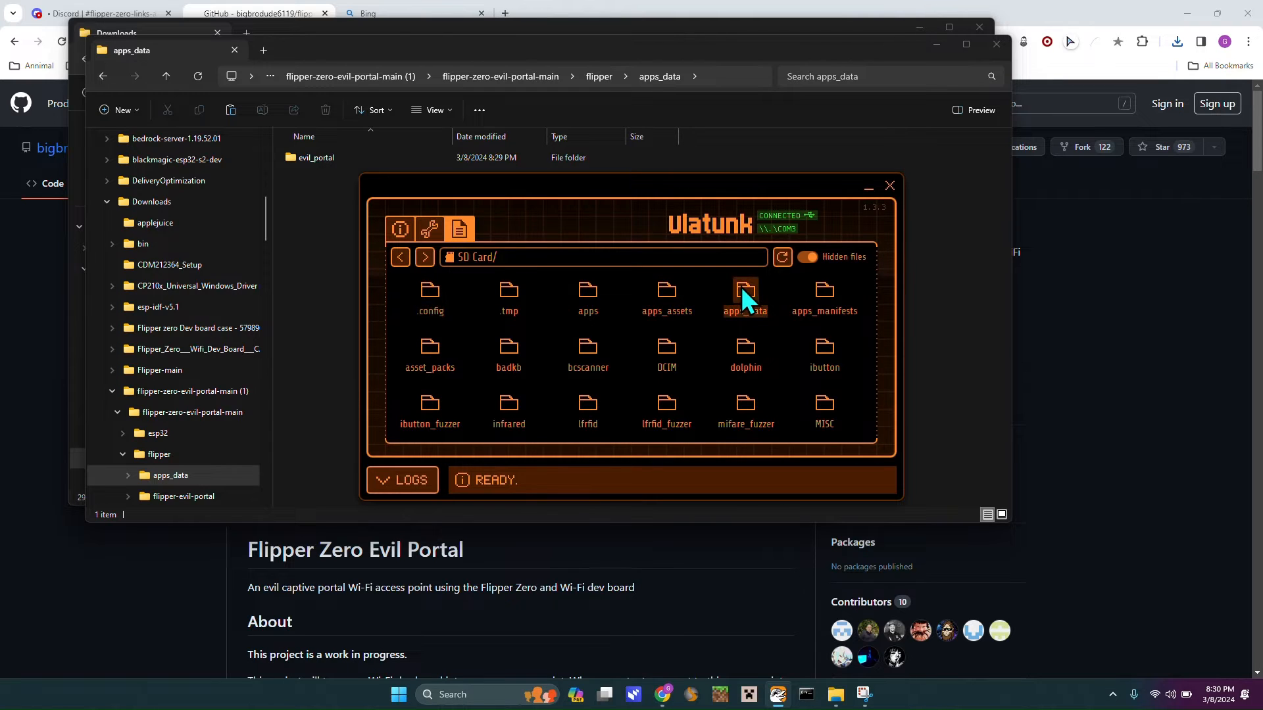
pyautogui.doubleClick(743, 293)
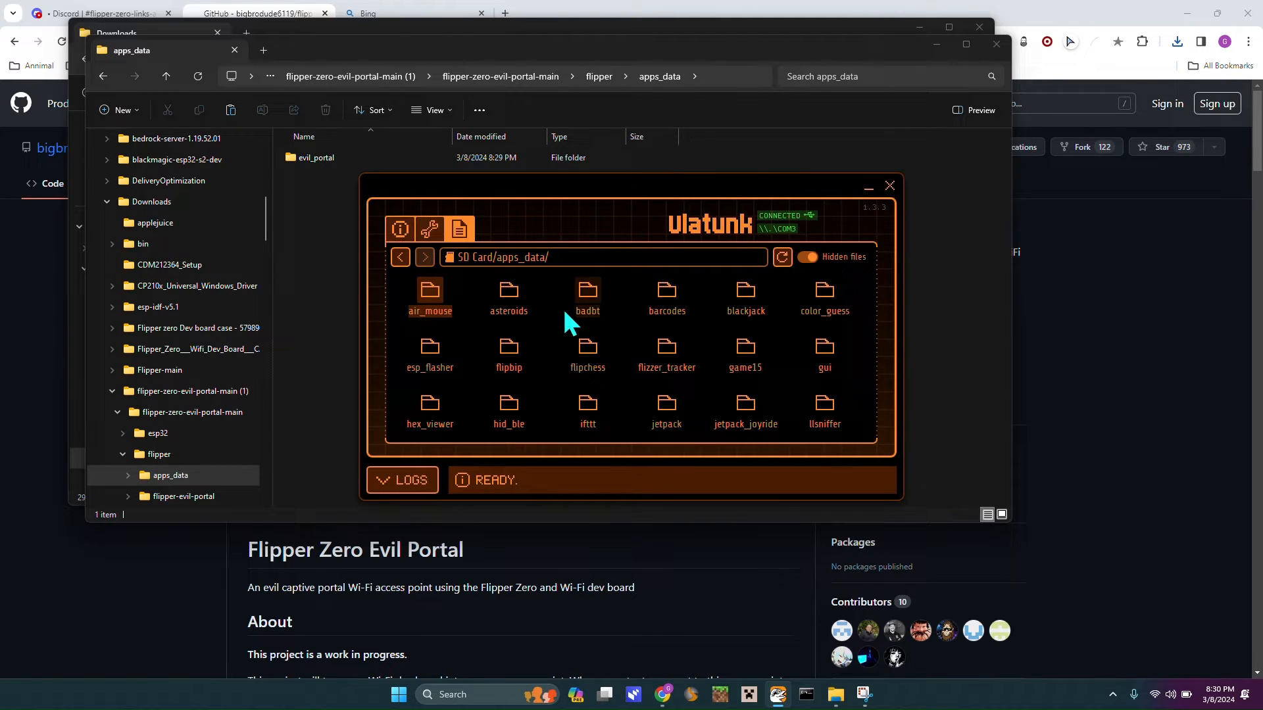
pyautogui.rightClick(508, 296)
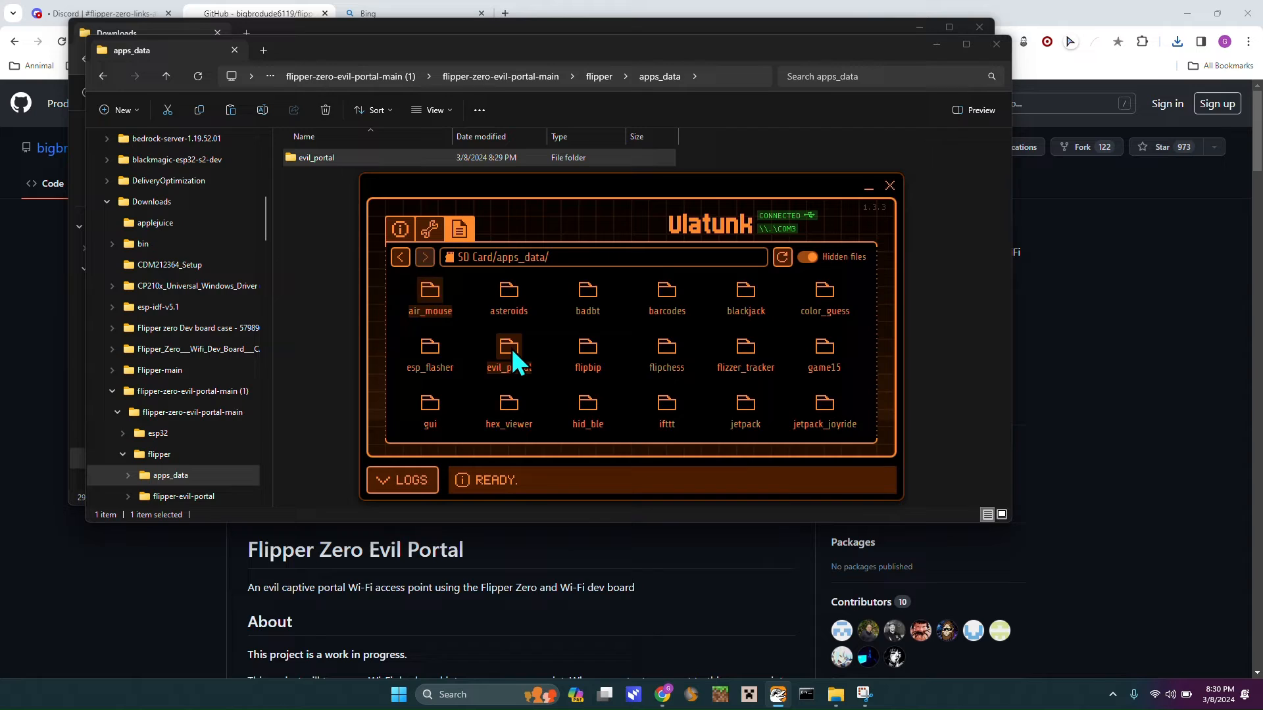
# - Create a new folder named HTML inside SD Card/apps_data/evil_portal
pyautogui.doubleClick(507, 353)
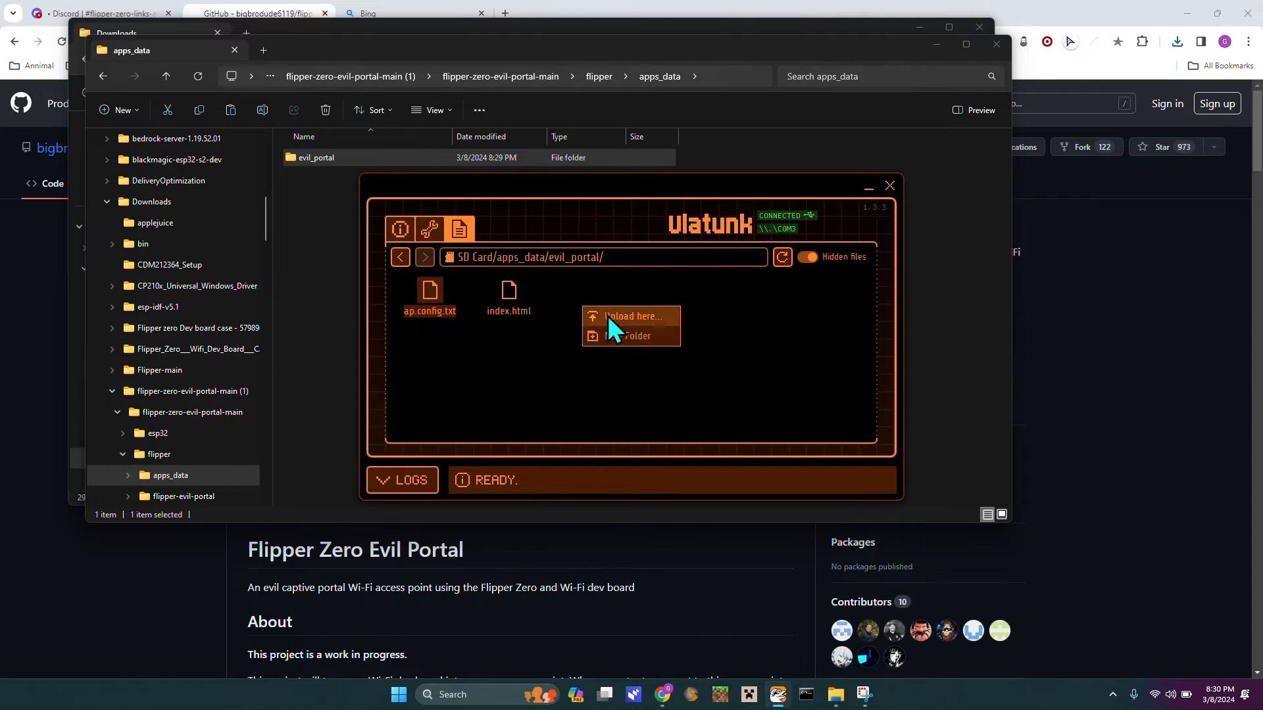
pyautogui.click(628, 335)
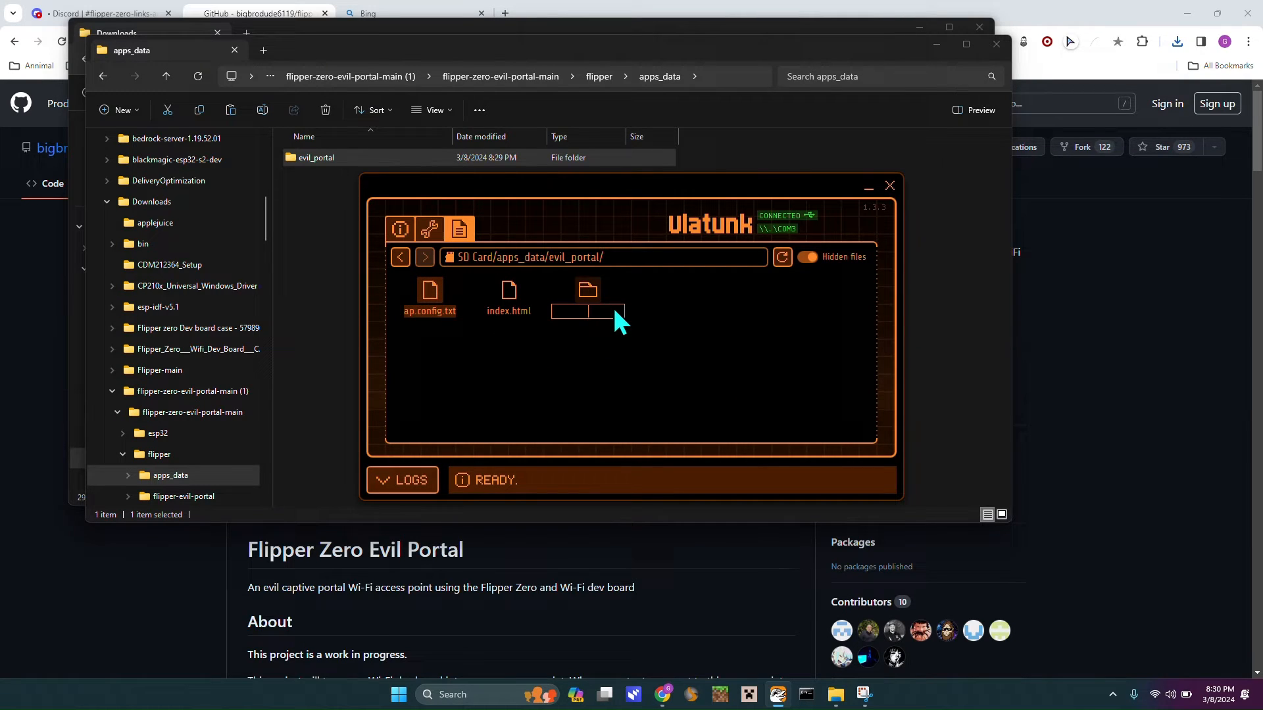
pyautogui.write('H')
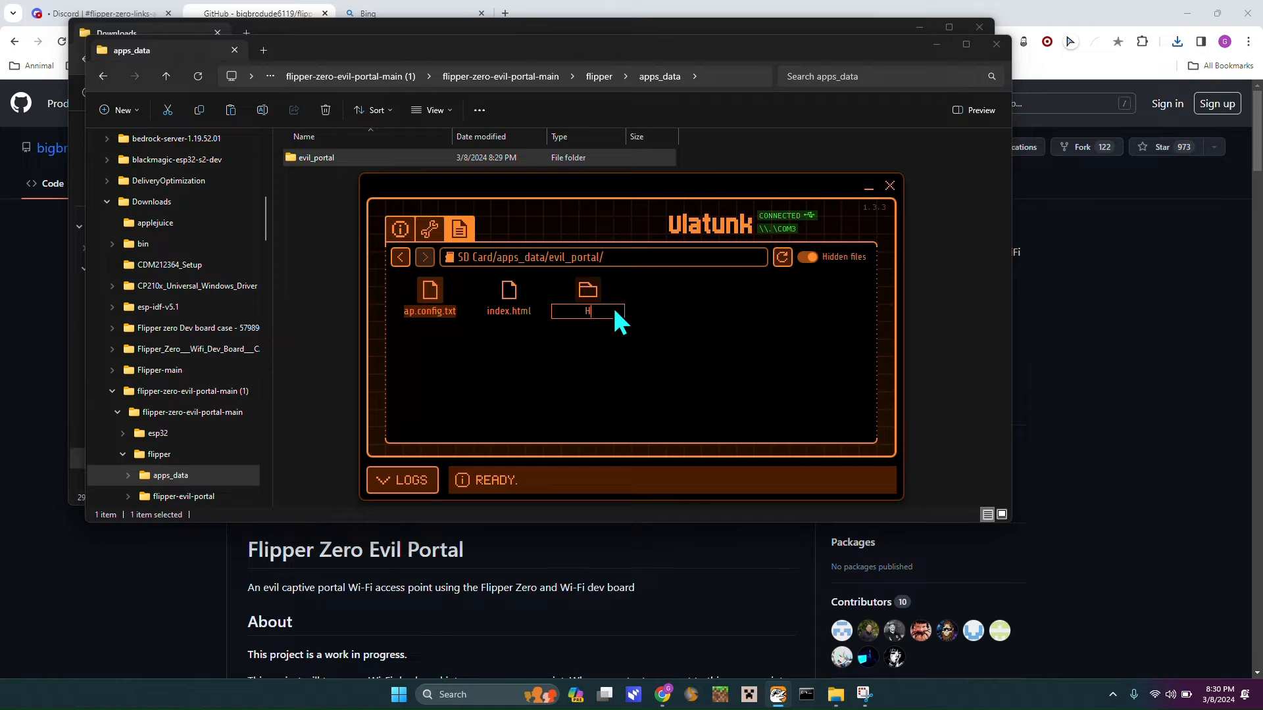
pyautogui.write('TMK')
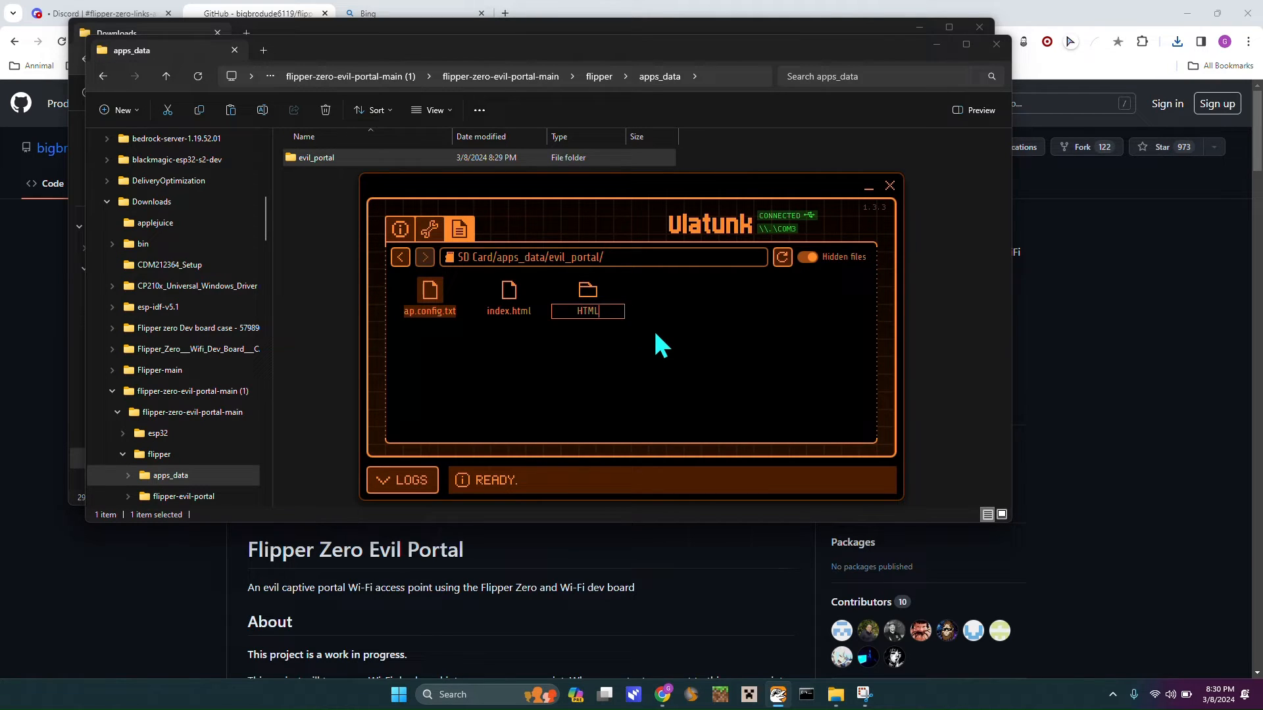
pyautogui.moveTo(463, 436)
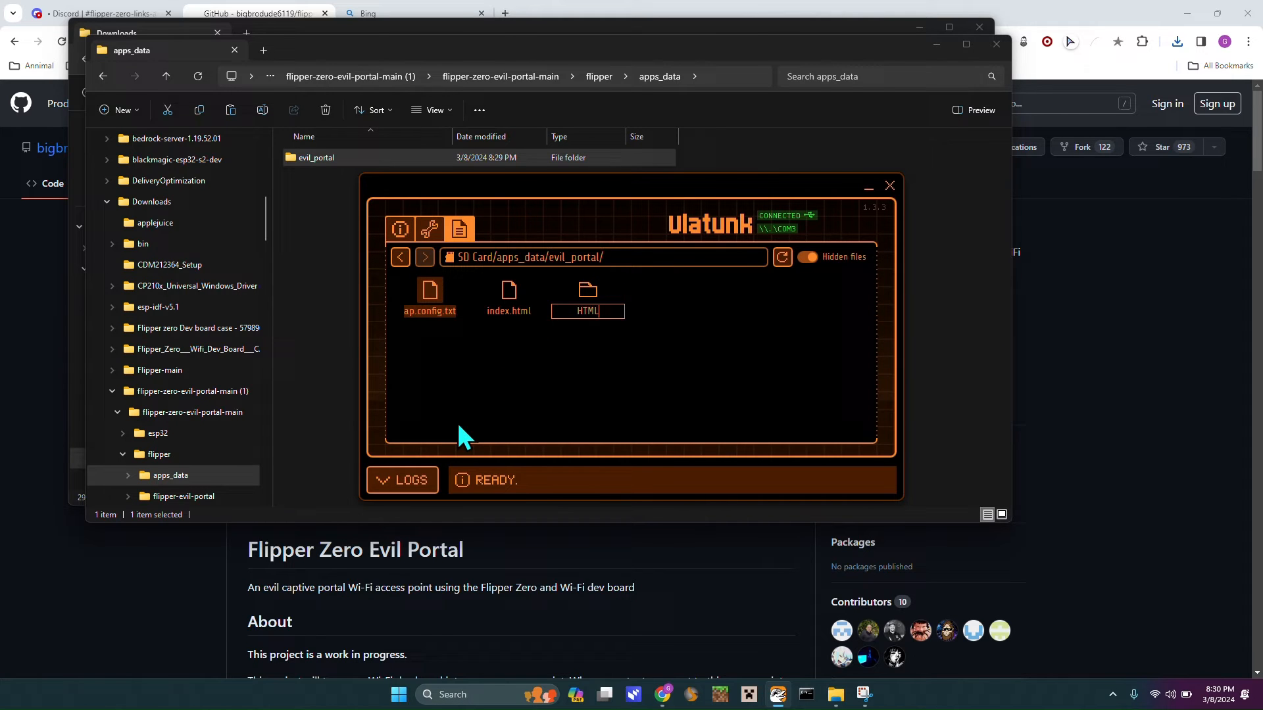
pyautogui.rightClick(463, 435)
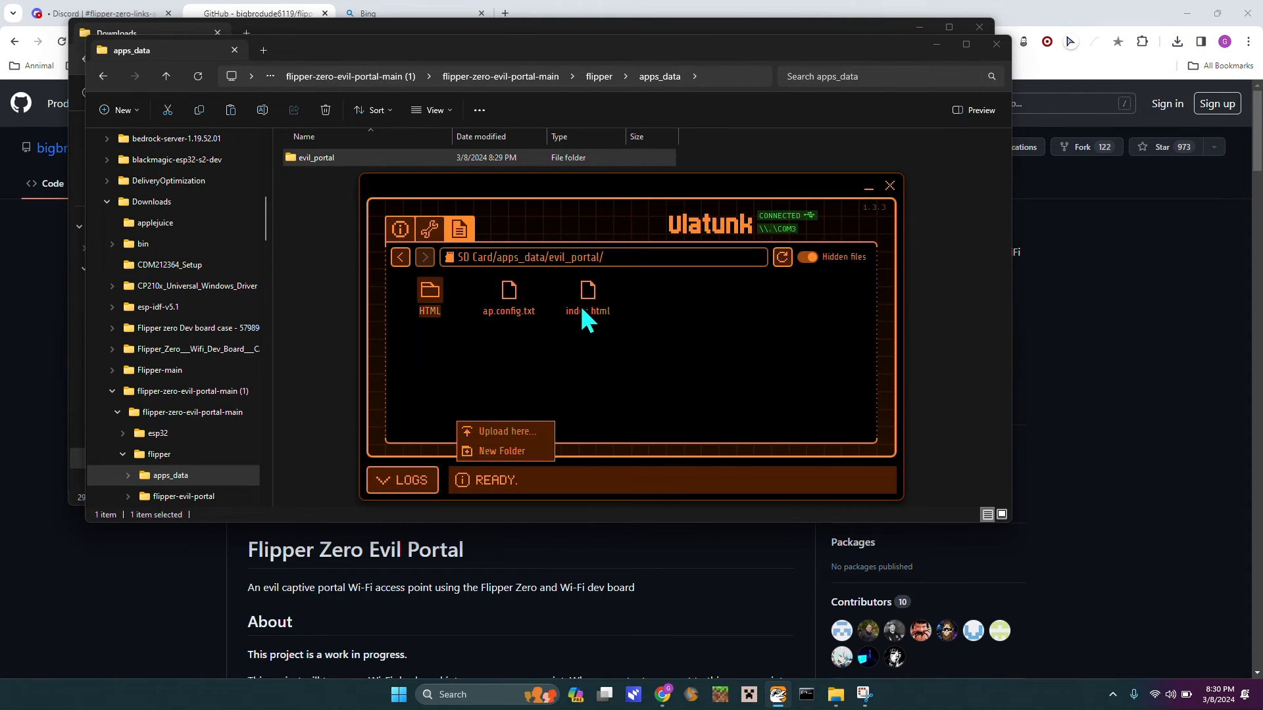
# - Refresh the file browser and confirm the new HTML folder opens inside evil_portal
pyautogui.click(400, 229)
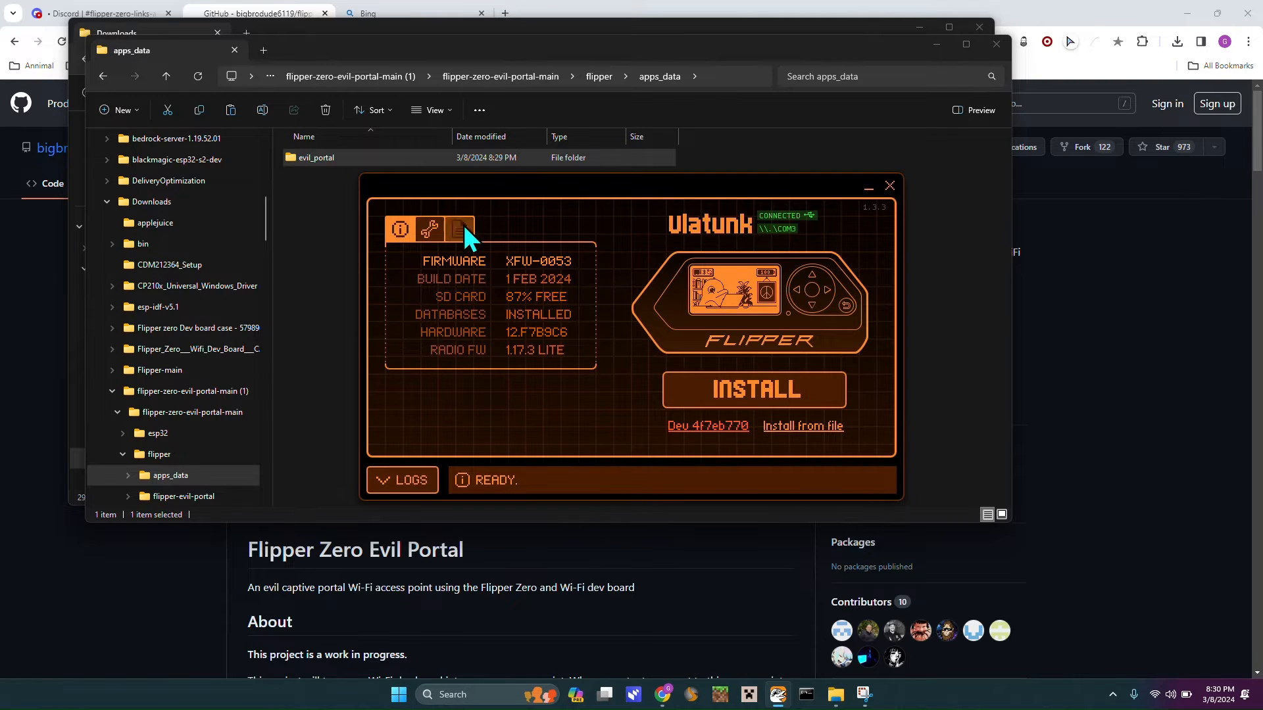
pyautogui.click(459, 229)
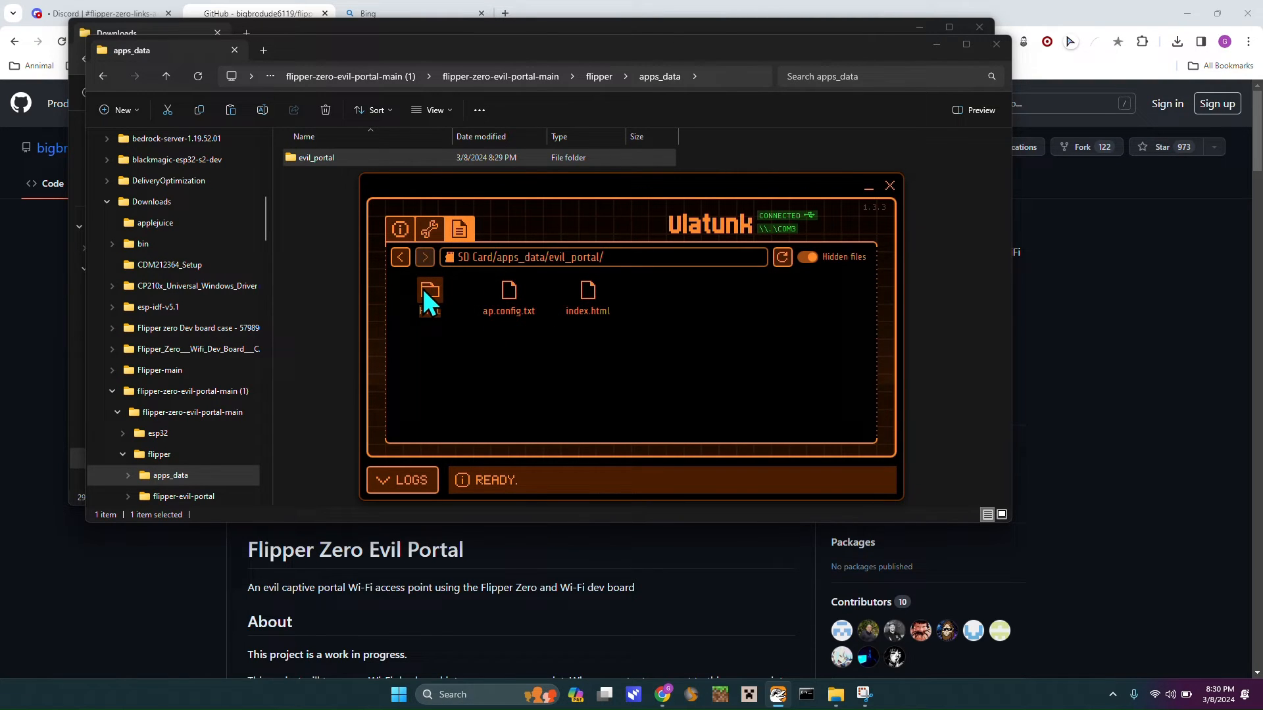
pyautogui.doubleClick(428, 292)
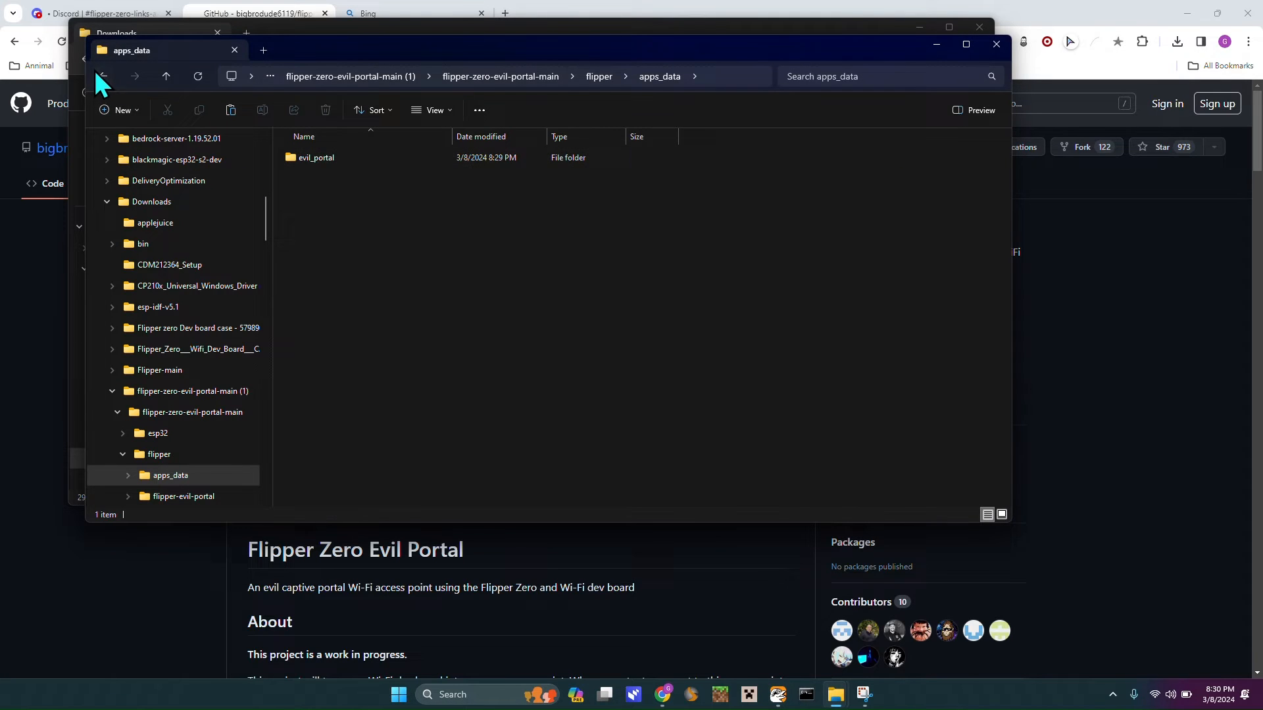
pyautogui.click(101, 76)
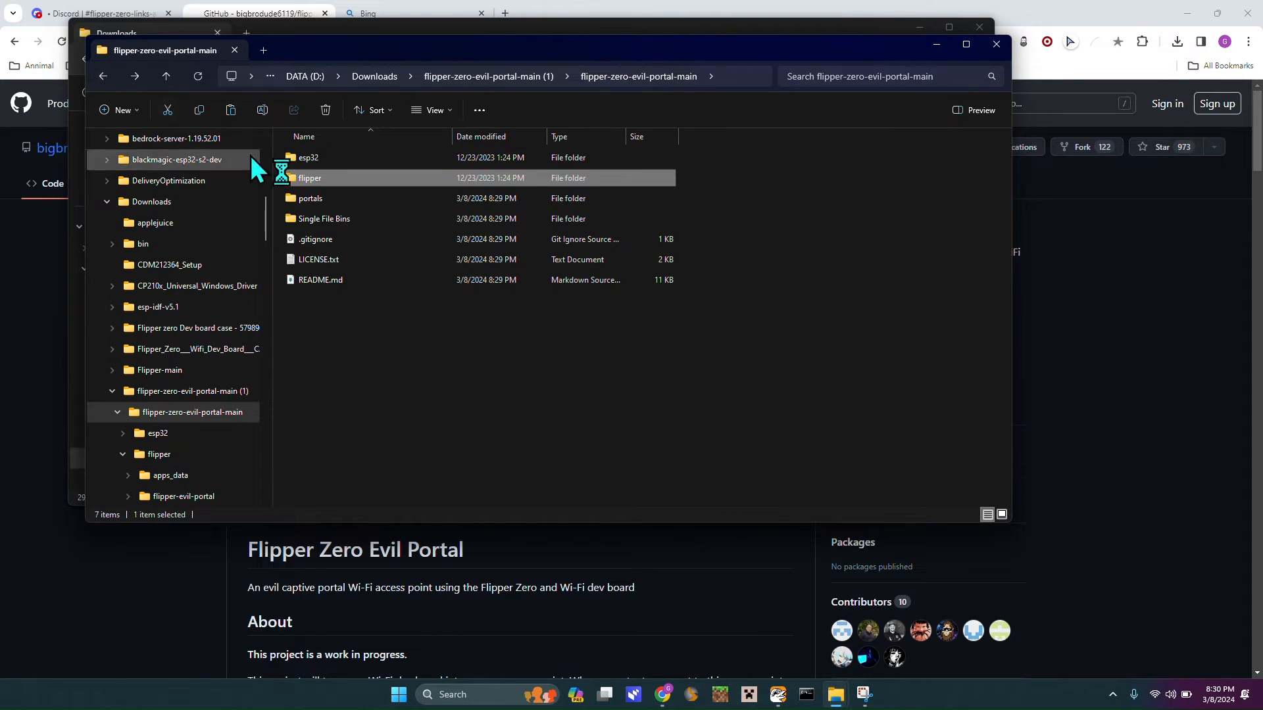
# - Copy all pages from the portals folder into the Flipper's evil_portal/HTML folder
pyautogui.click(159, 474)
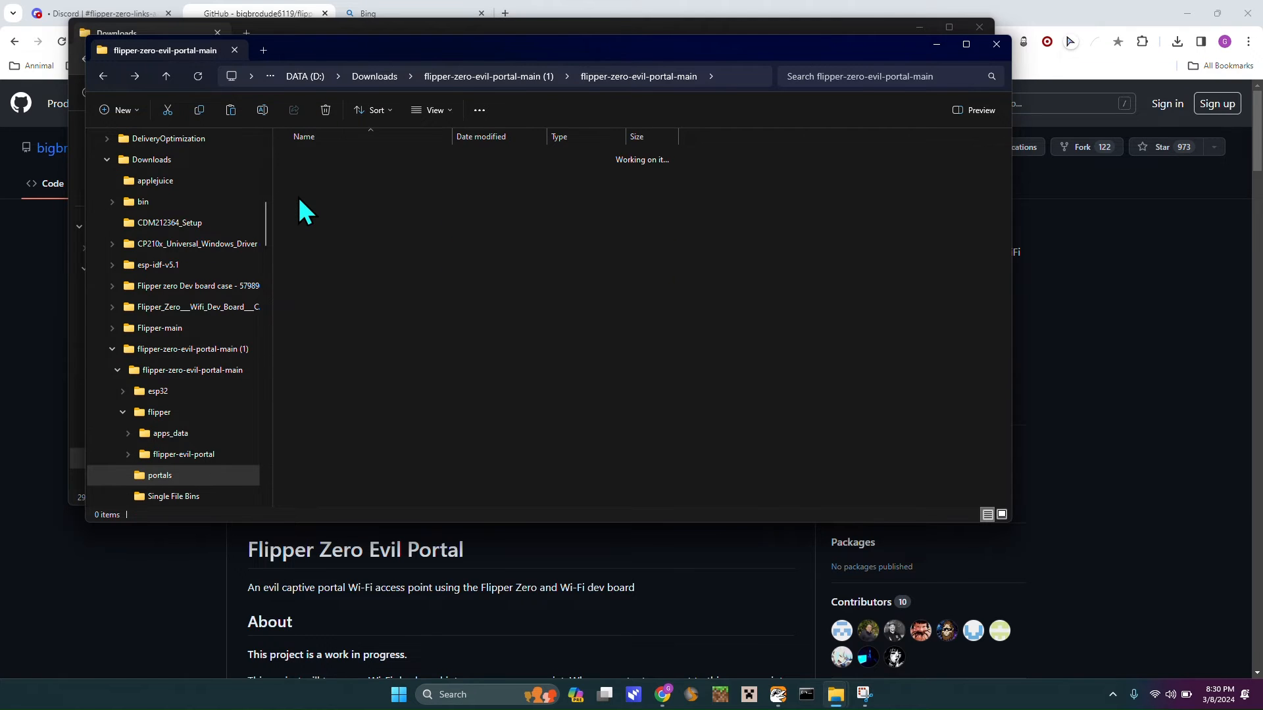
pyautogui.doubleClick(159, 475)
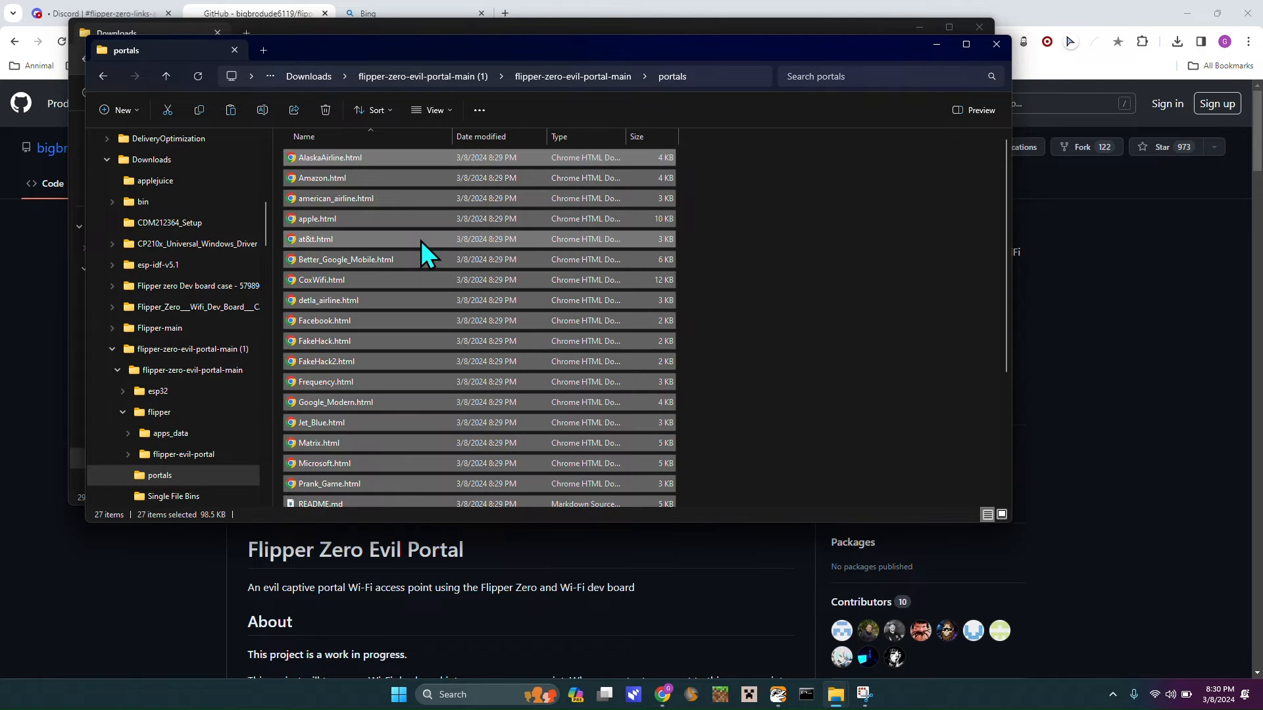
pyautogui.click(777, 693)
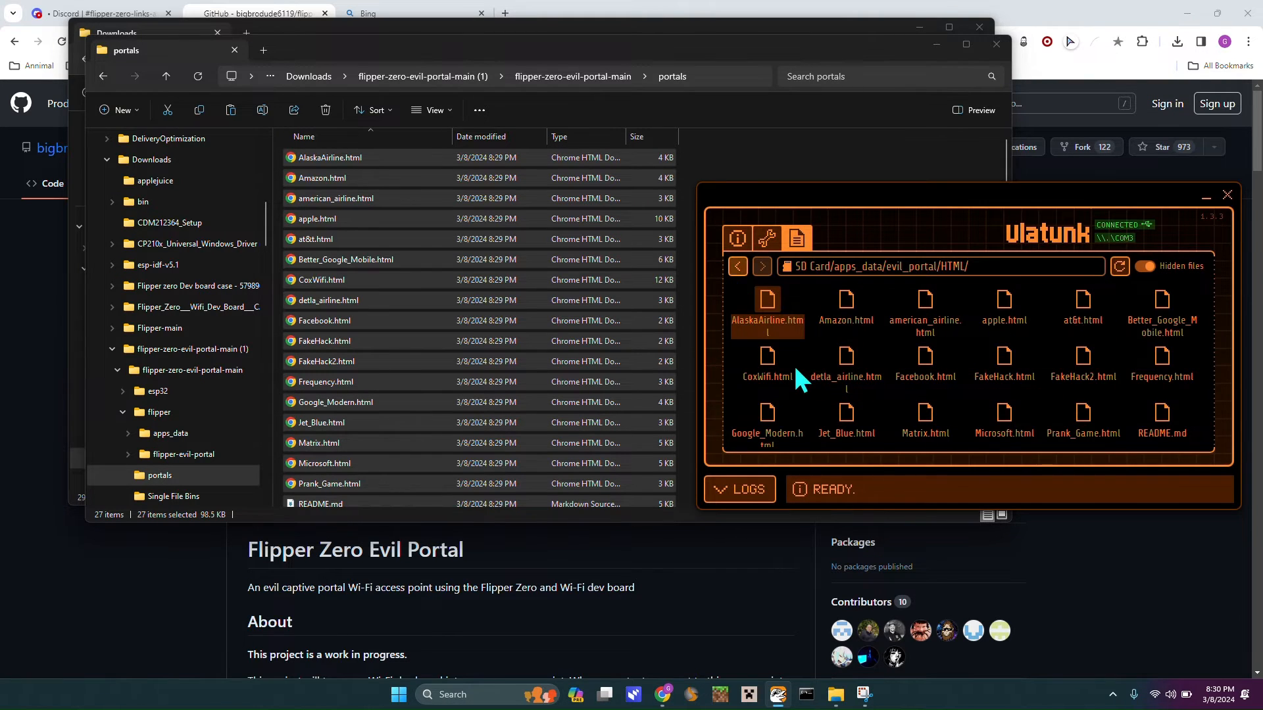
pyautogui.scroll(-3)
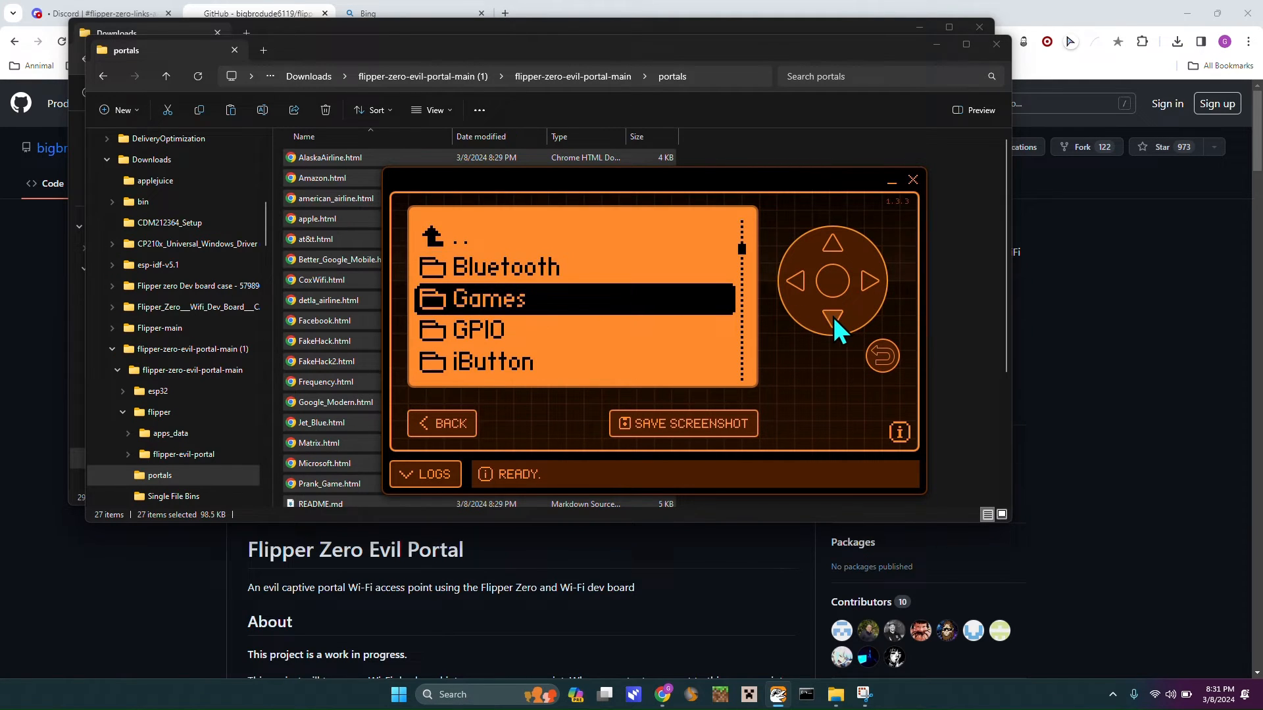
# - Browse the Flipper's Apps list via remote control and launch Evil Portal
pyautogui.click(834, 317)
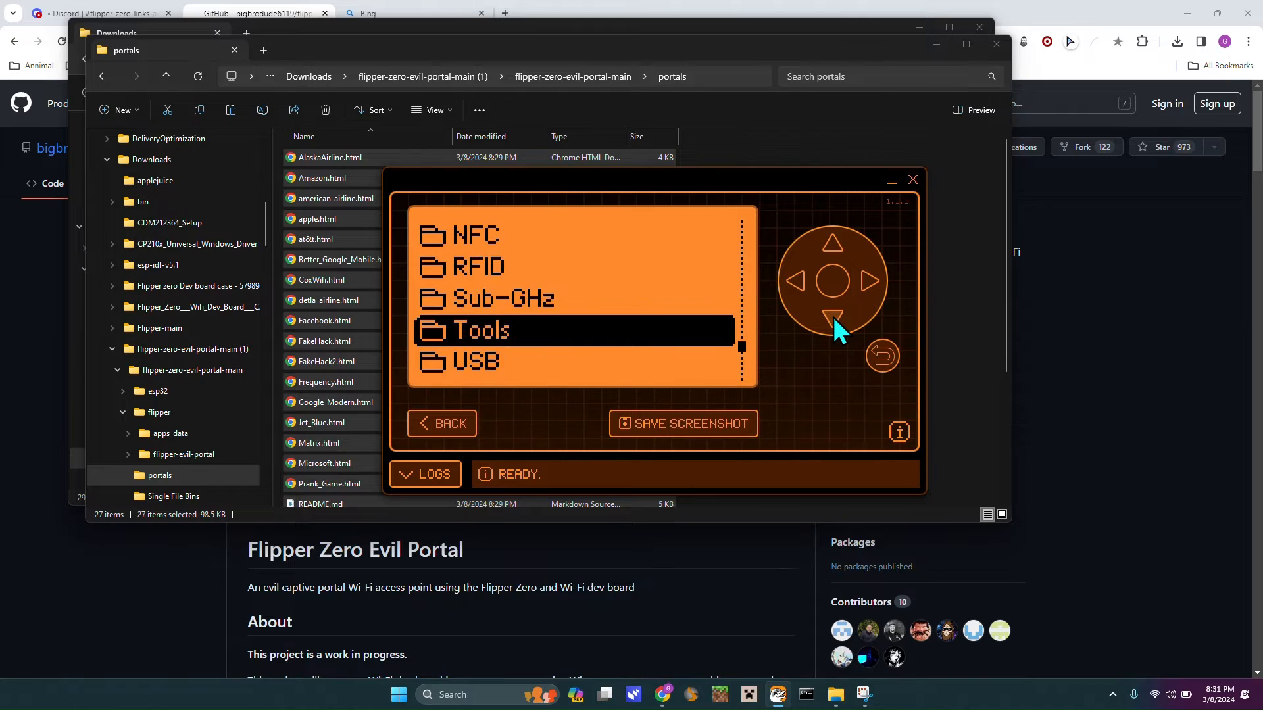
pyautogui.click(831, 248)
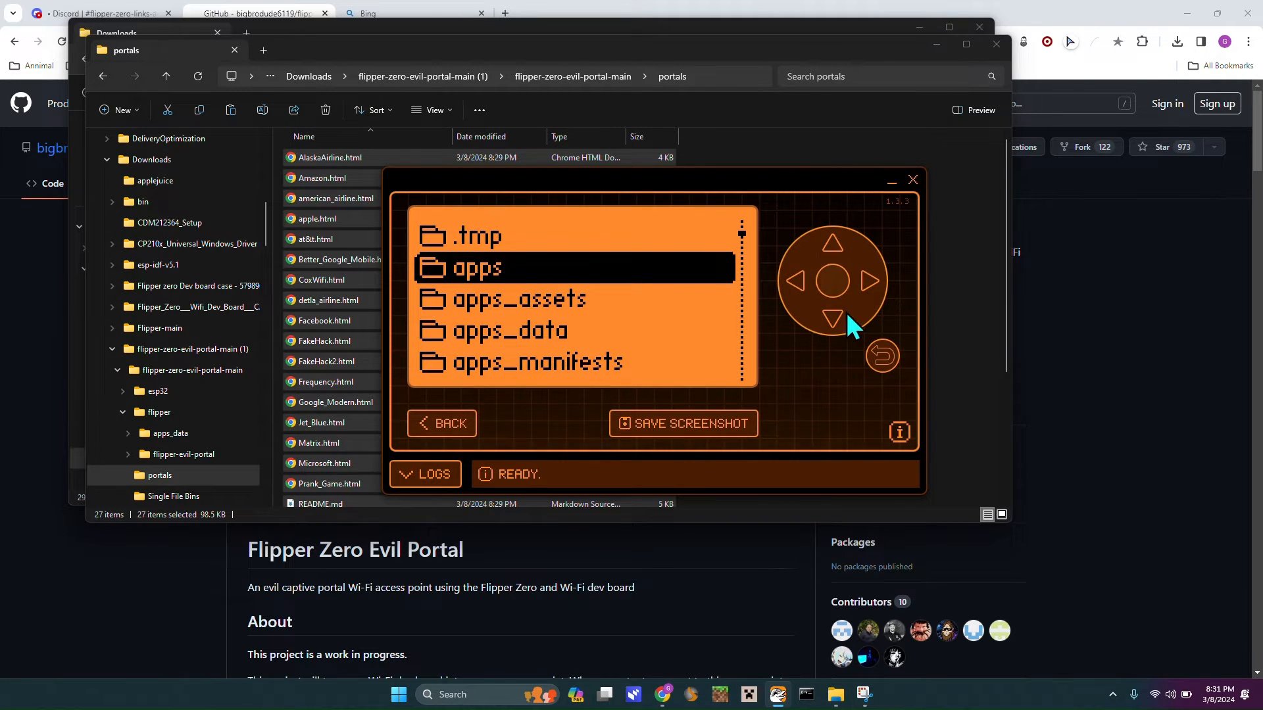
pyautogui.click(834, 281)
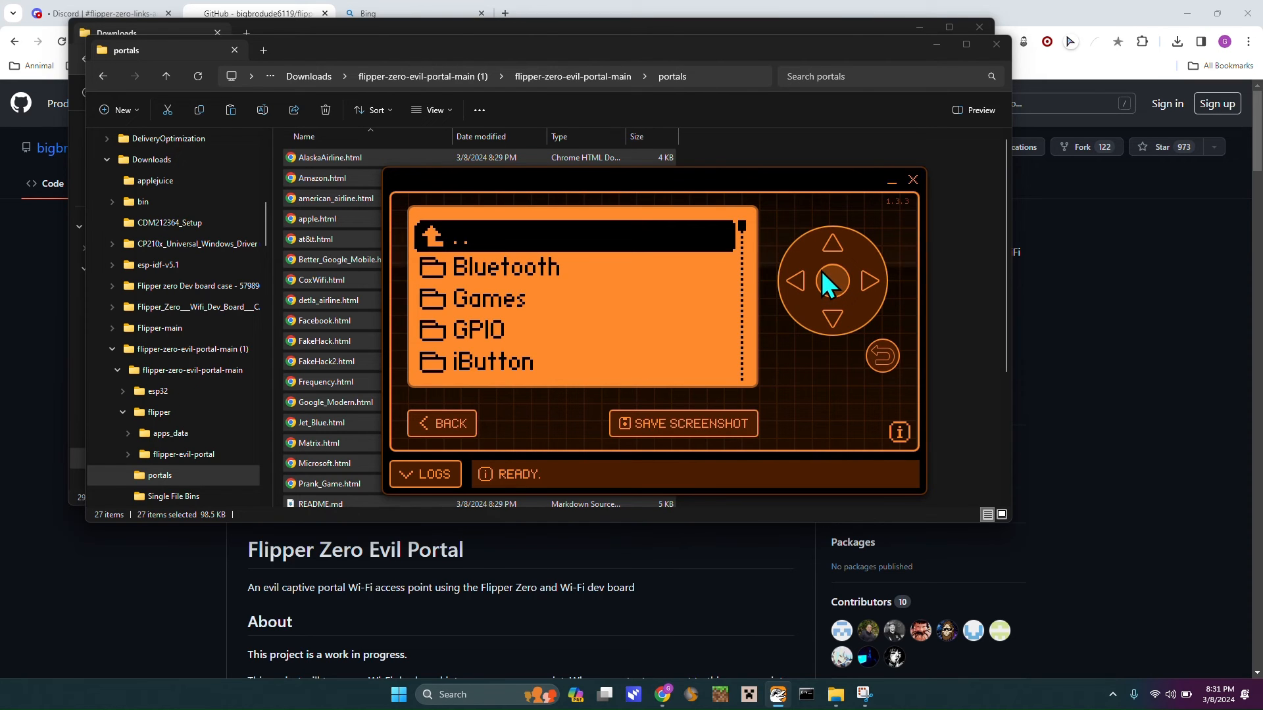
pyautogui.click(832, 318)
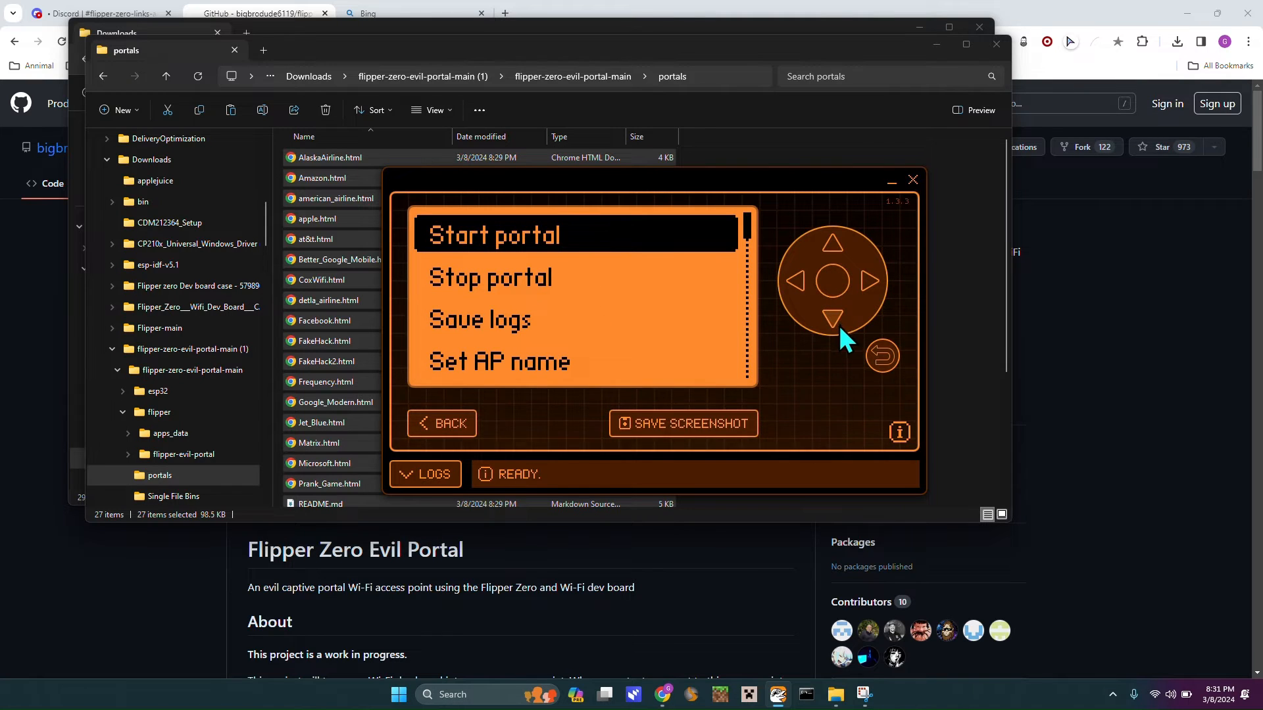
# - View the Select HTML list showing the uploaded portal pages such as Amazon
pyautogui.click(834, 317)
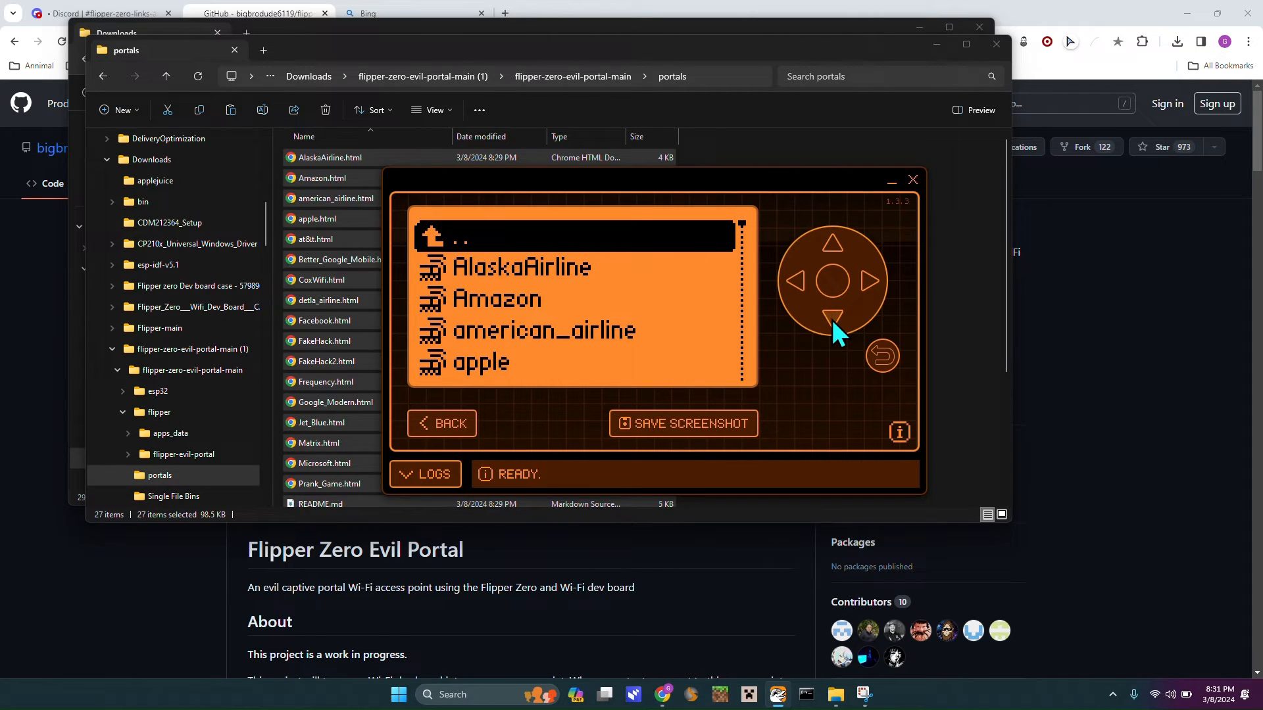
pyautogui.click(834, 321)
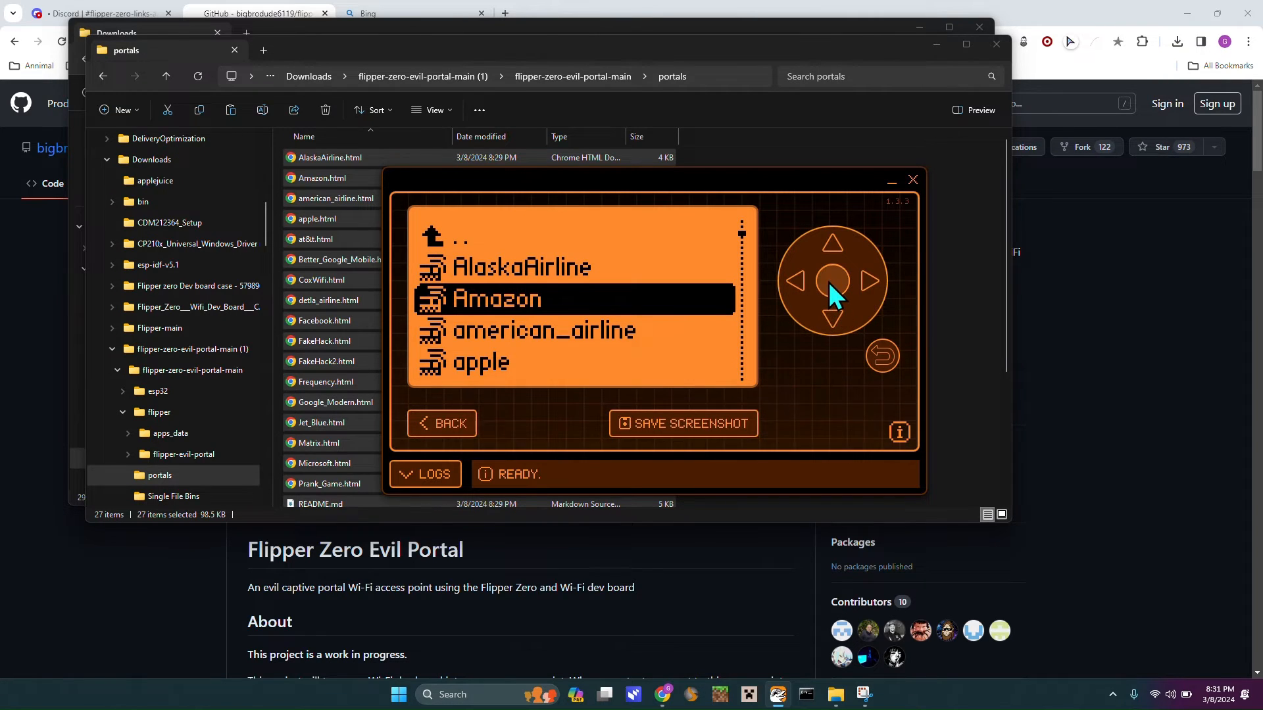
pyautogui.click(834, 321)
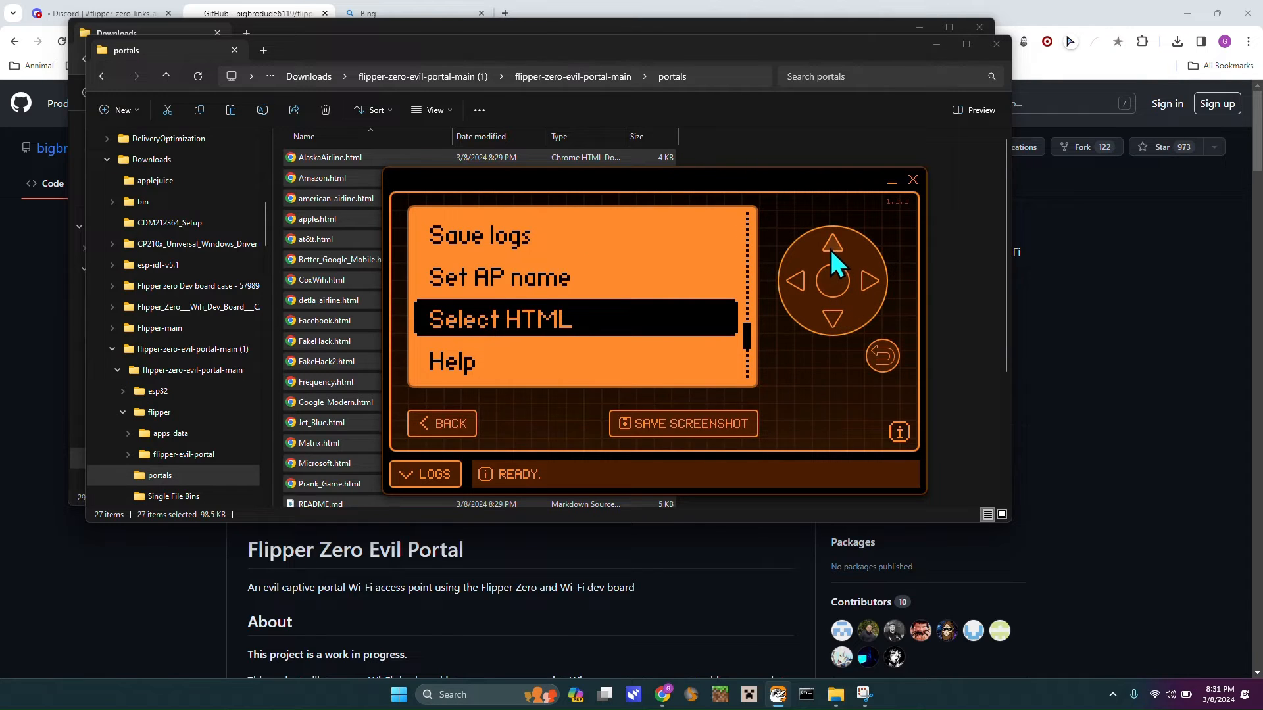
# - Spell the AP name 'Apple' on the Set AP name keyboard with the D-pad and save it
pyautogui.click(832, 281)
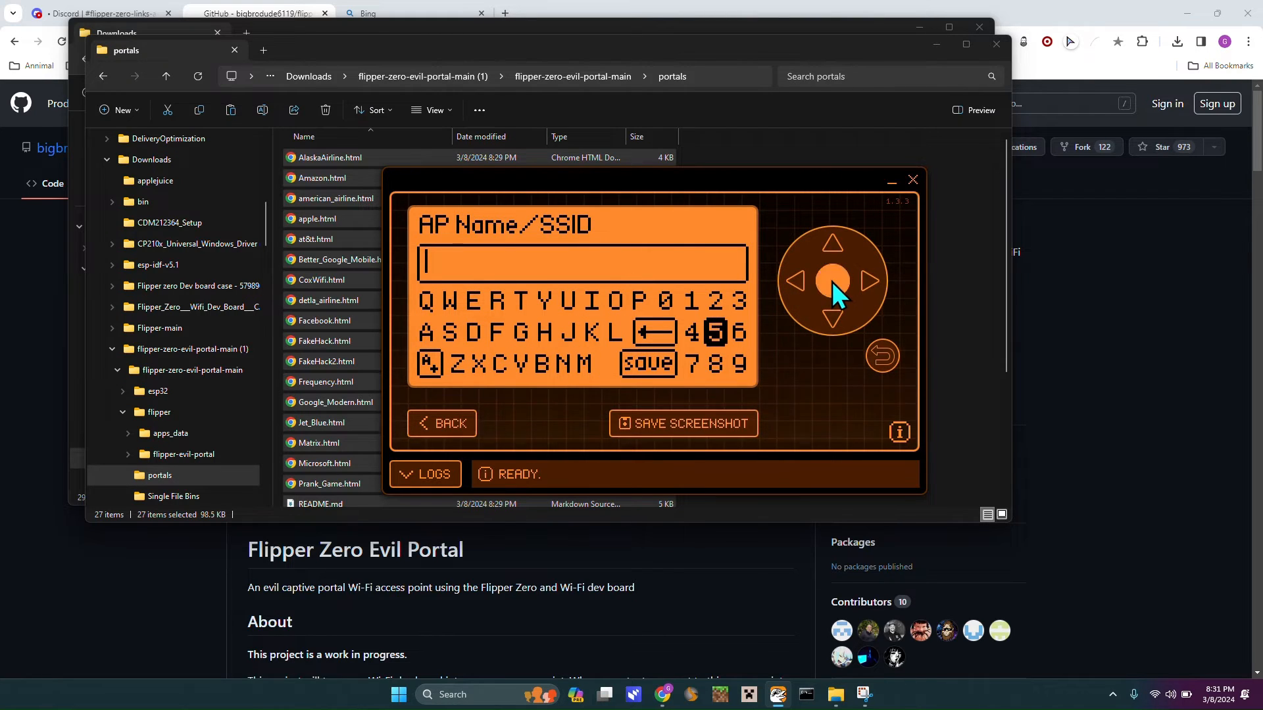
pyautogui.click(831, 281)
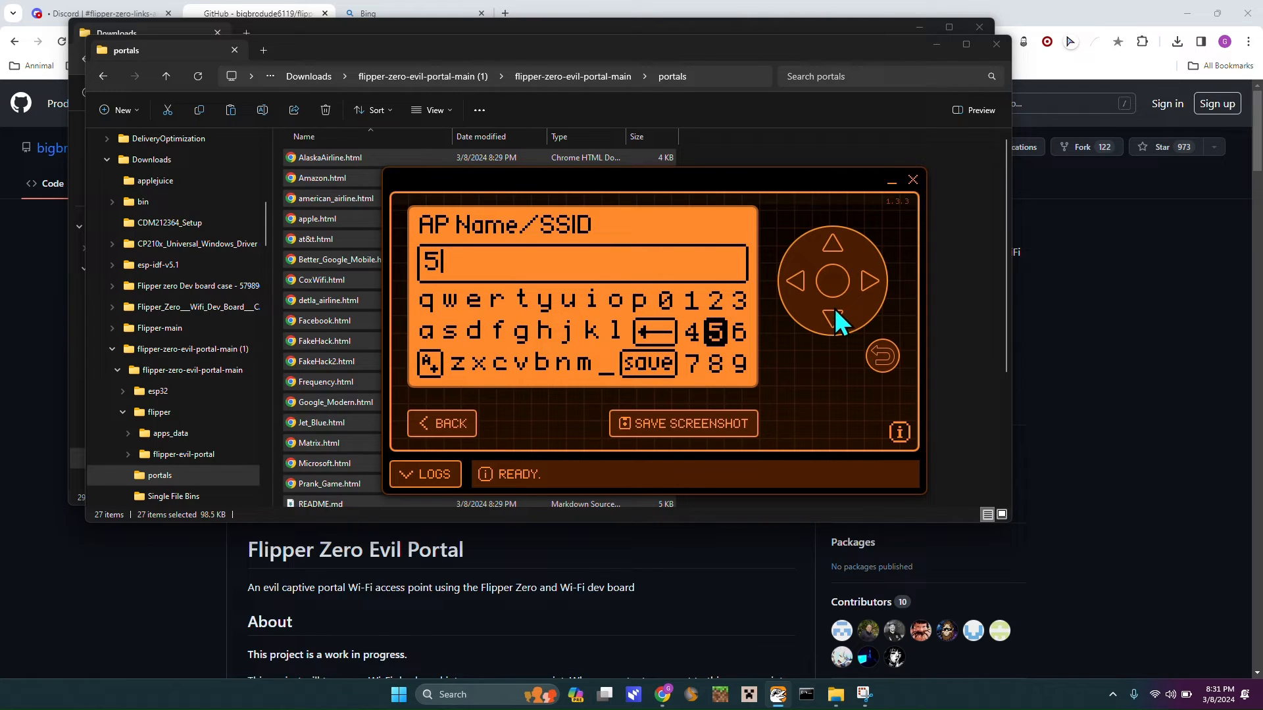
pyautogui.click(795, 281)
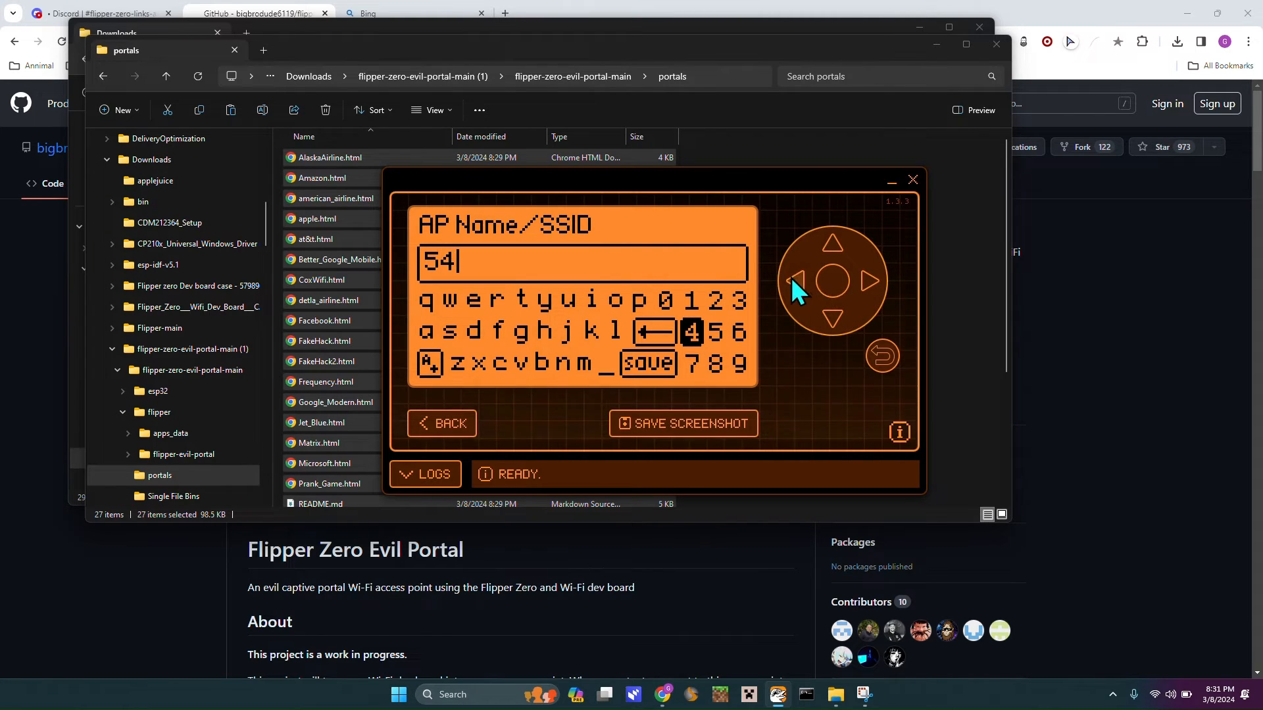
pyautogui.moveTo(805, 285)
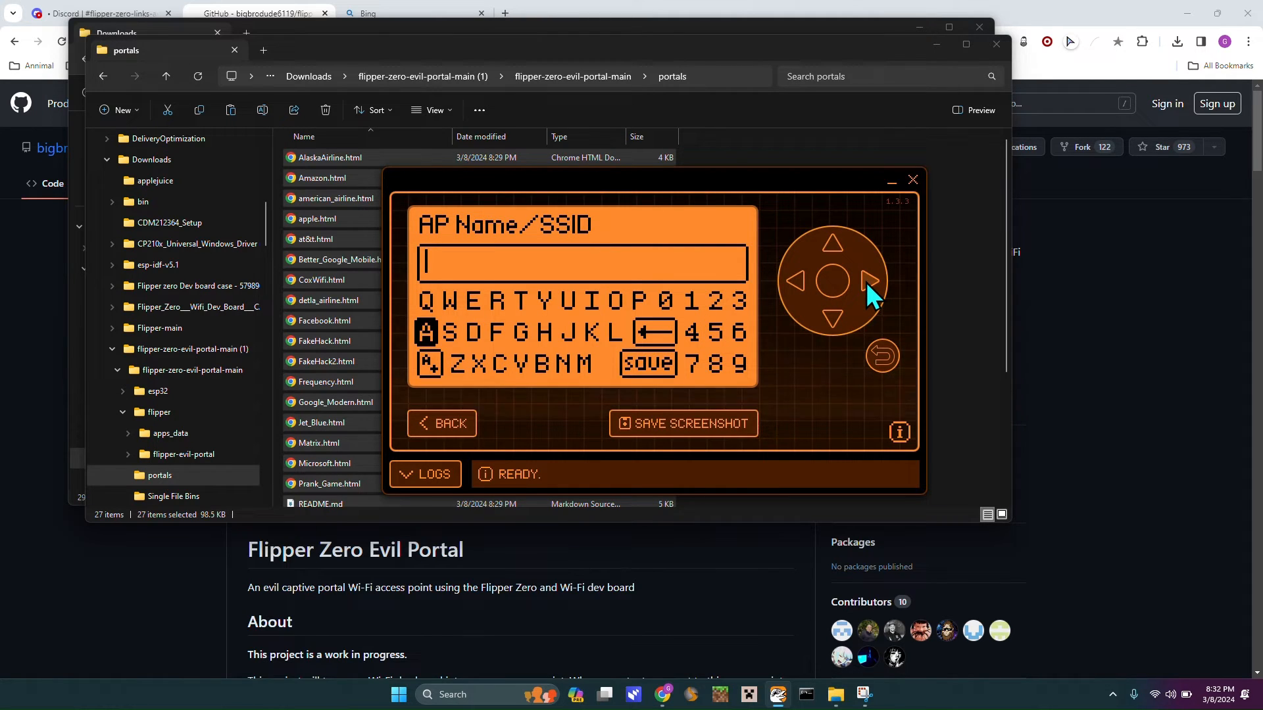
pyautogui.click(833, 279)
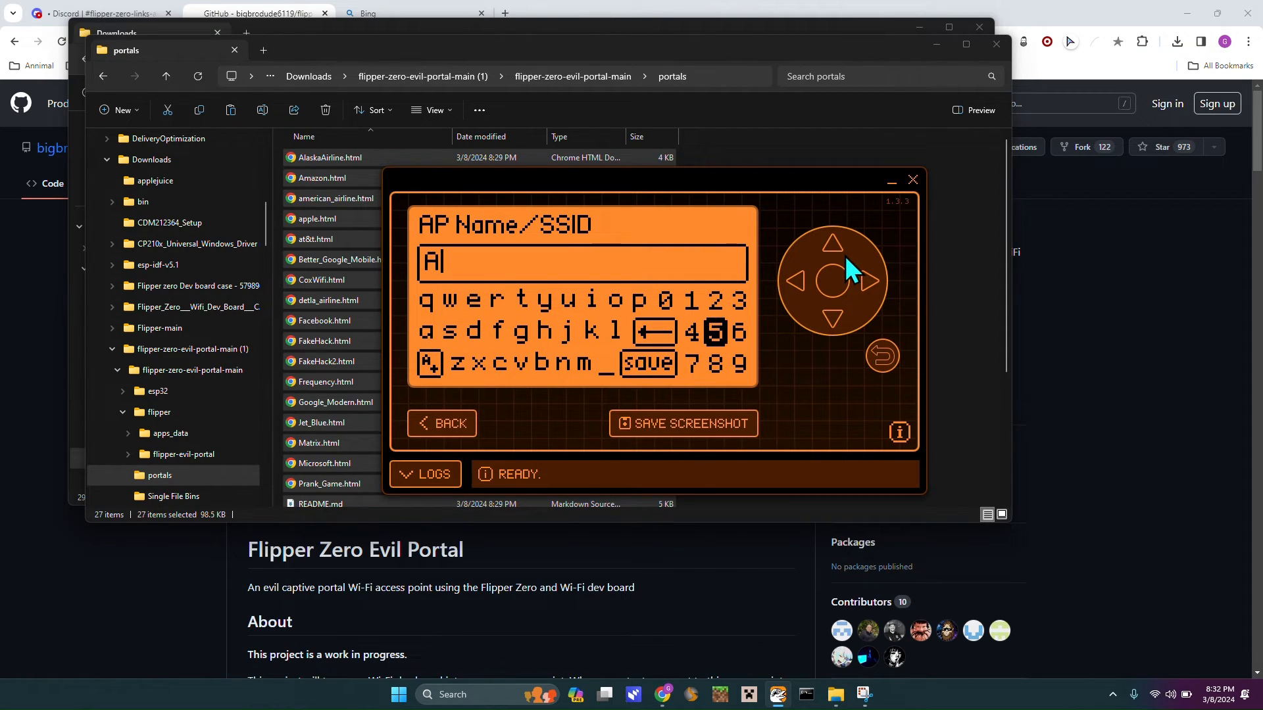
pyautogui.click(798, 282)
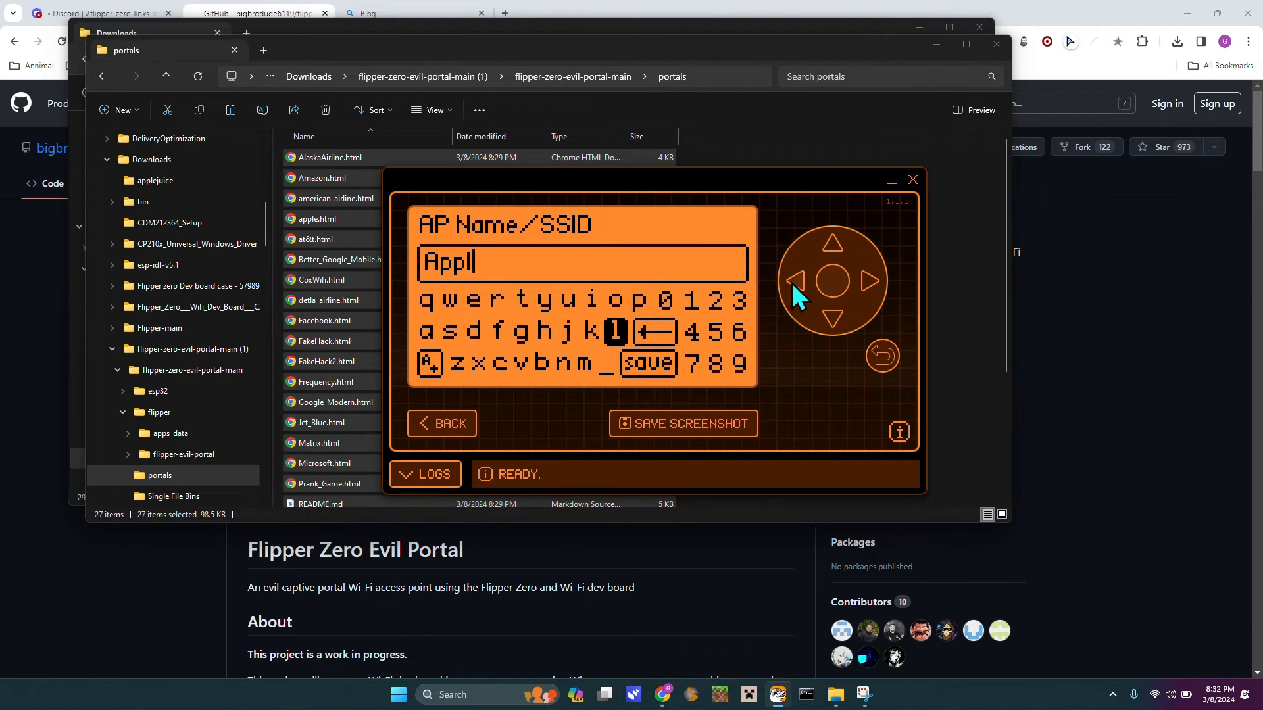
pyautogui.click(797, 281)
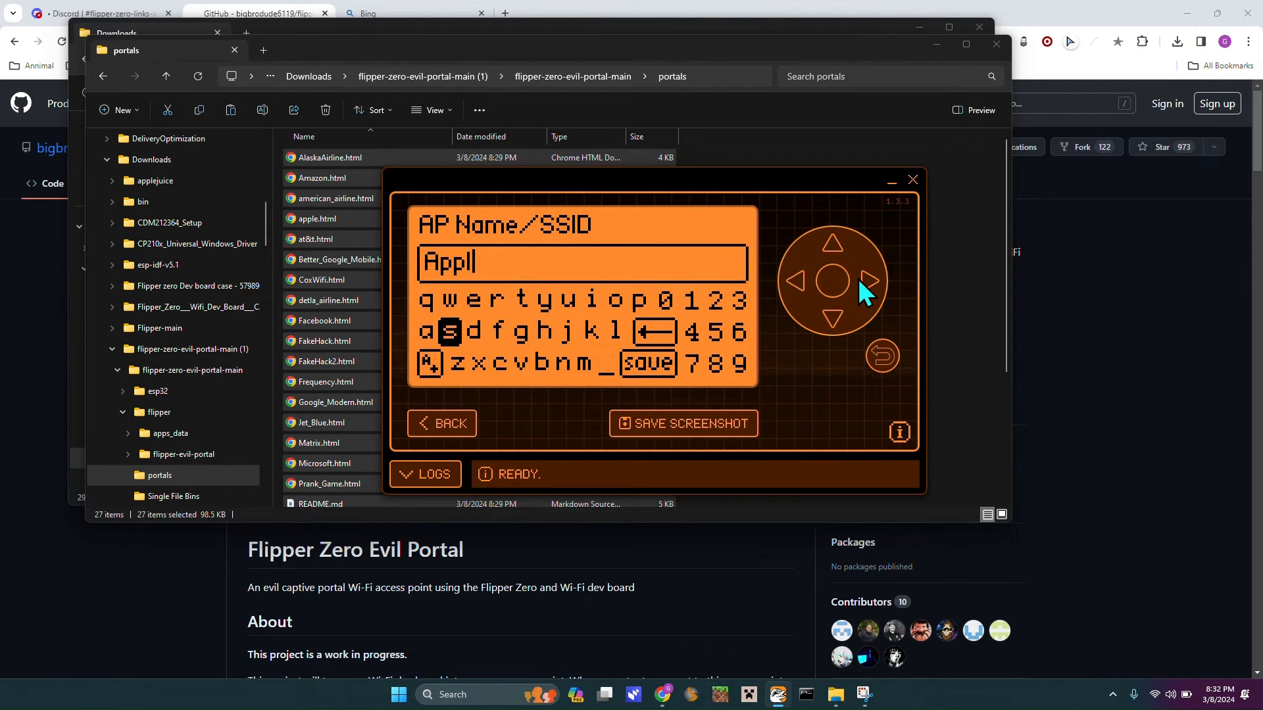
pyautogui.click(832, 279)
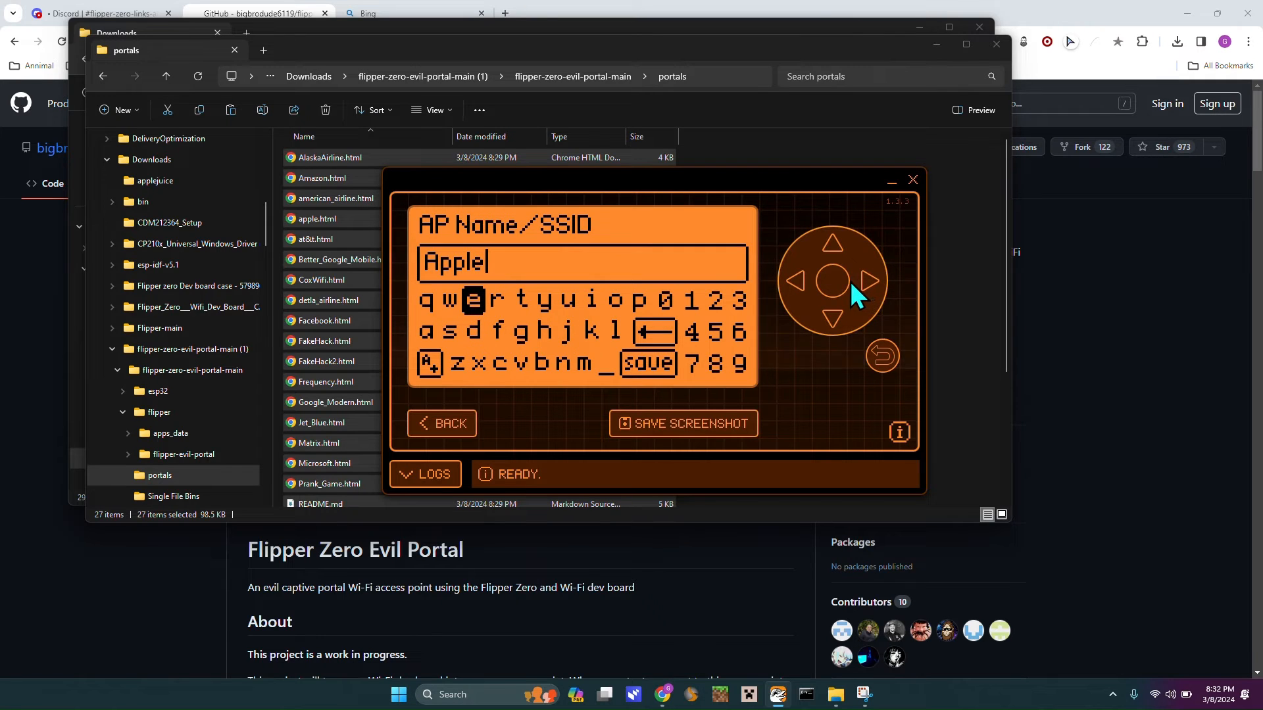
pyautogui.click(834, 279)
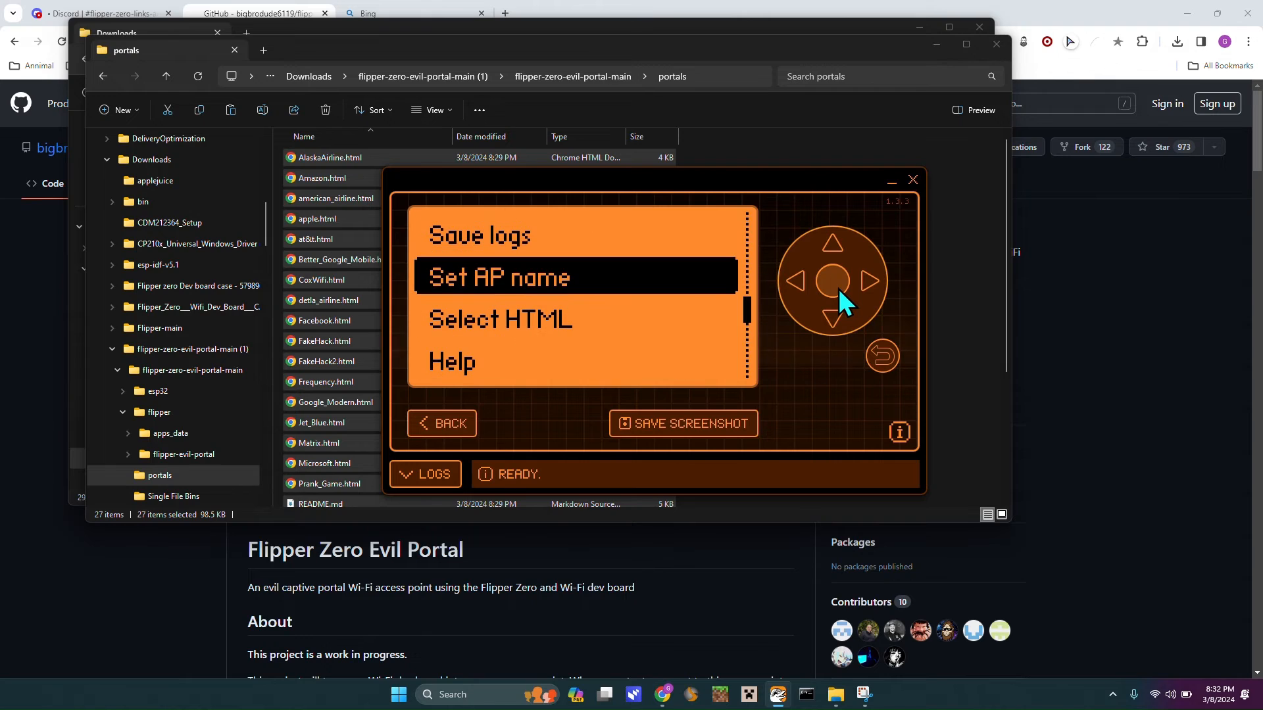
# - Select Start portal so the fake 'AppleL' access point begins broadcasting
pyautogui.click(831, 241)
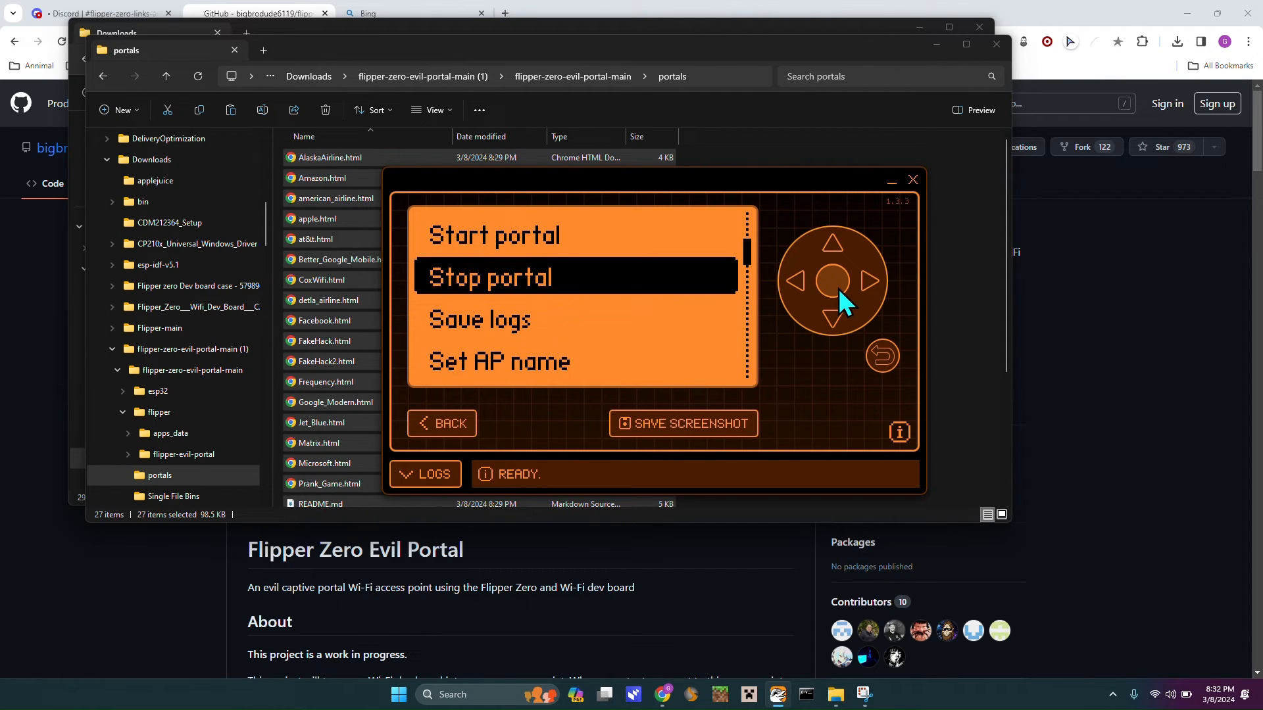
pyautogui.click(833, 242)
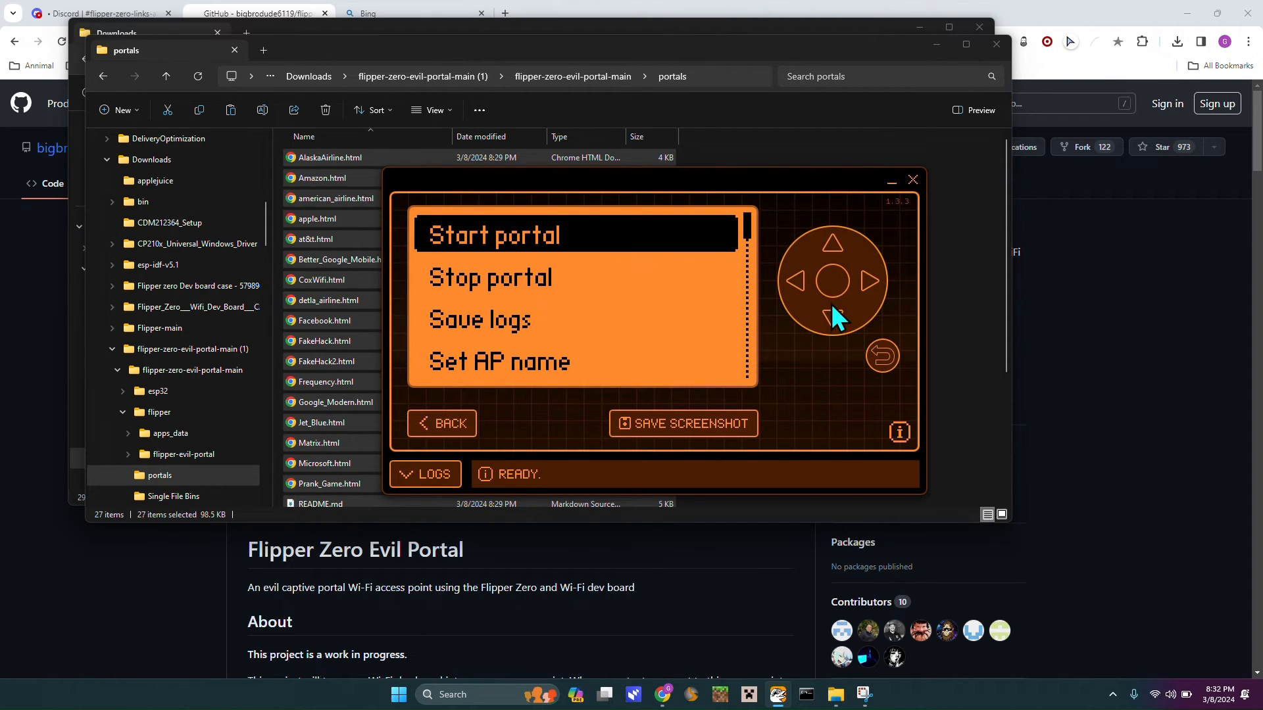
pyautogui.click(831, 280)
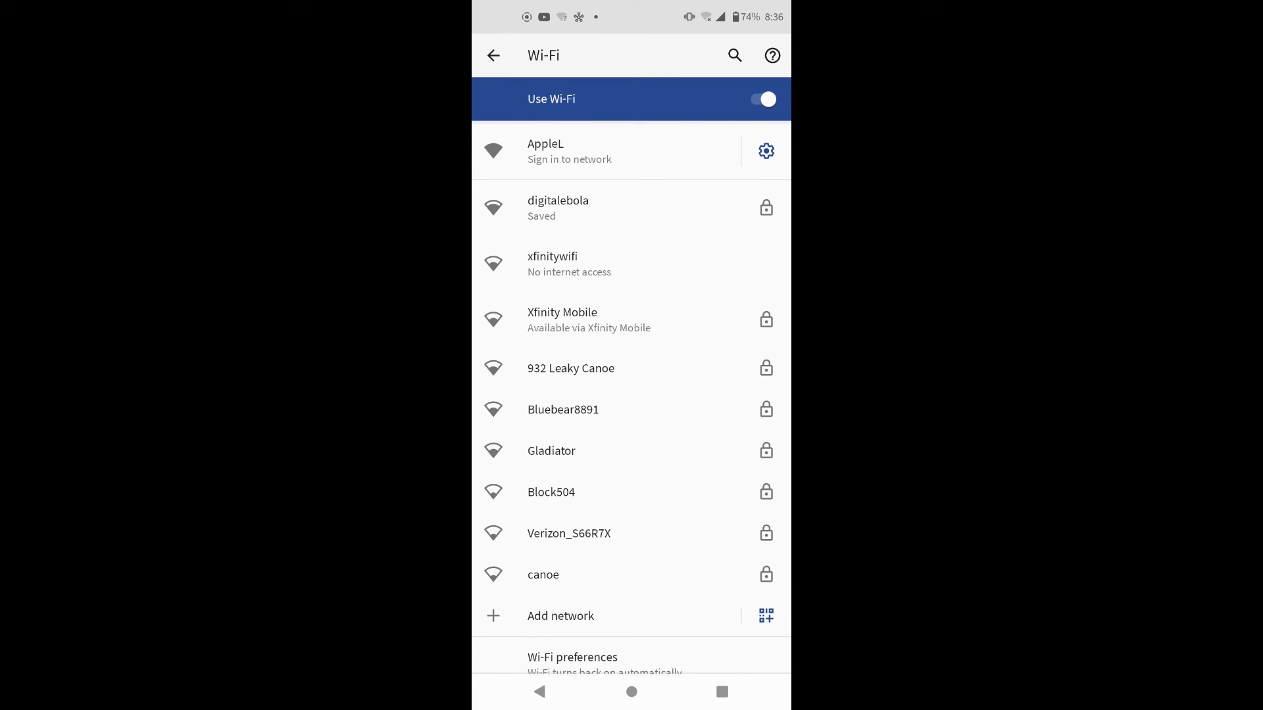
# - Join the AppleL network and enter a test Apple ID 'apple' on its fake sign-in page
pyautogui.click(568, 151)
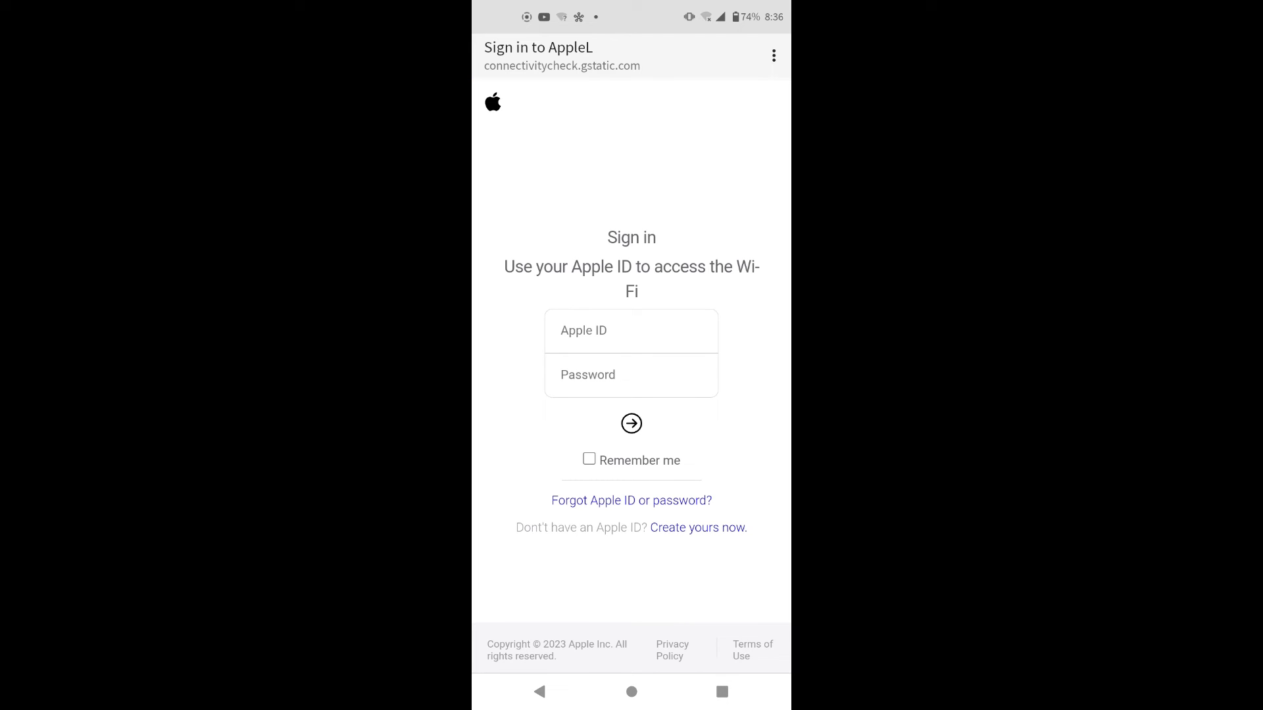
pyautogui.click(630, 330)
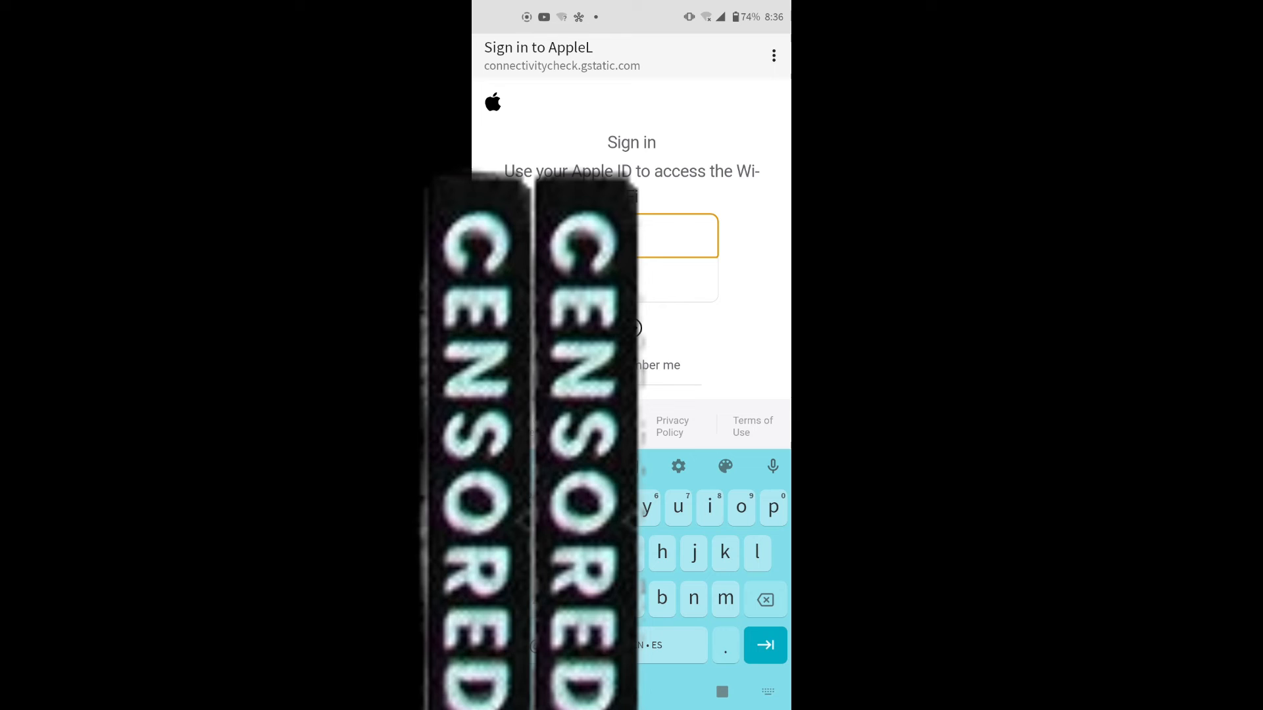
pyautogui.write('apple')
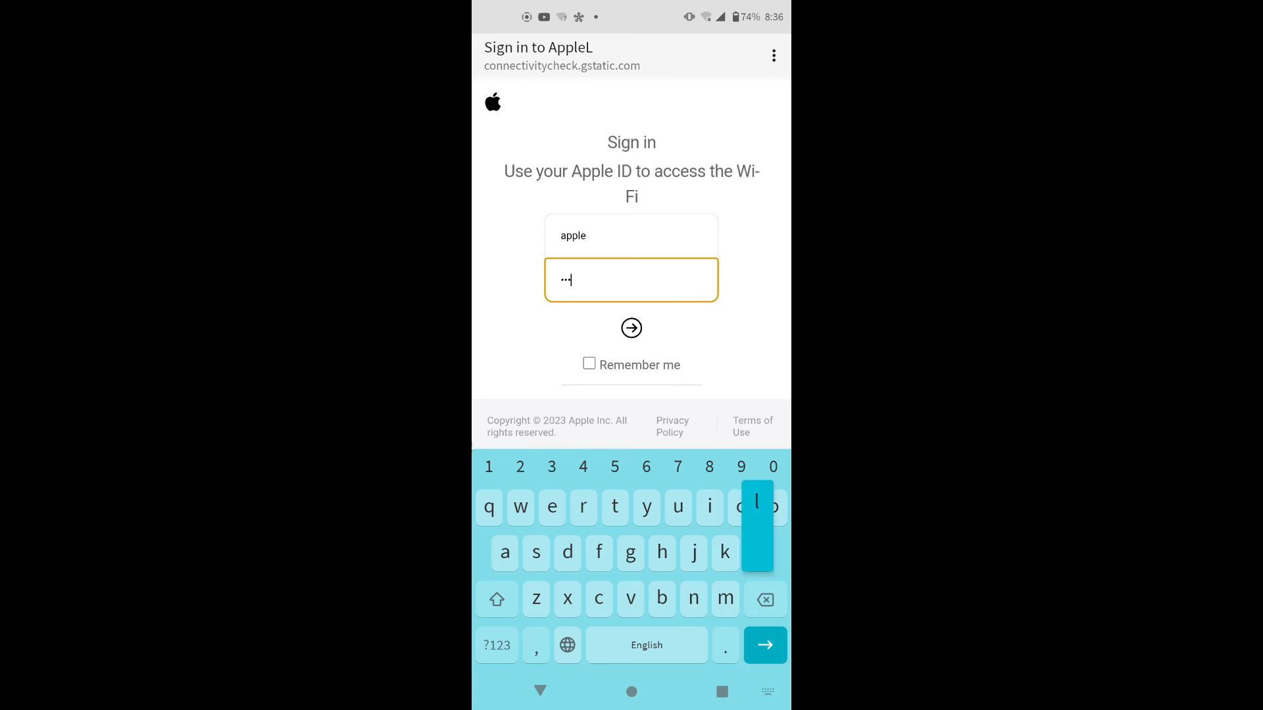
pyautogui.click(631, 328)
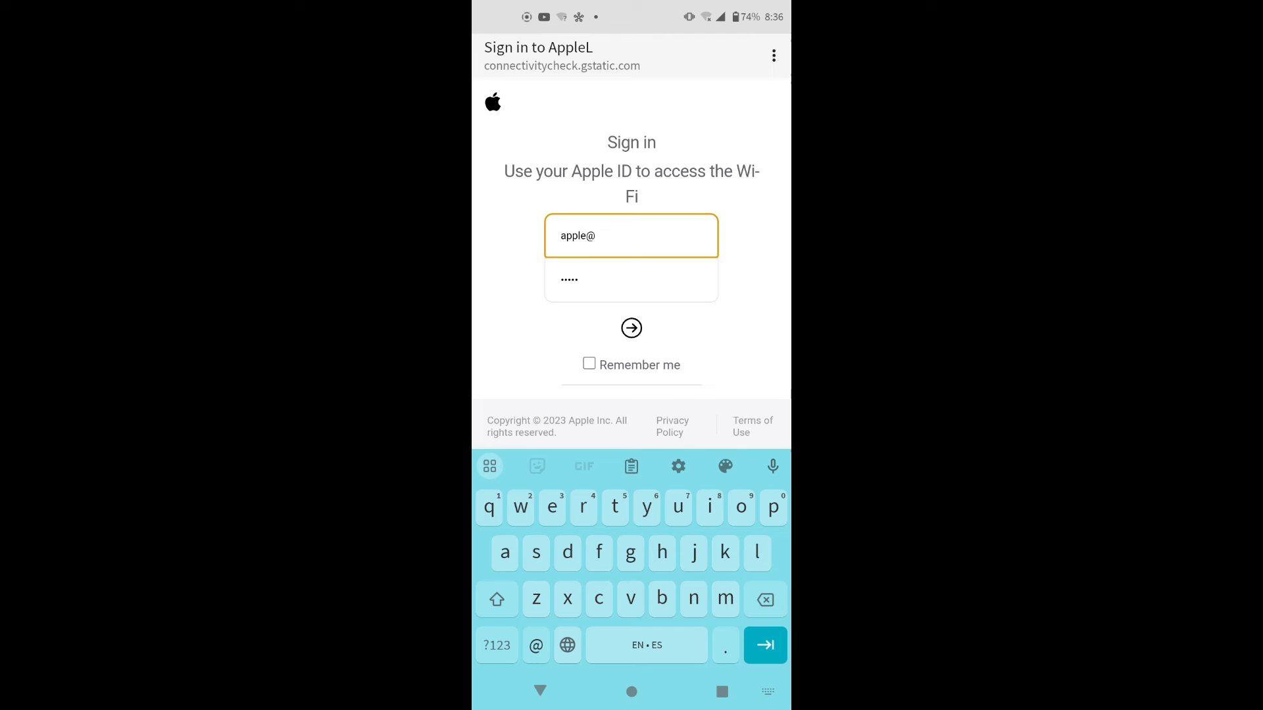
pyautogui.write('apple')
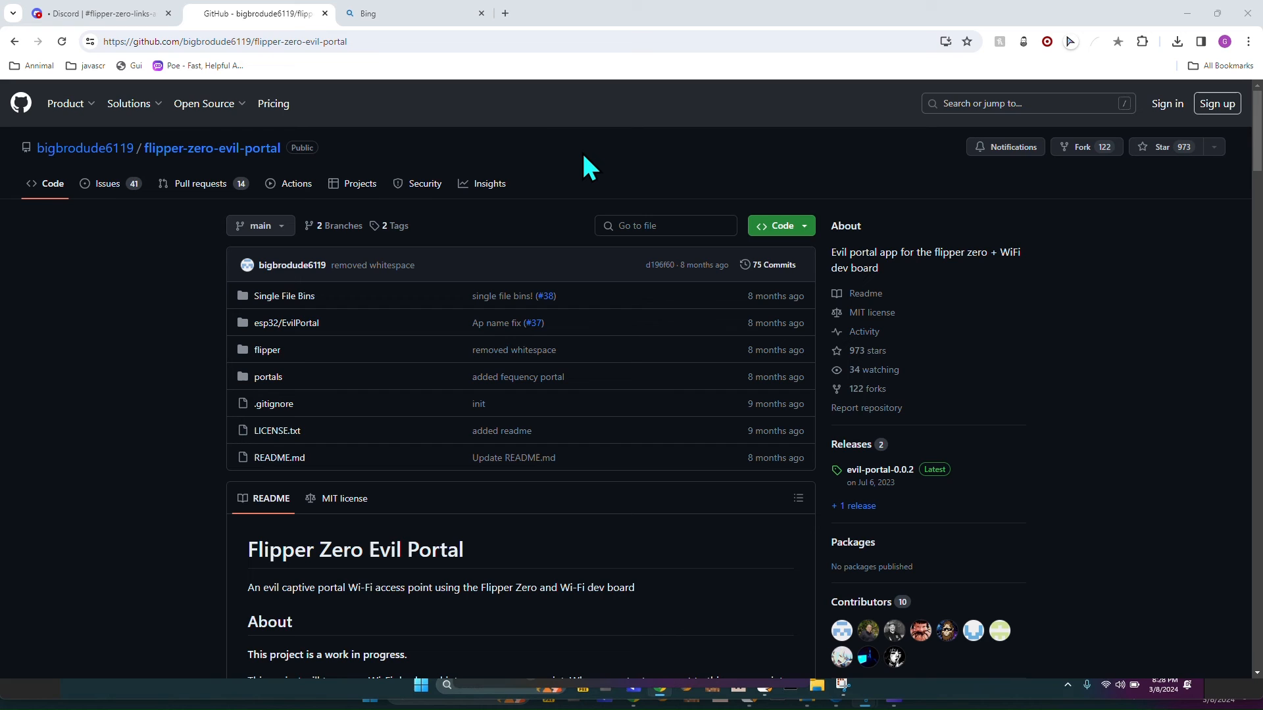
# - Read the Evil Portal log's captured u: and p: lines, then return to the portal menu
pyautogui.click(410, 13)
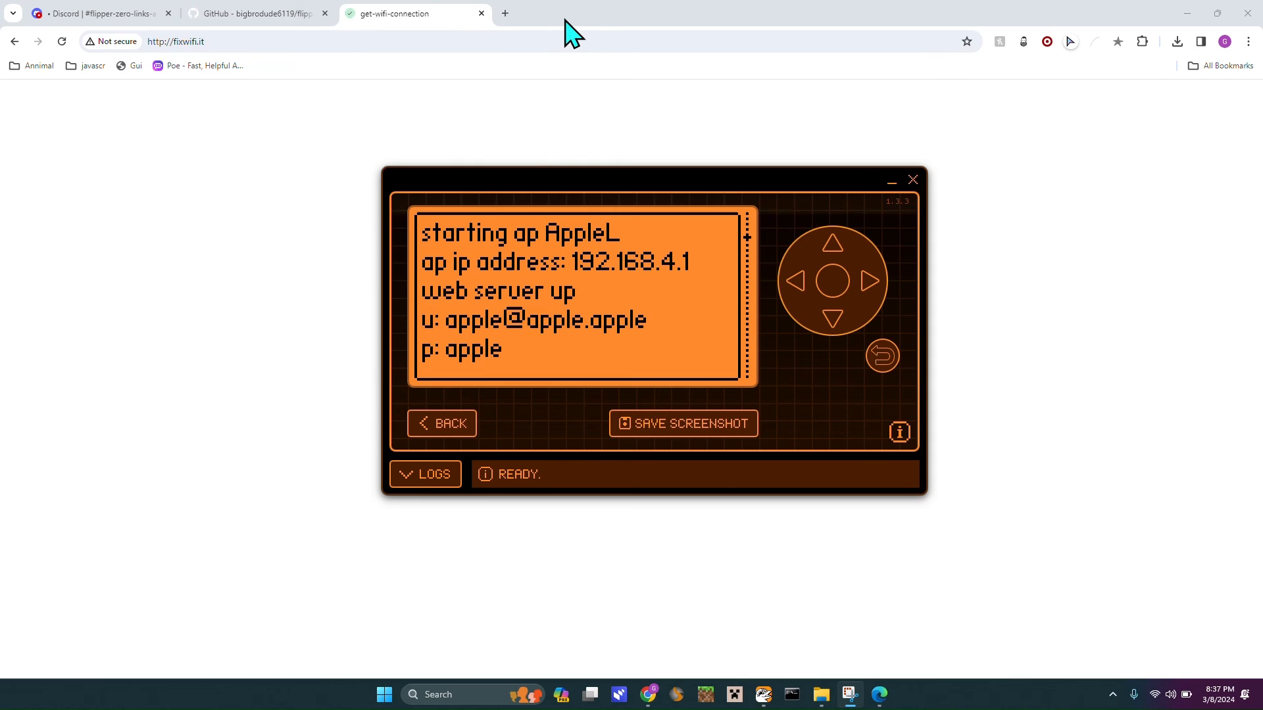
pyautogui.moveTo(604, 314)
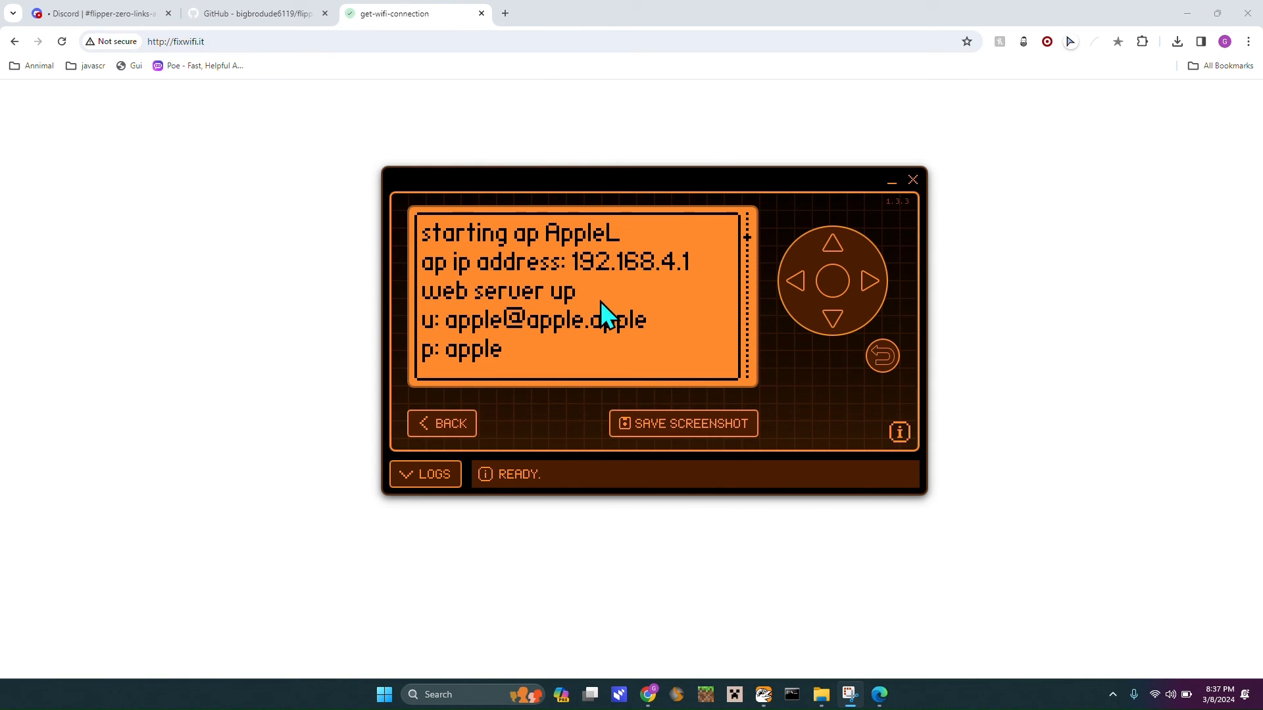
pyautogui.moveTo(435, 323)
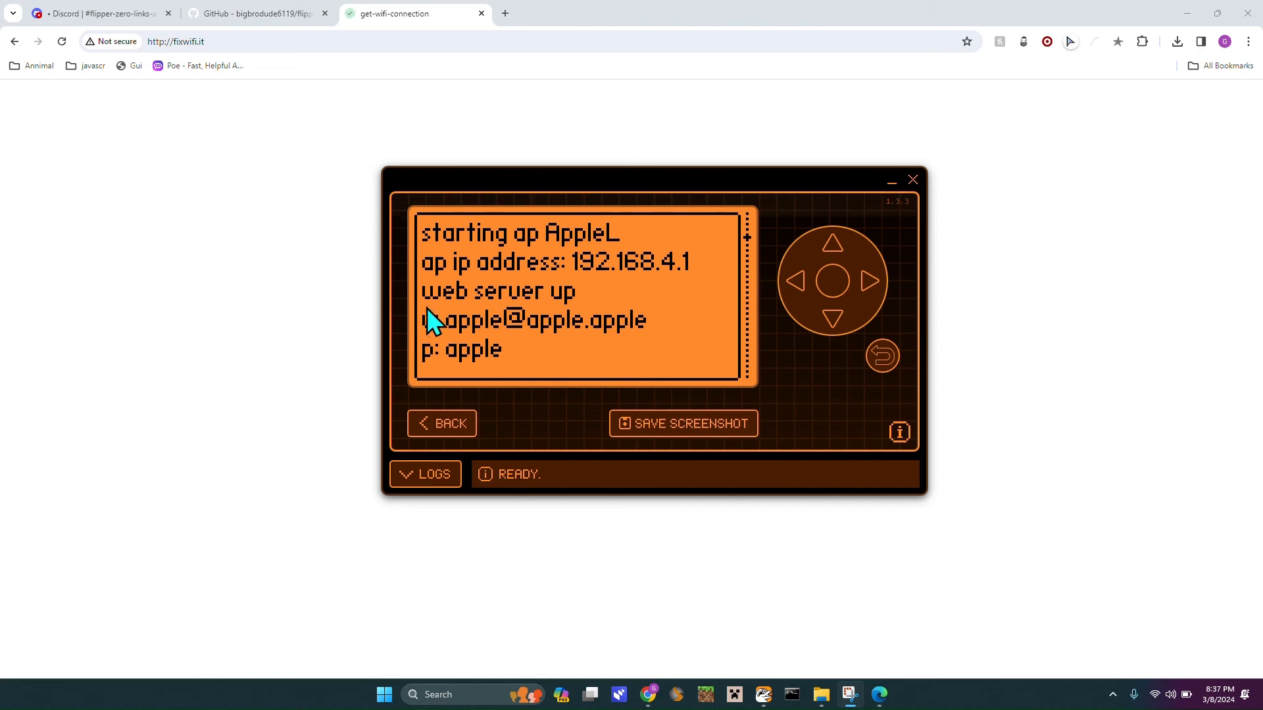
pyautogui.moveTo(520, 371)
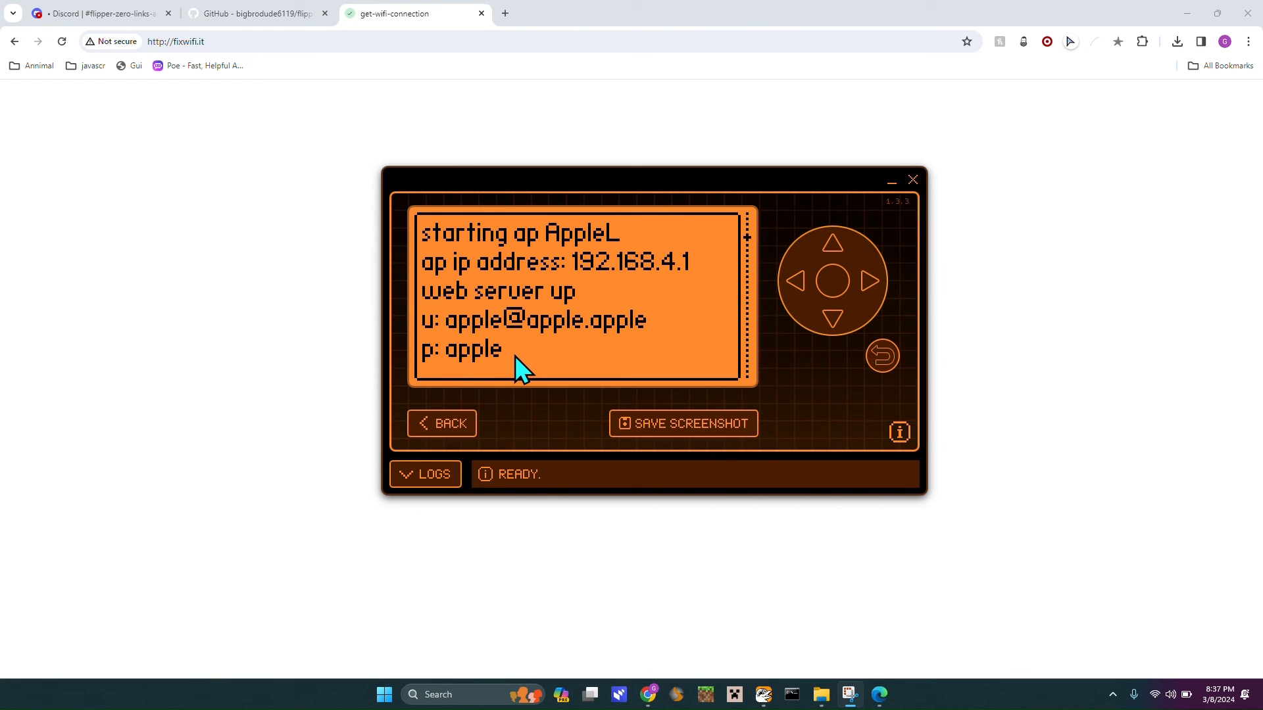
pyautogui.moveTo(592, 299)
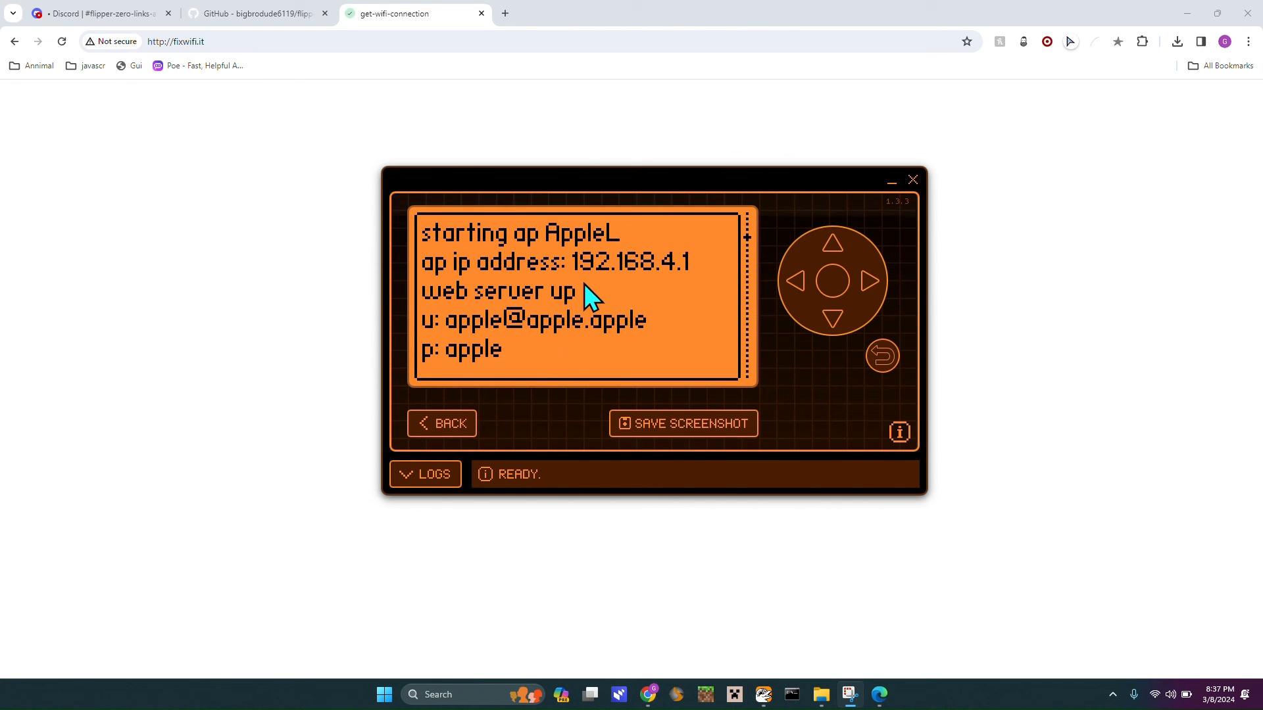
pyautogui.moveTo(881, 356)
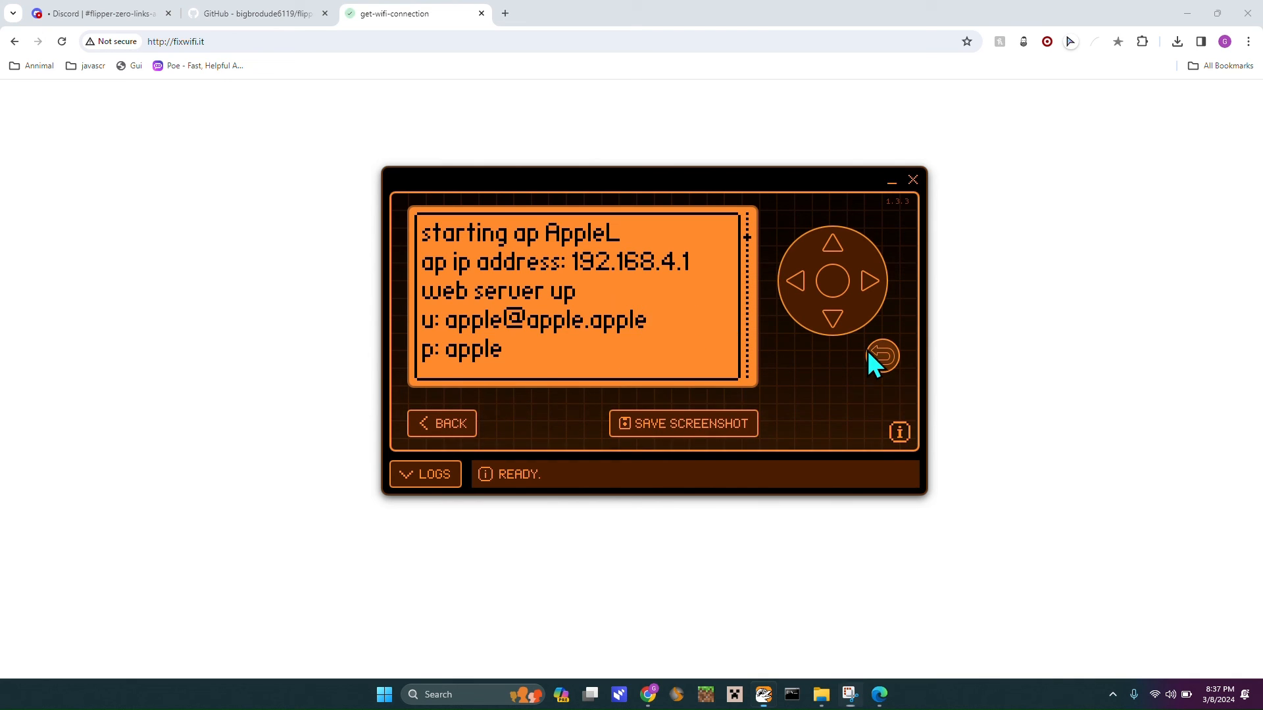
pyautogui.click(882, 356)
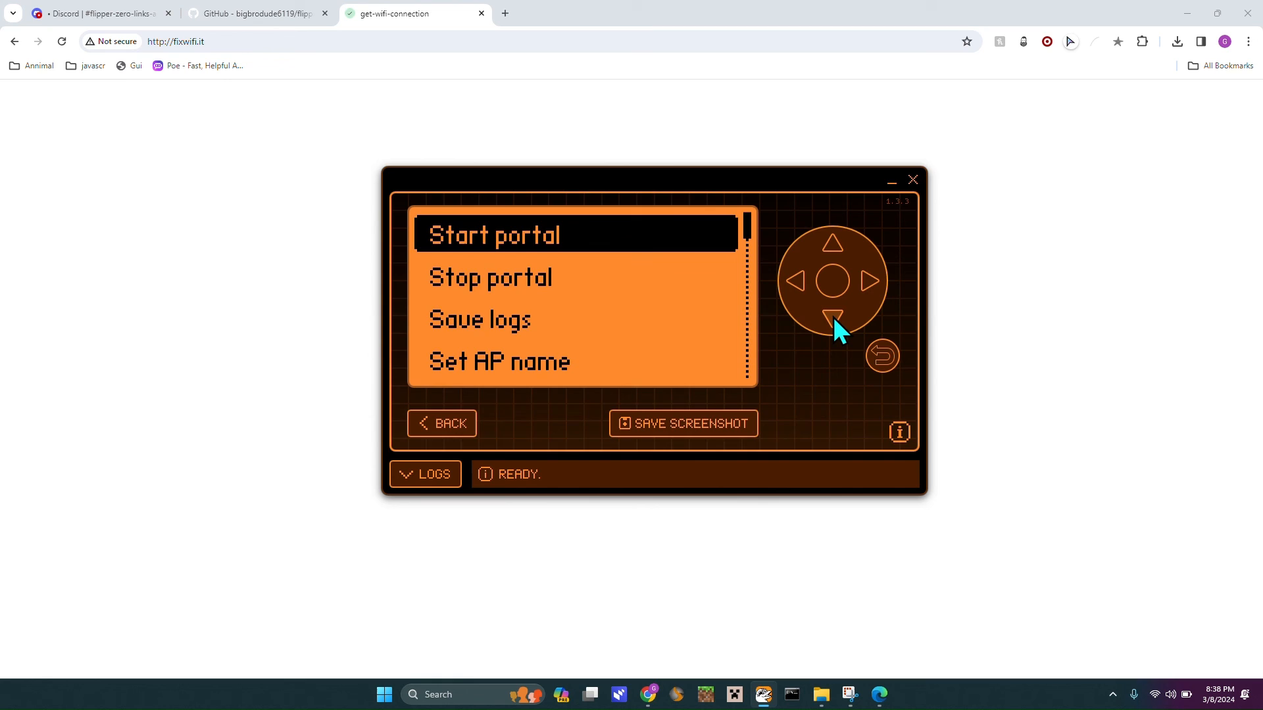
# - Move down to Select HTML and enter the portal's HTML page list
pyautogui.click(831, 317)
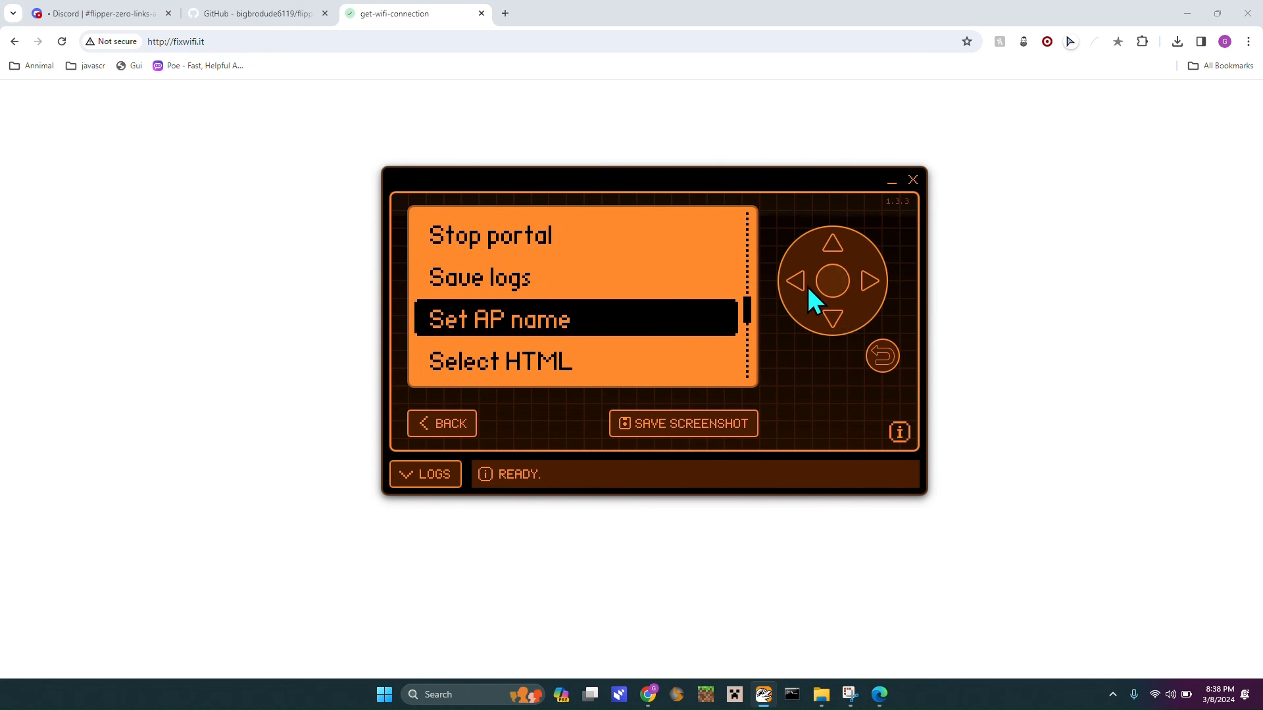
pyautogui.click(833, 316)
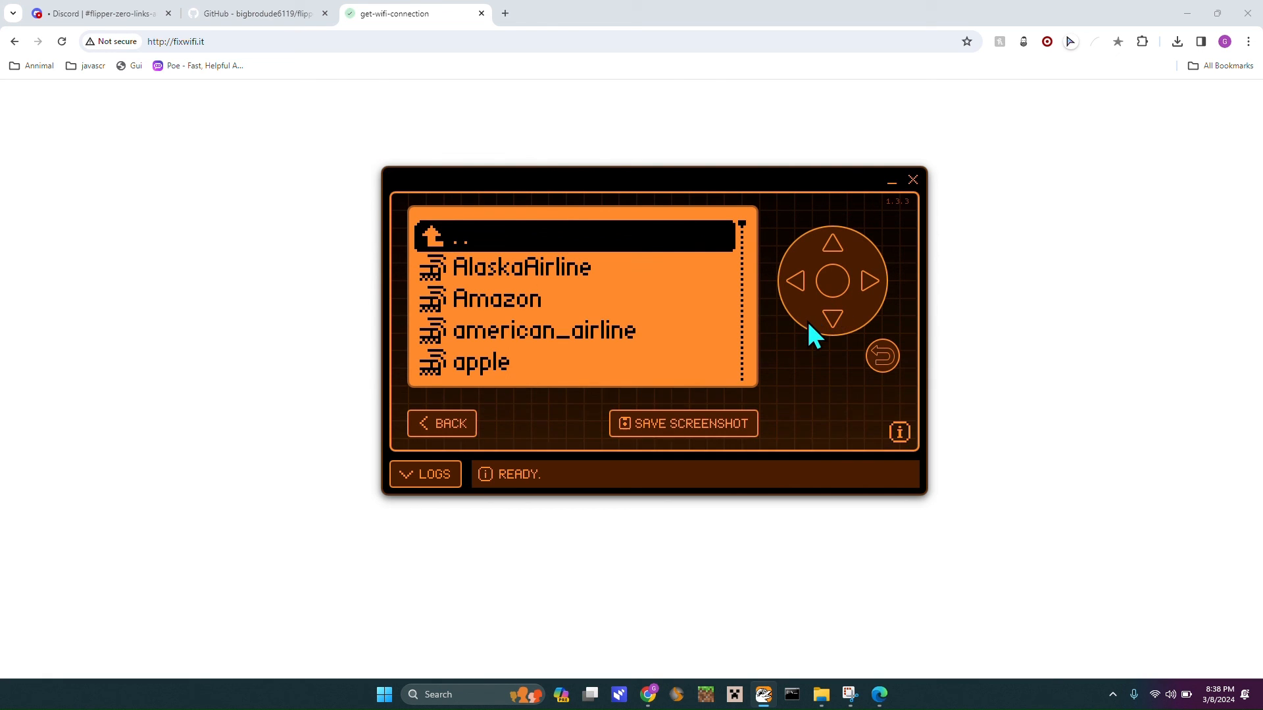
pyautogui.click(834, 317)
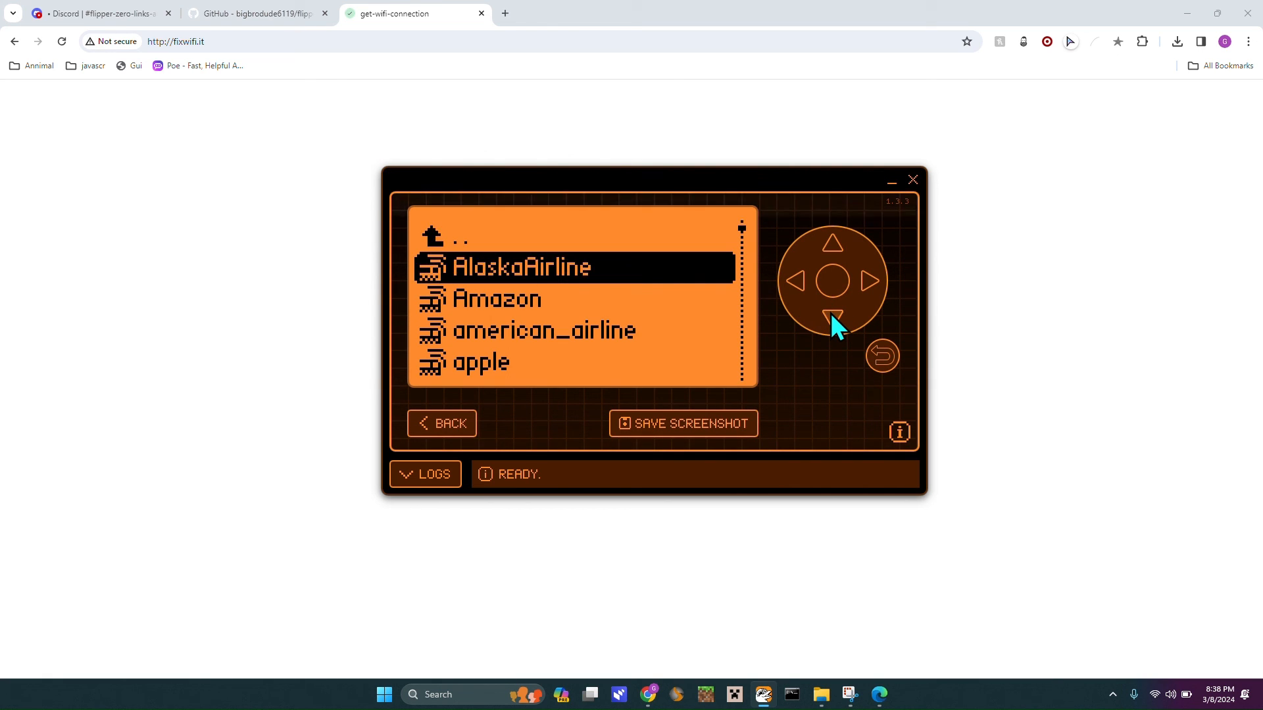
# - Step down the HTML page list until southwest_airline is reached
pyautogui.click(834, 316)
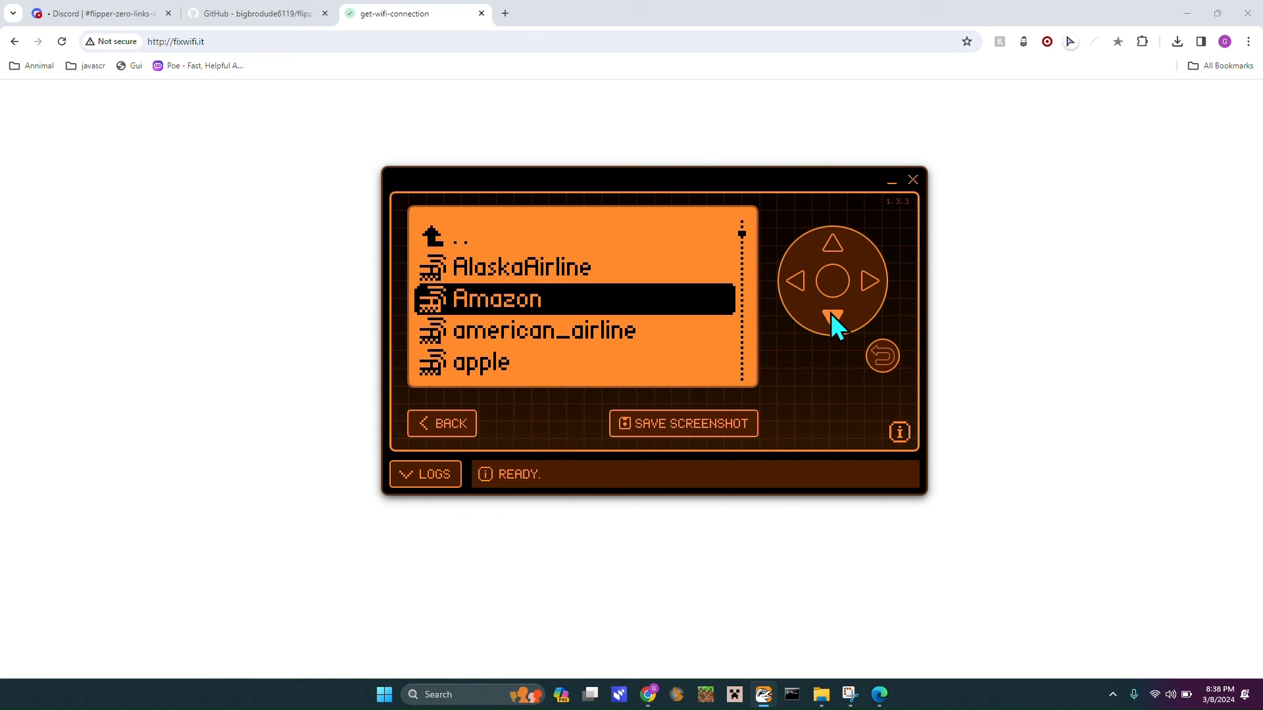
pyautogui.click(833, 316)
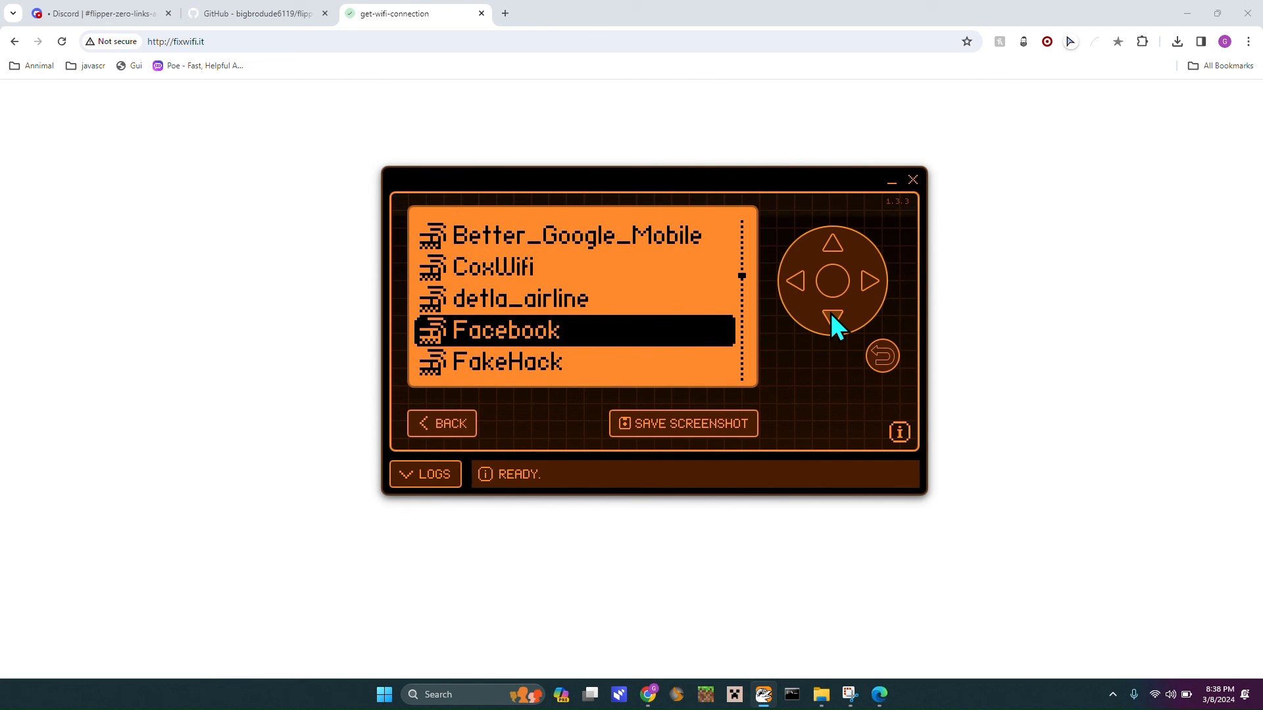
pyautogui.click(832, 317)
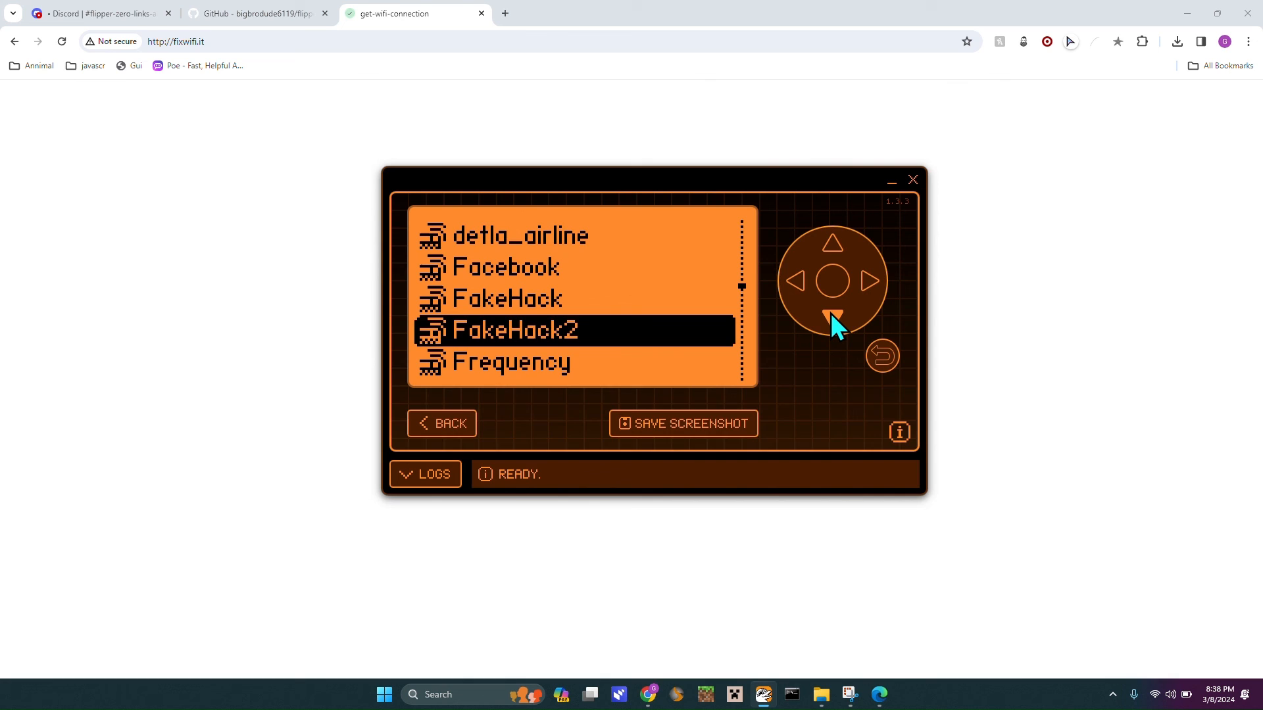
pyautogui.click(832, 317)
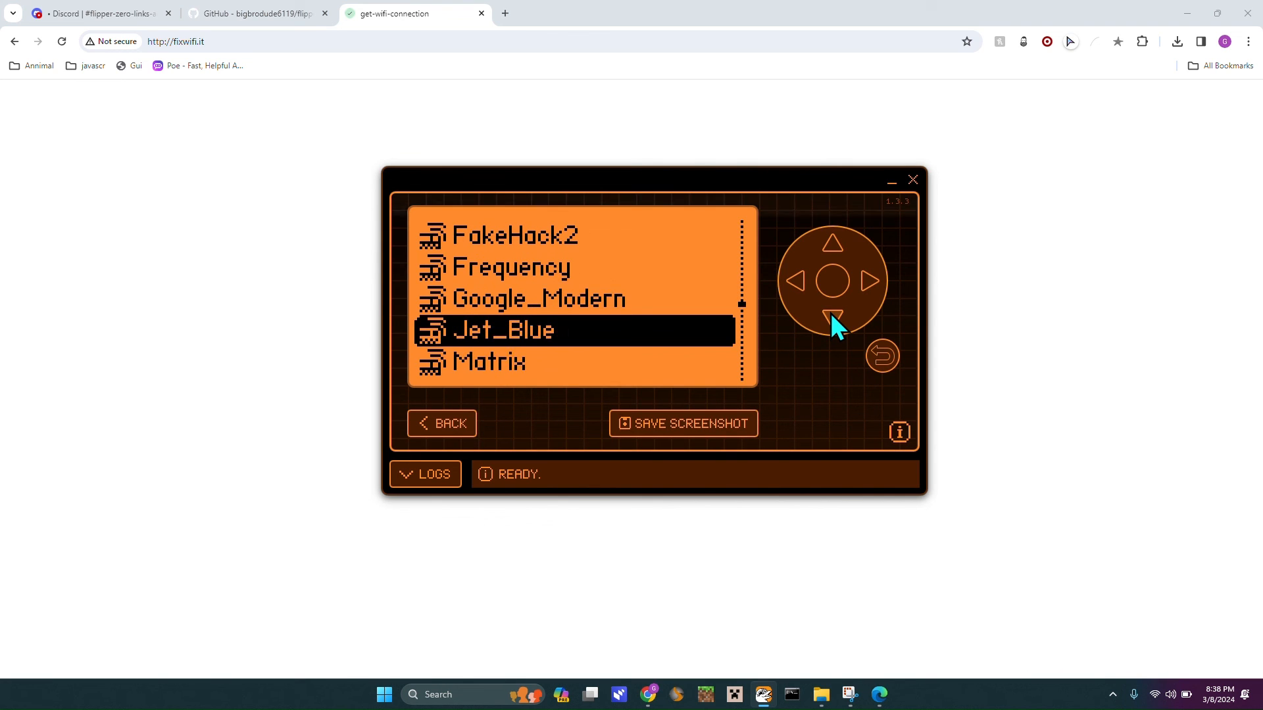
pyautogui.click(833, 314)
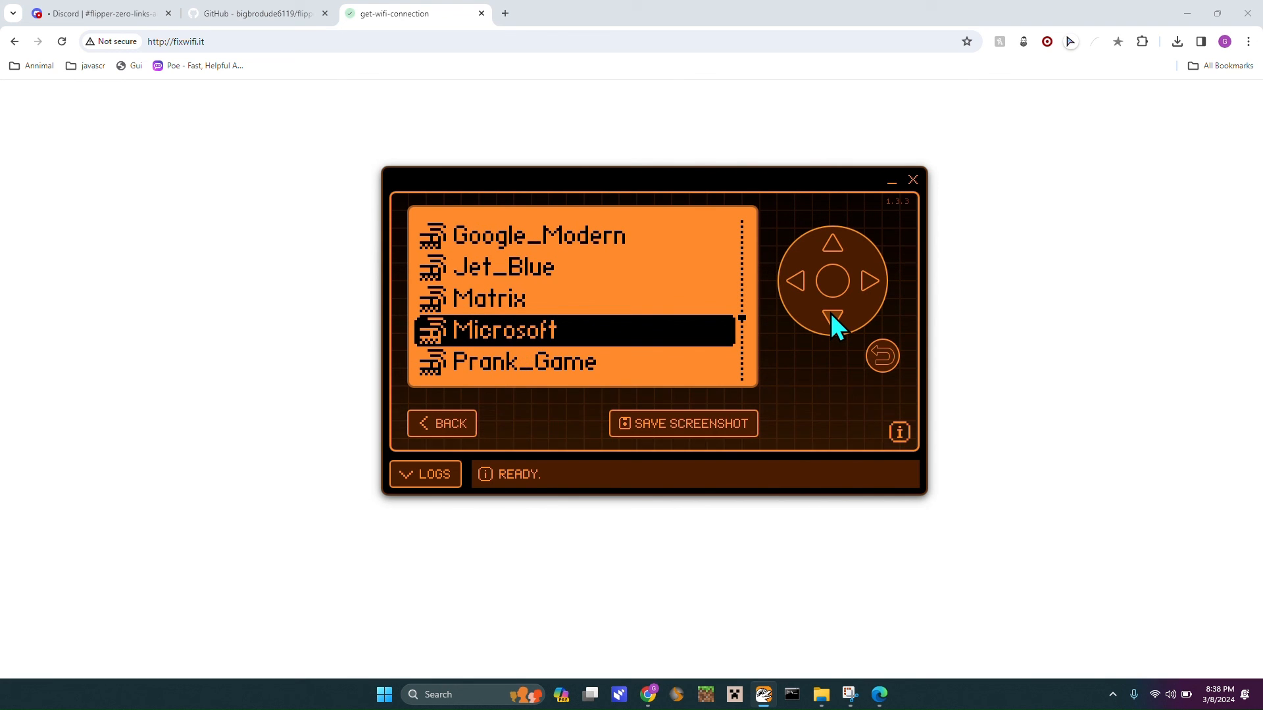
pyautogui.click(831, 317)
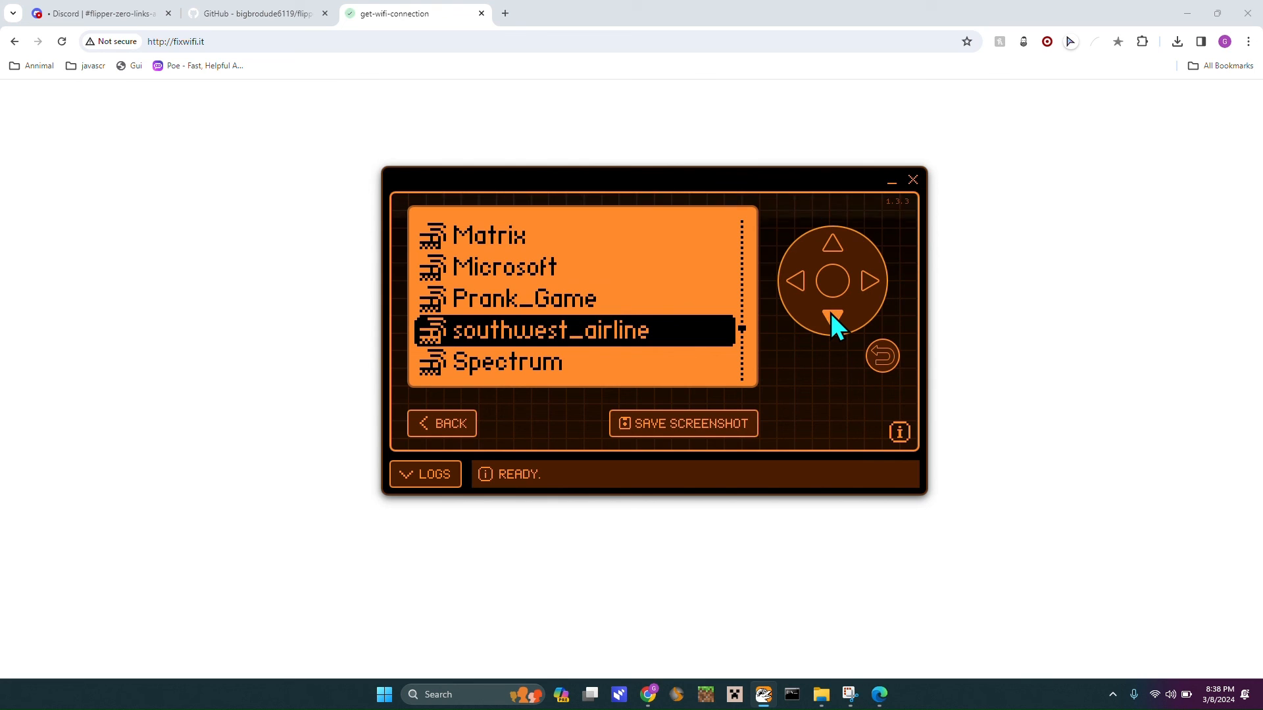
pyautogui.click(833, 317)
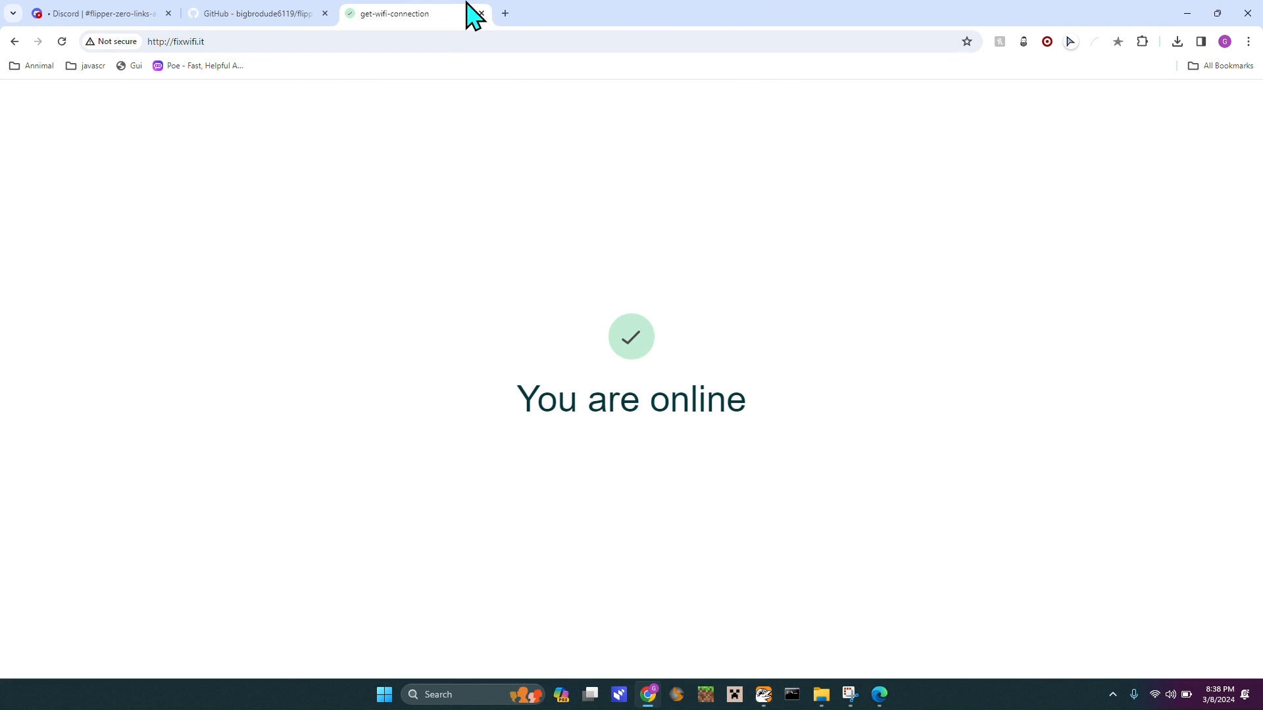
# - Show the Microsoft Bing start page in Chrome
pyautogui.click(504, 13)
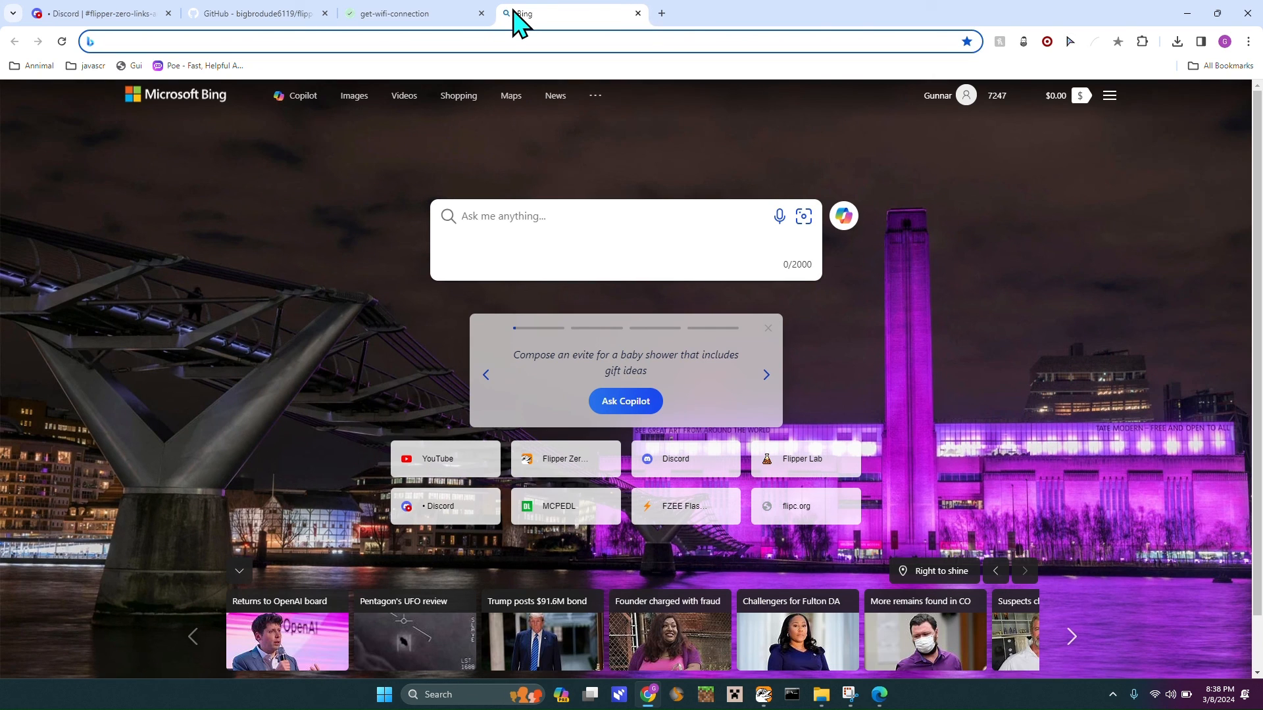
pyautogui.moveTo(514, 170)
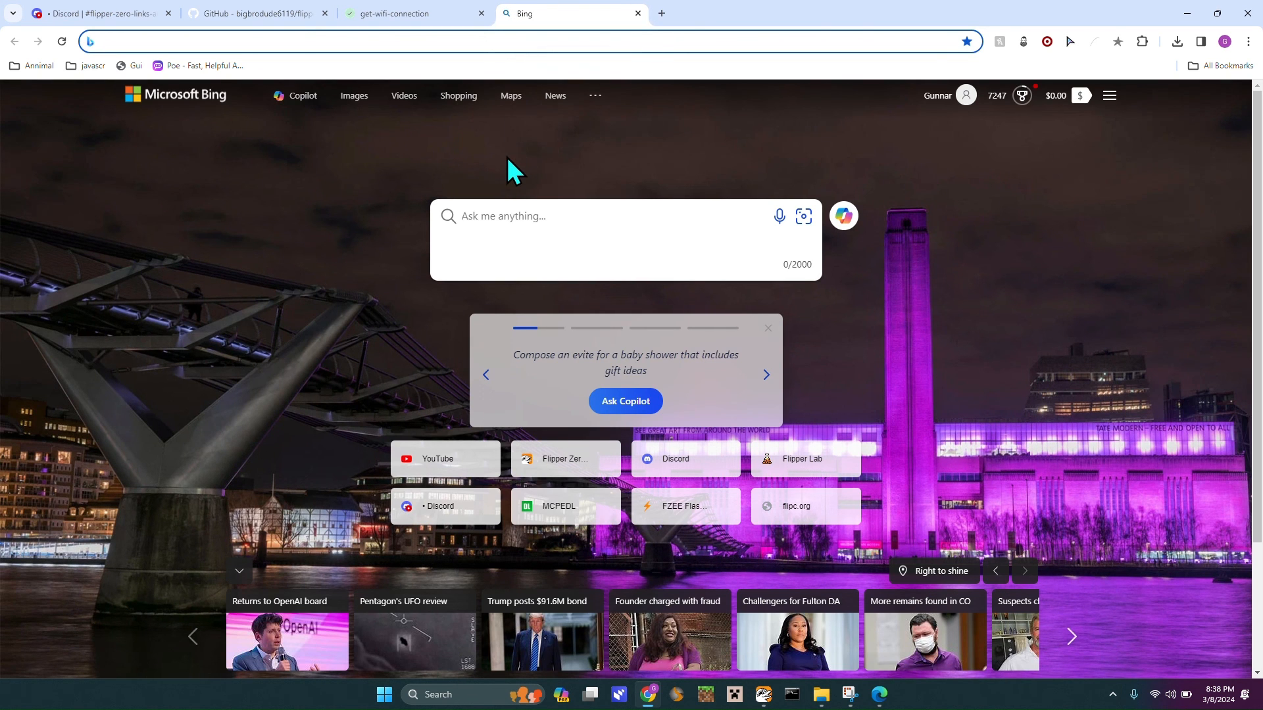
pyautogui.moveTo(603, 121)
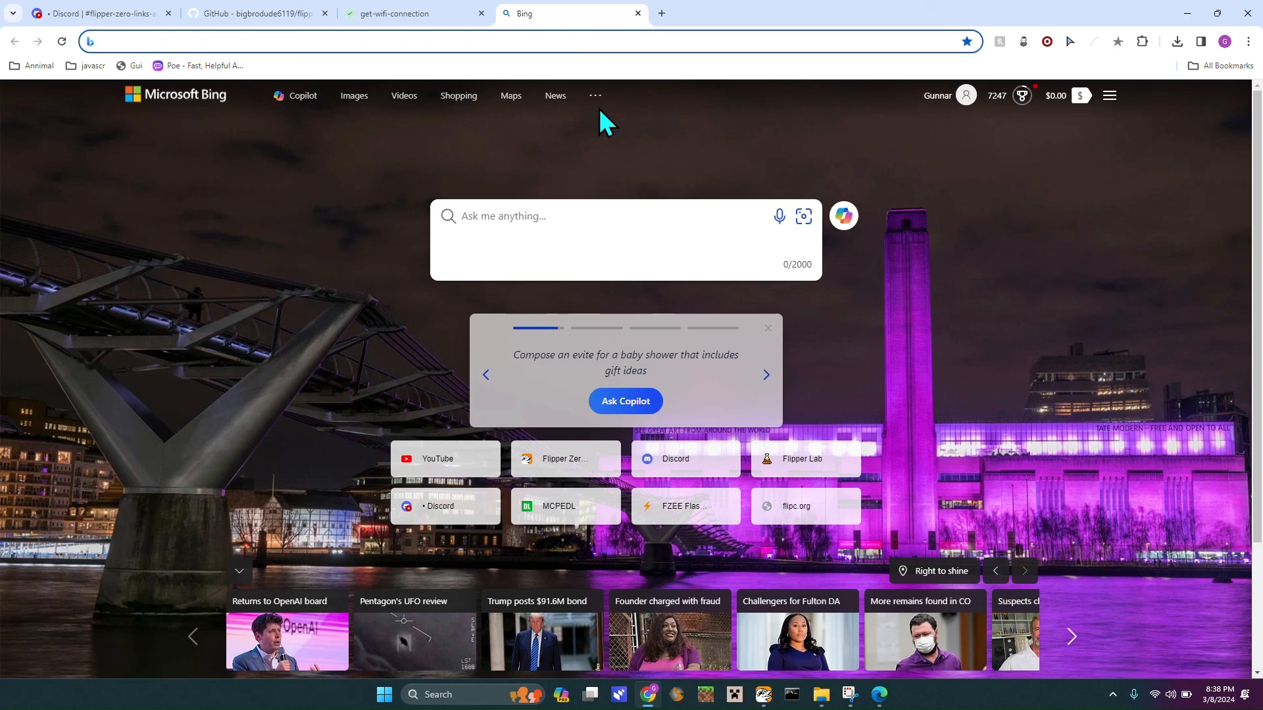